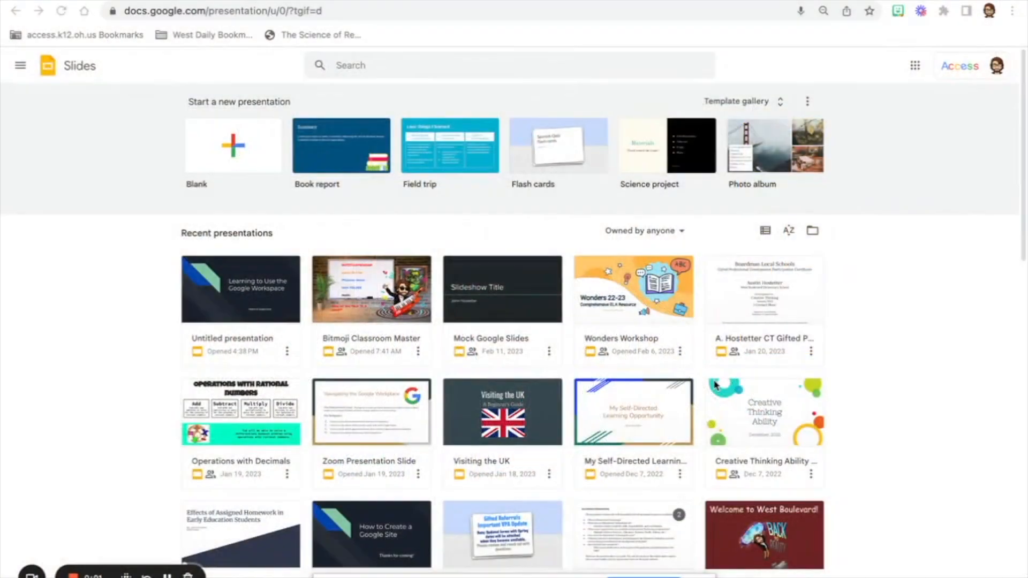
pyautogui.moveTo(534, 419)
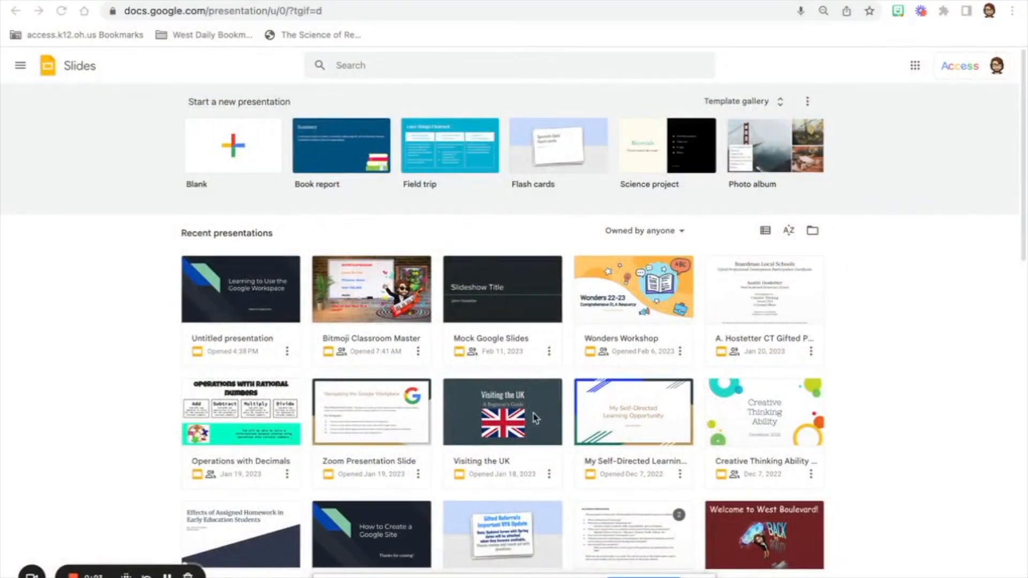
pyautogui.moveTo(869, 340)
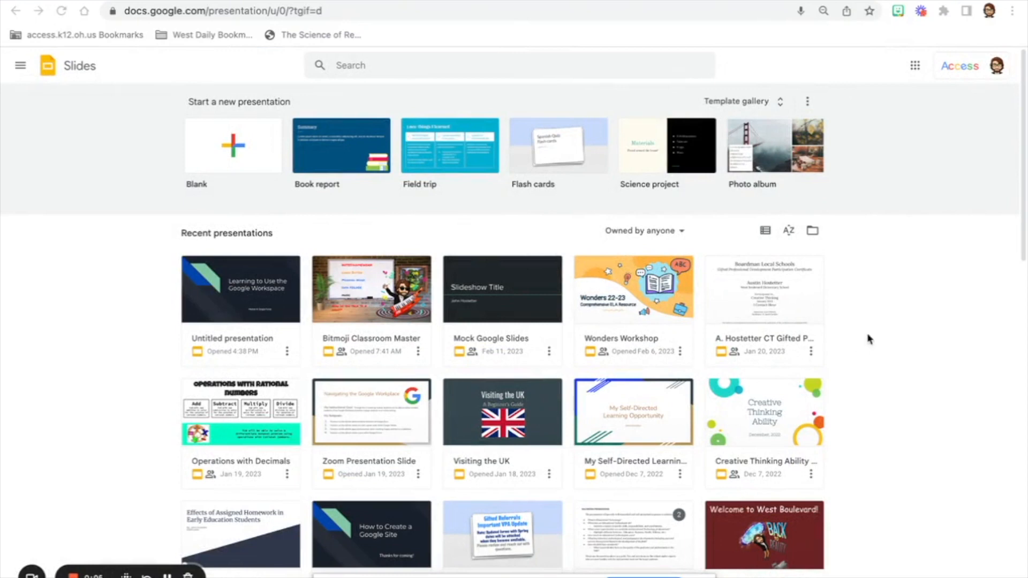
pyautogui.moveTo(850, 323)
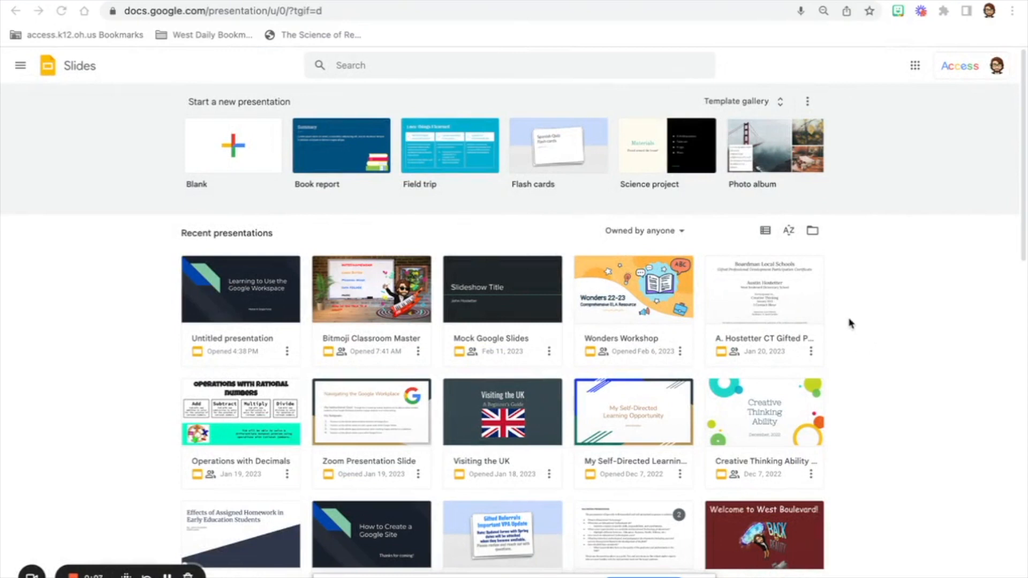
pyautogui.moveTo(853, 326)
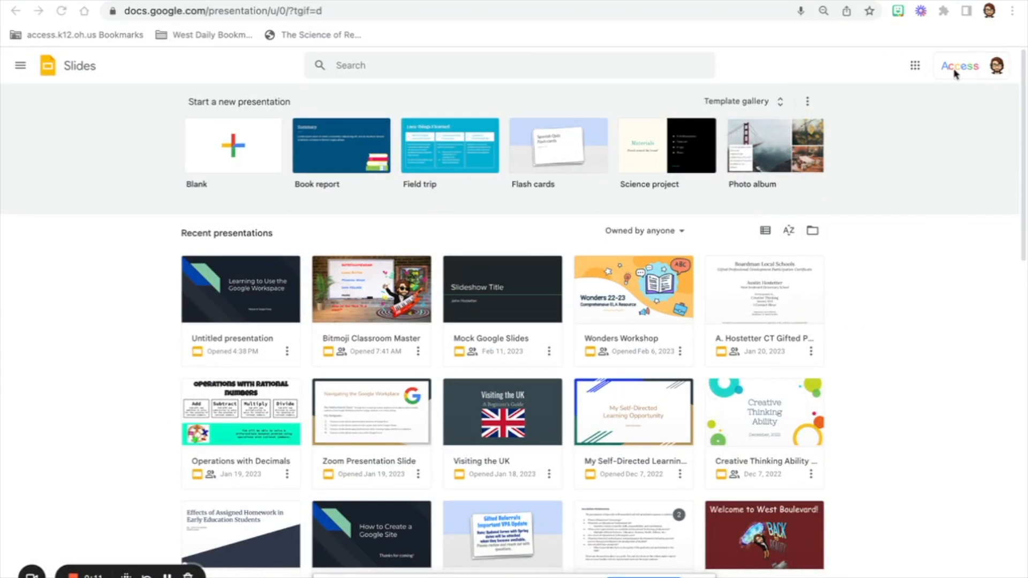
pyautogui.moveTo(977, 83)
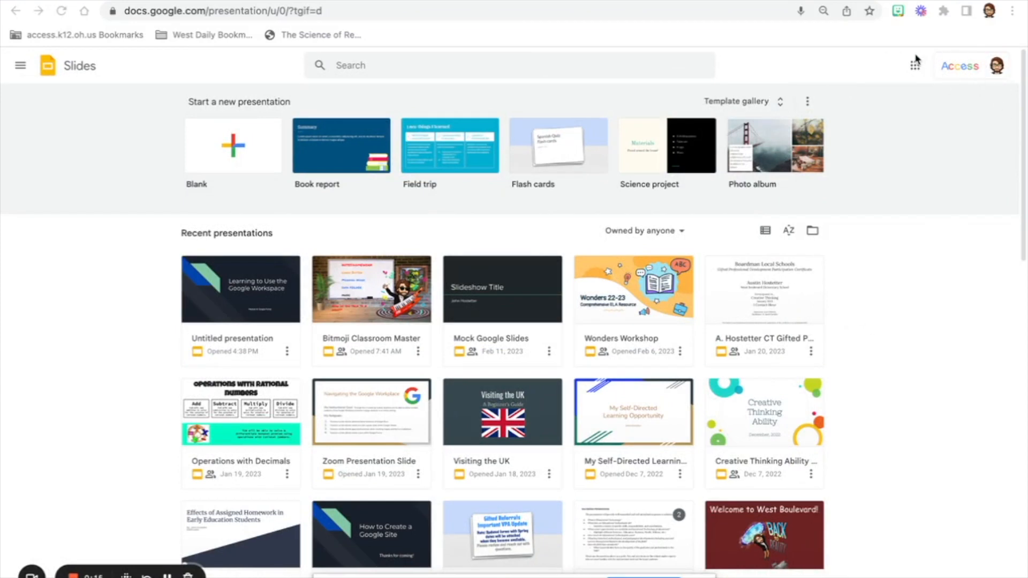
pyautogui.moveTo(916, 71)
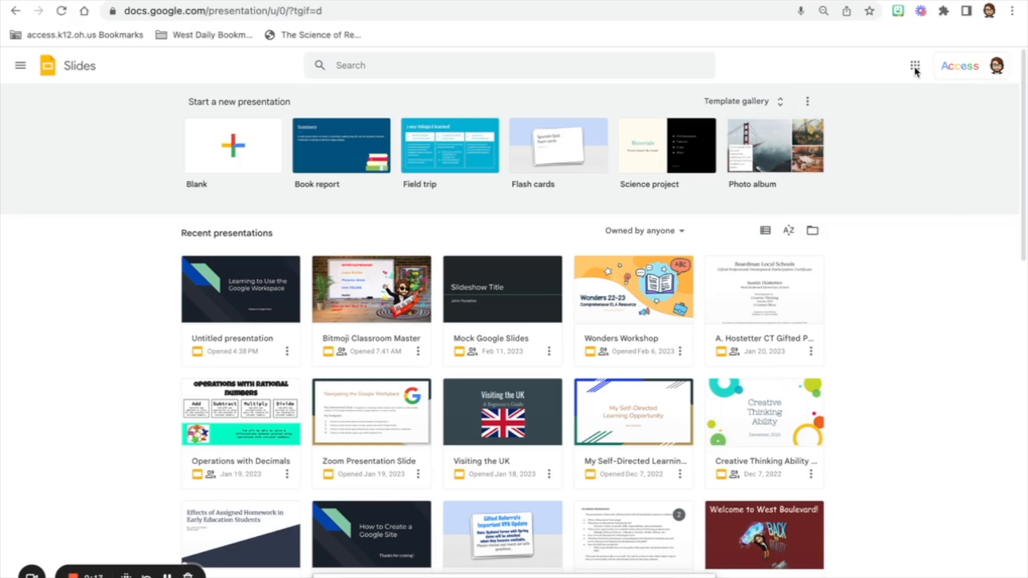
pyautogui.moveTo(916, 65)
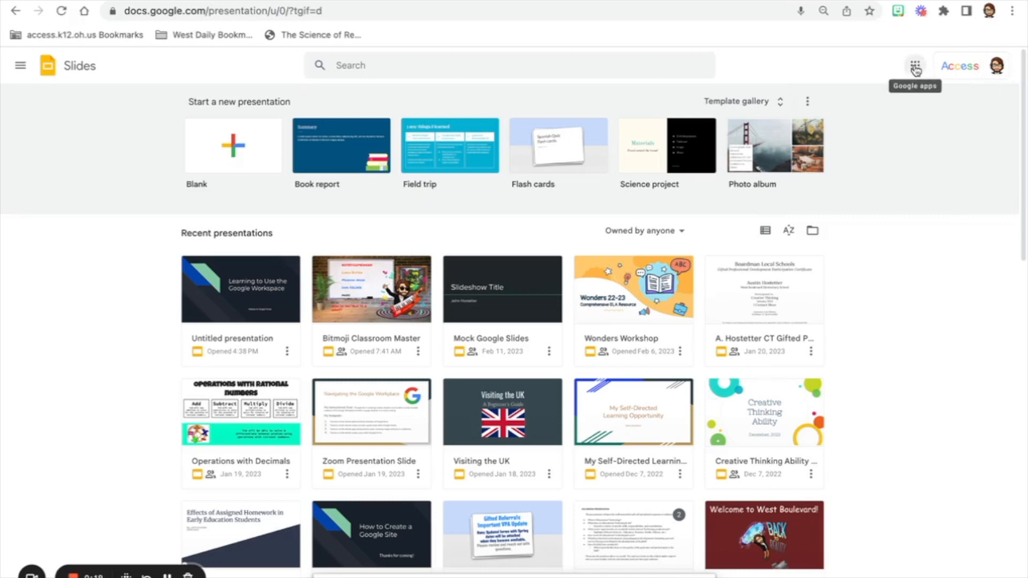
# Start a new blank presentation from the Slides start page
pyautogui.click(913, 65)
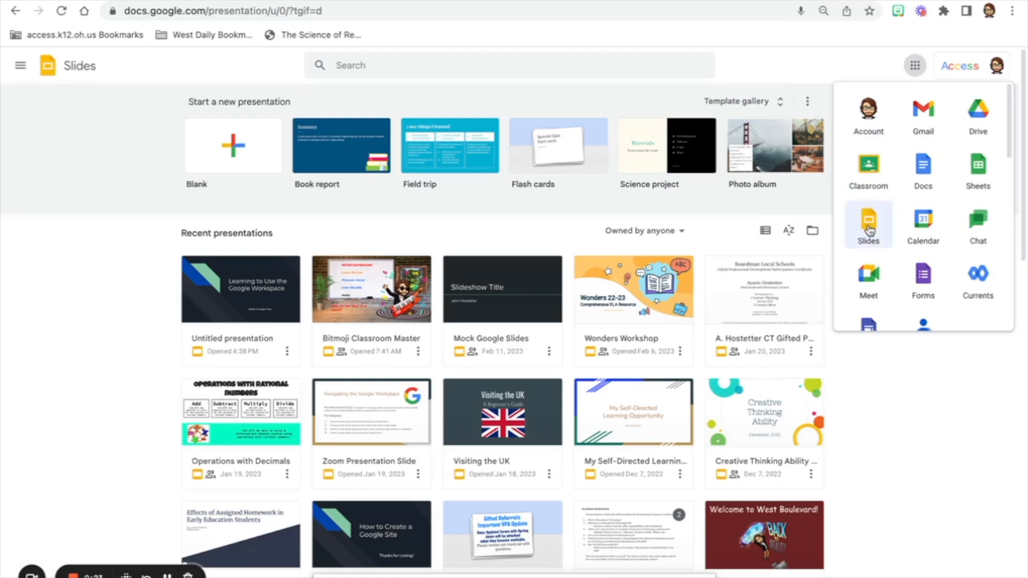
pyautogui.click(869, 222)
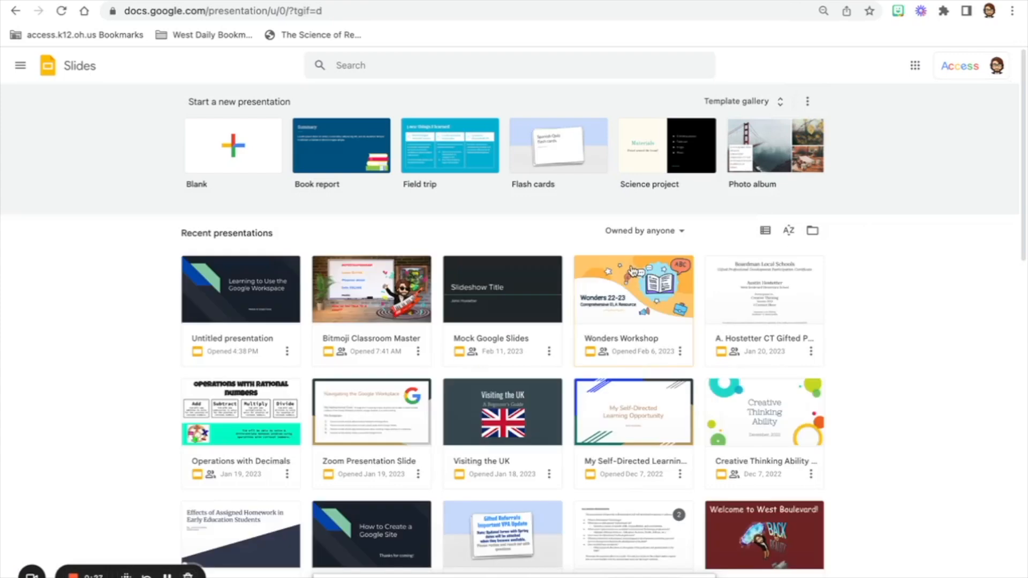
pyautogui.moveTo(753, 162)
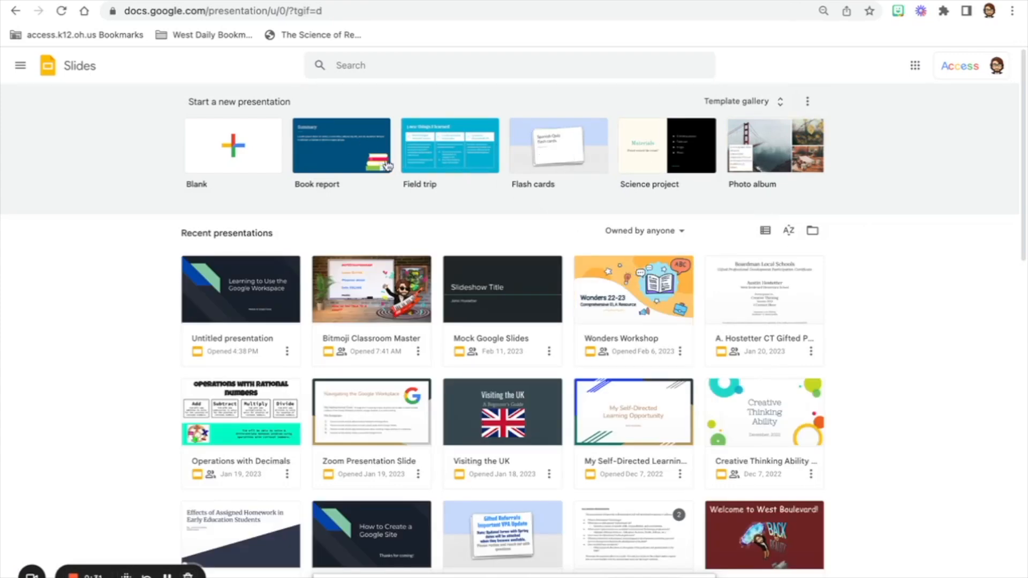
pyautogui.moveTo(254, 152)
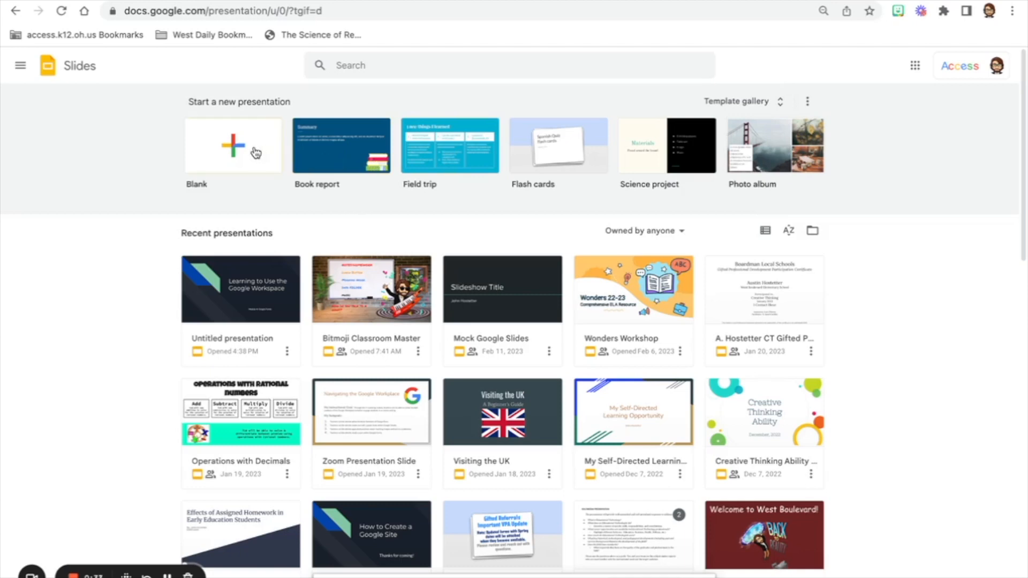
pyautogui.moveTo(255, 152)
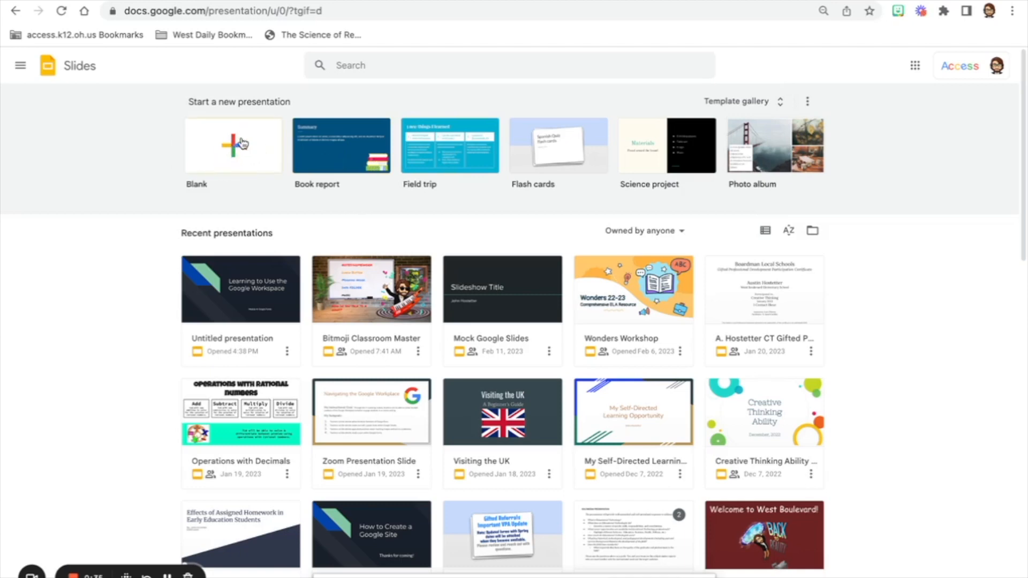
pyautogui.click(233, 146)
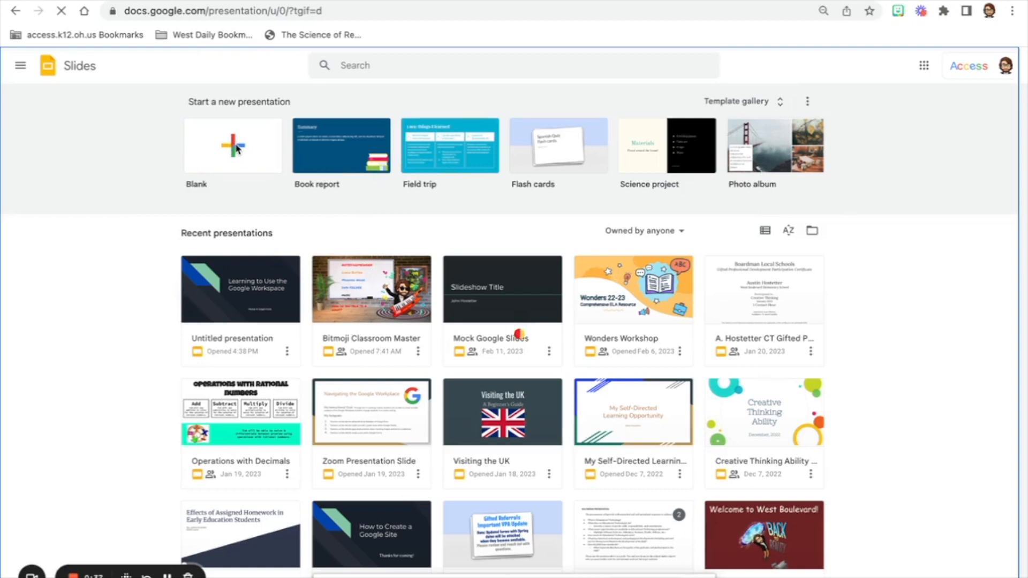
pyautogui.click(232, 145)
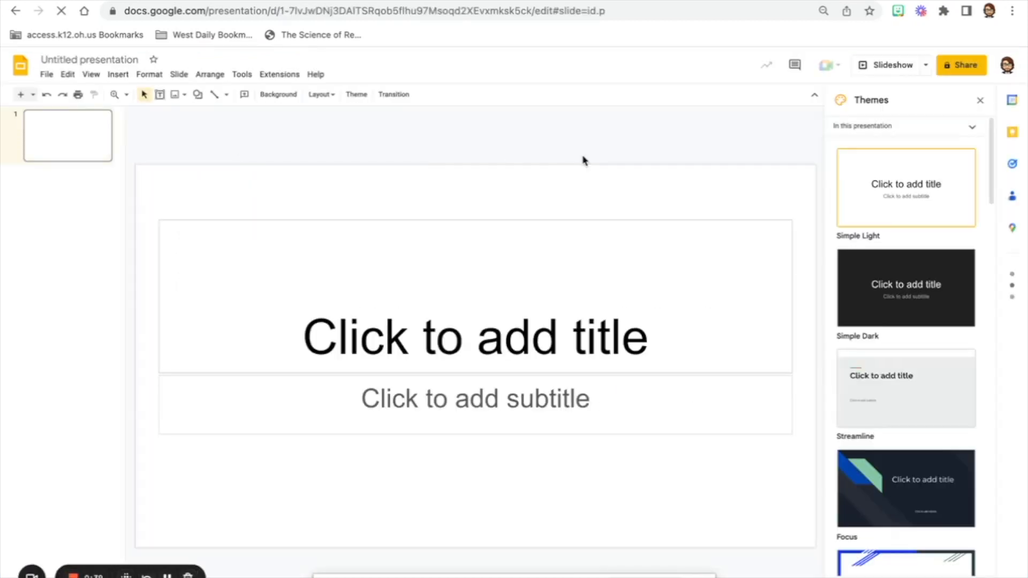
pyautogui.moveTo(890, 501)
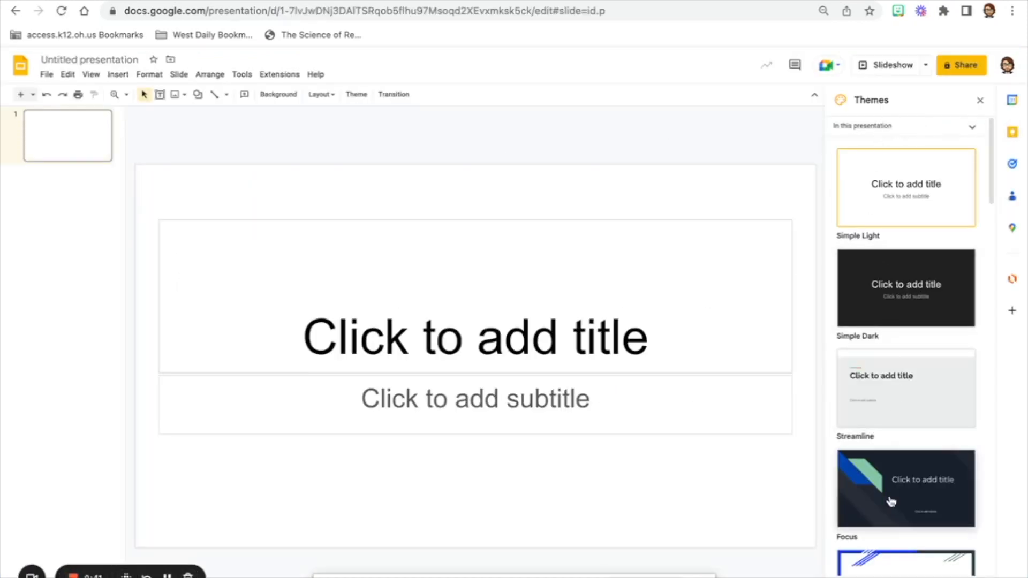
pyautogui.moveTo(388, 145)
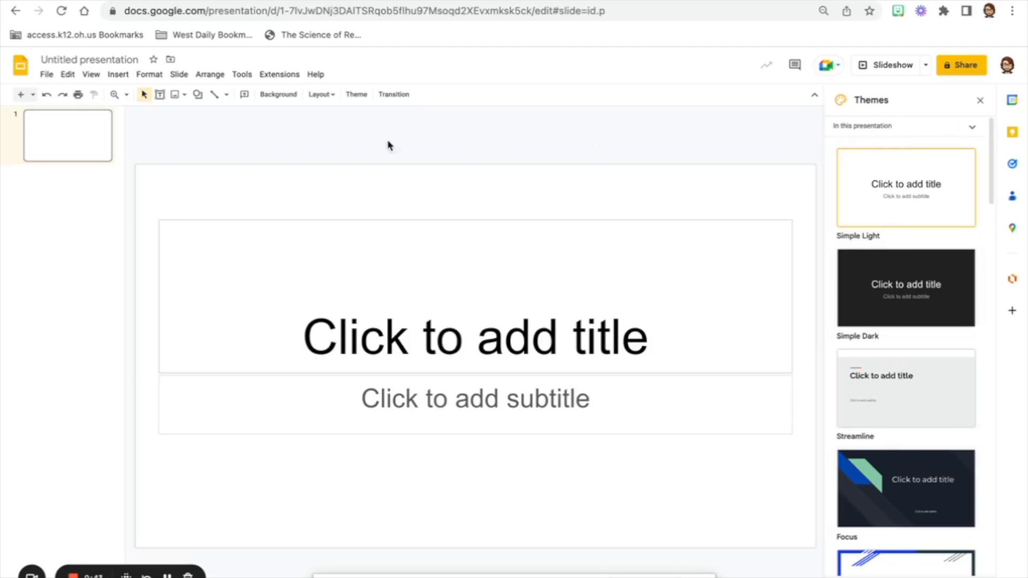
pyautogui.moveTo(358, 151)
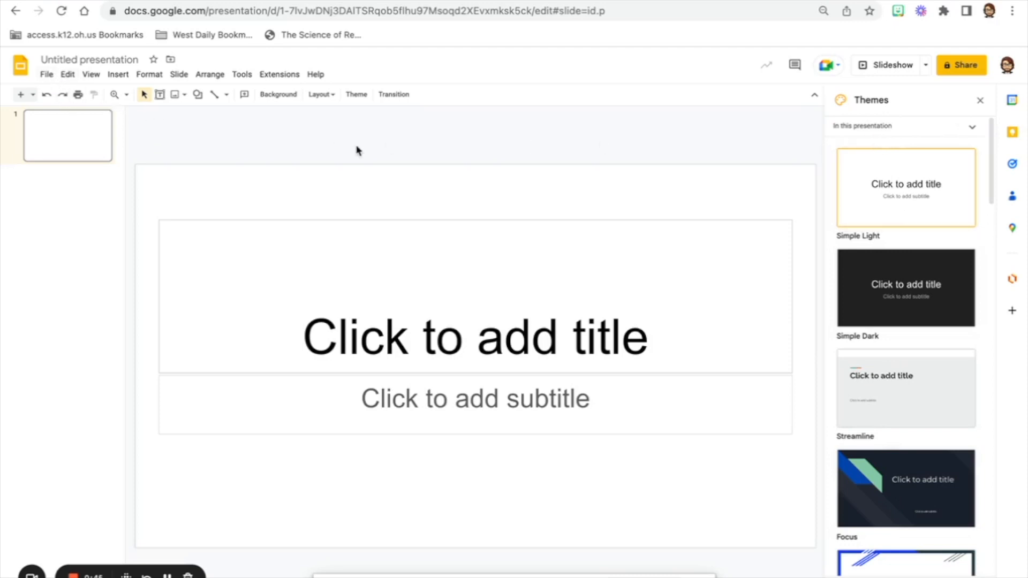
pyautogui.moveTo(357, 97)
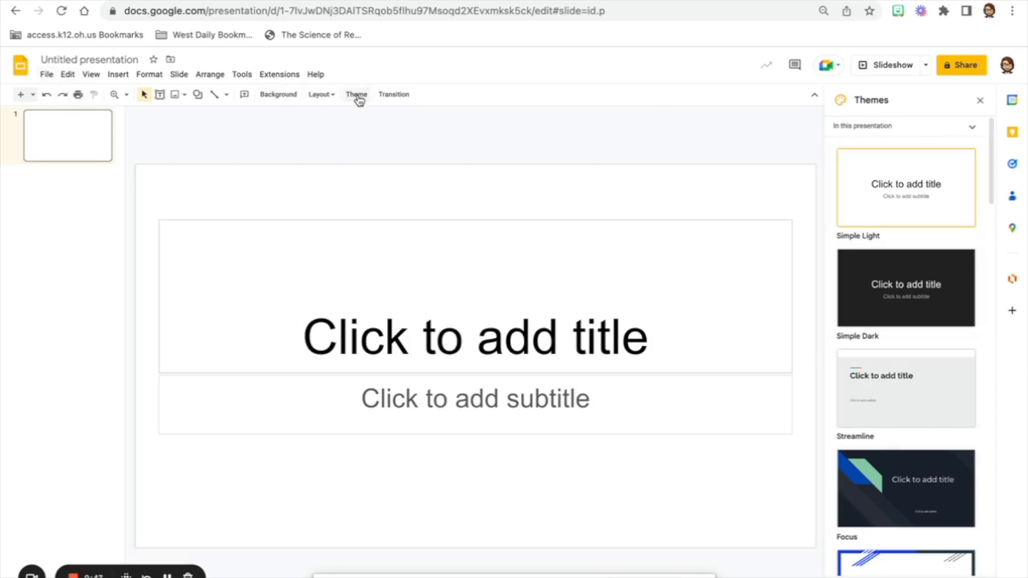
pyautogui.moveTo(928, 216)
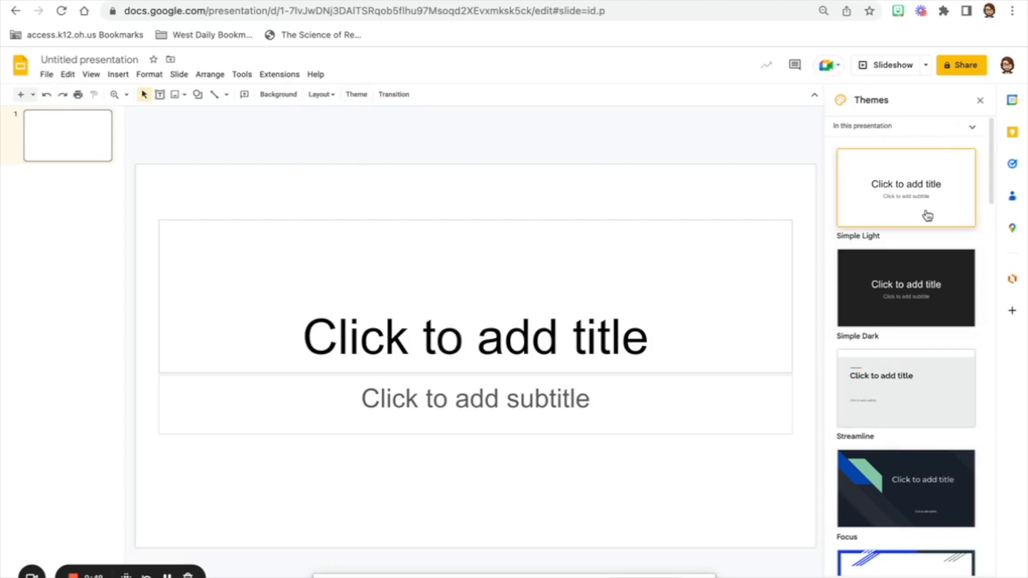
# Scroll through the Themes sidebar to browse the available themes
pyautogui.scroll(-3)
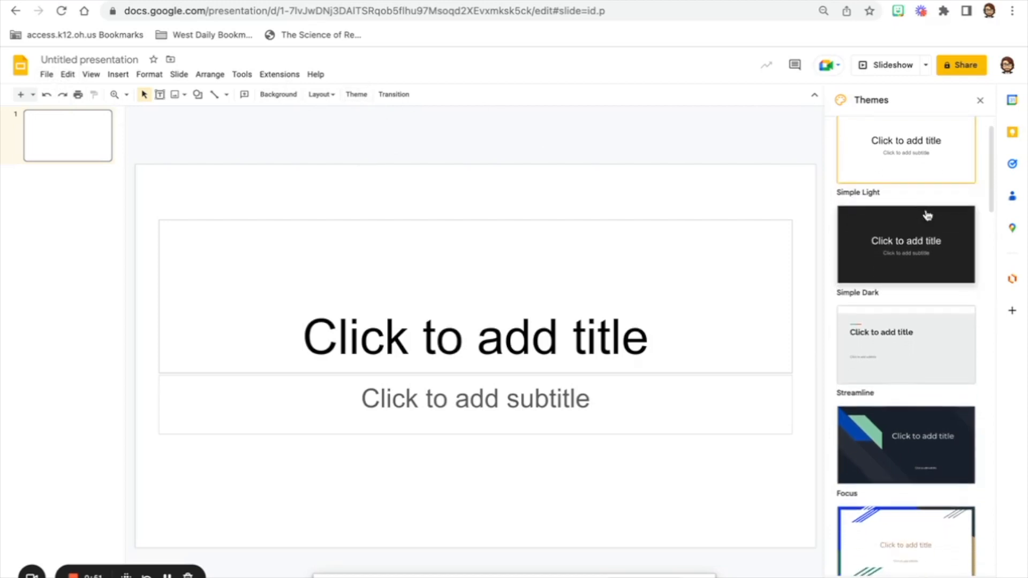
pyautogui.scroll(-3)
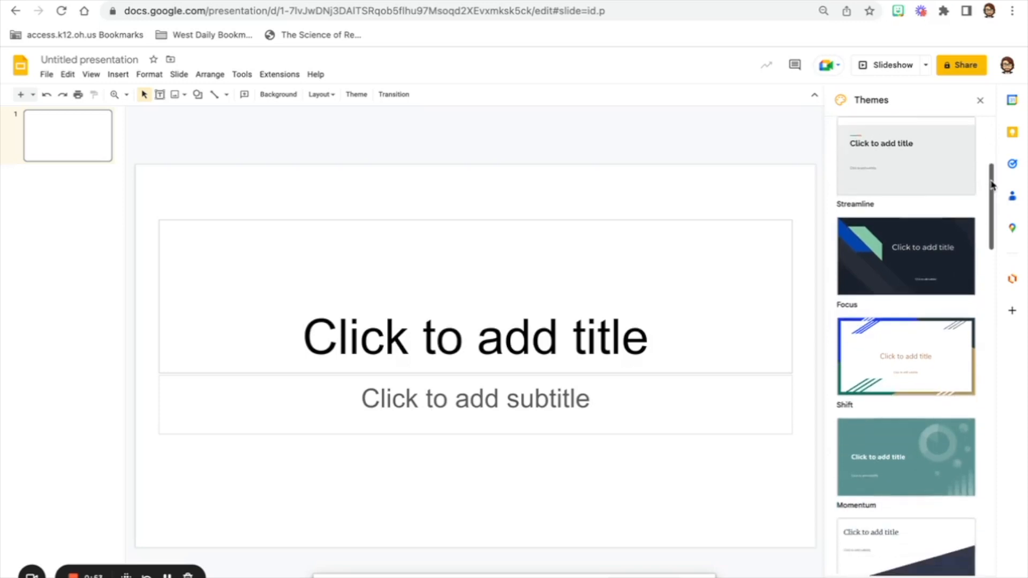
pyautogui.scroll(3)
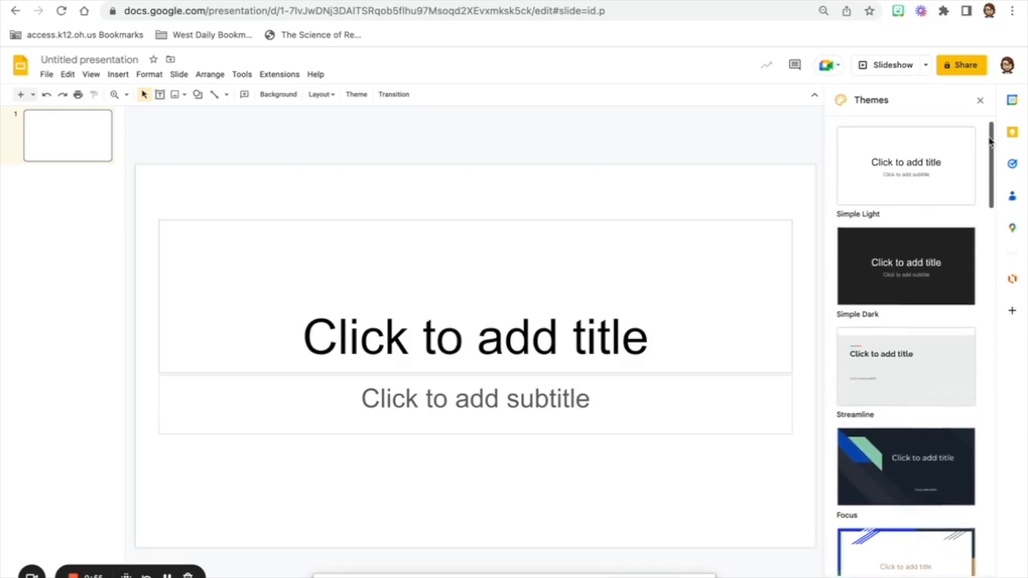
pyautogui.scroll(3)
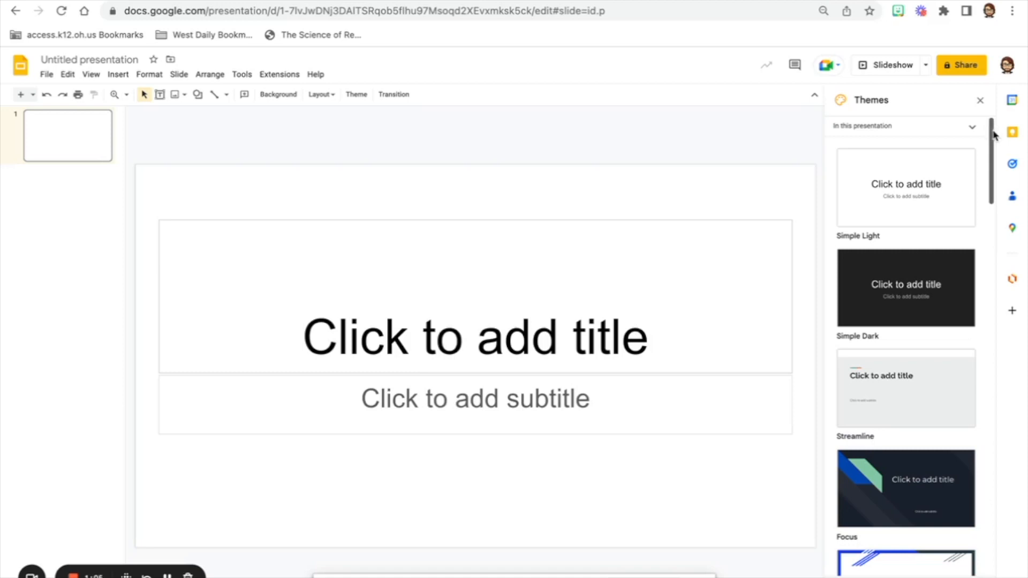
pyautogui.scroll(-3)
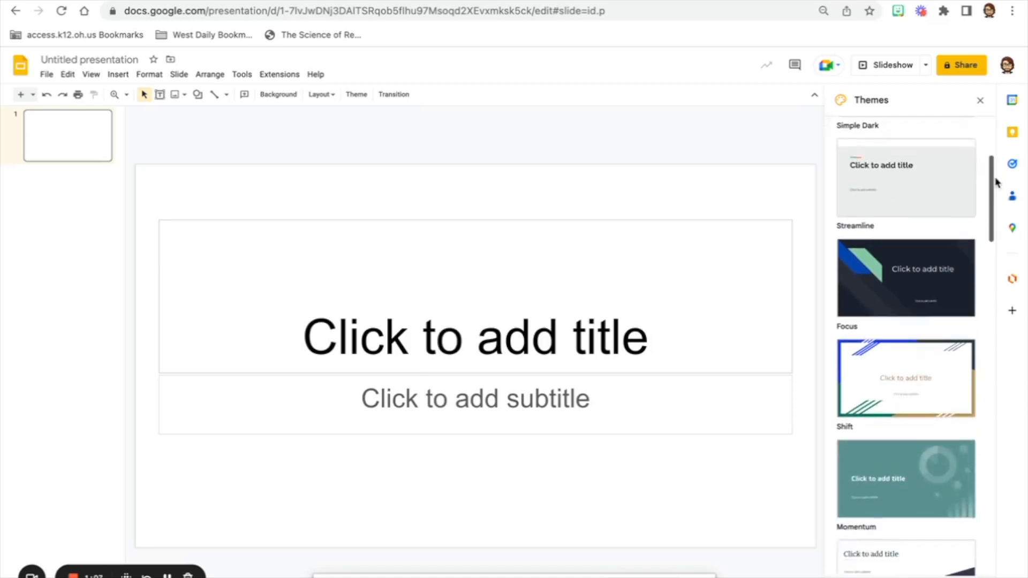
pyautogui.scroll(-3)
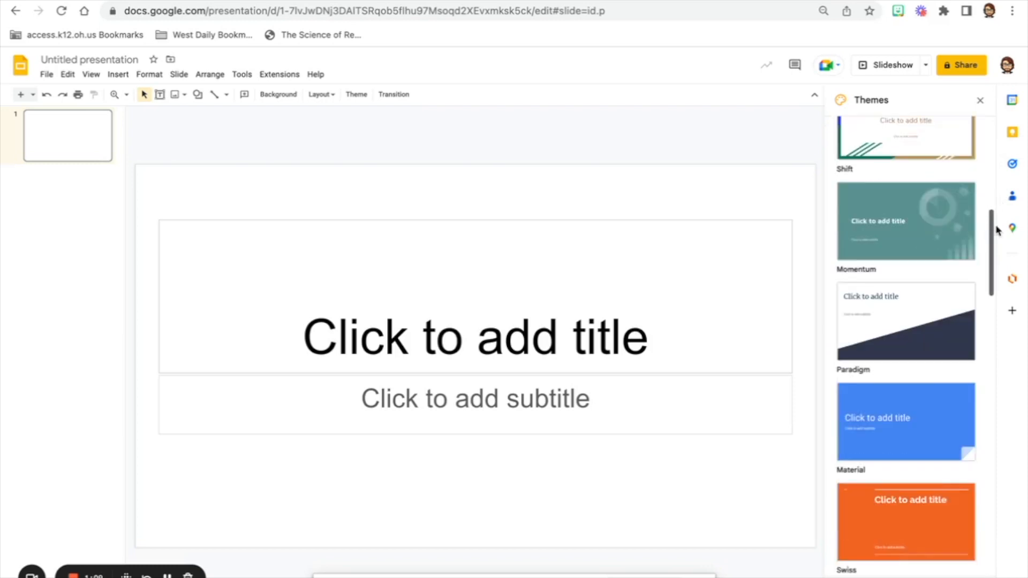
pyautogui.scroll(-3)
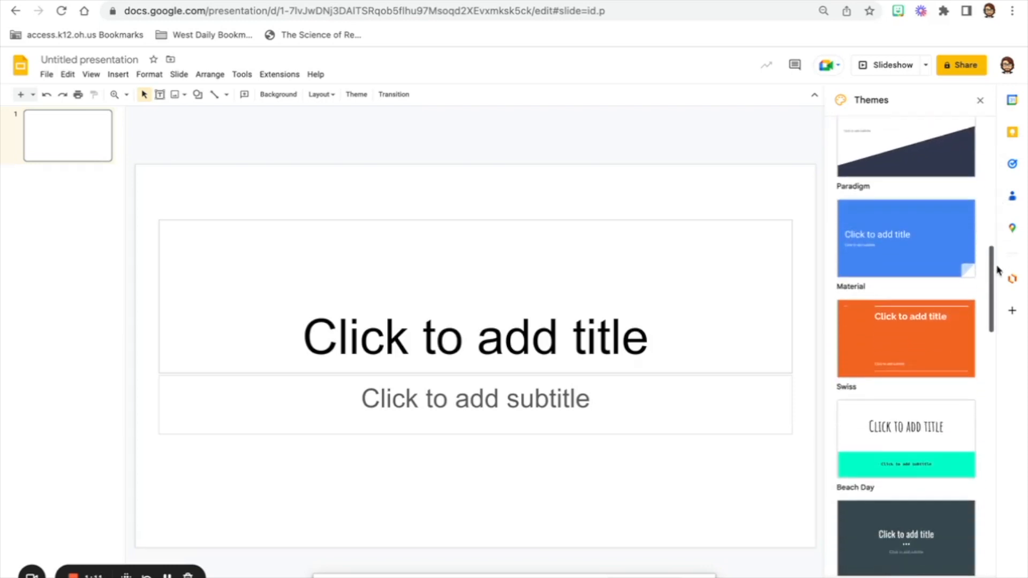
pyautogui.scroll(-3)
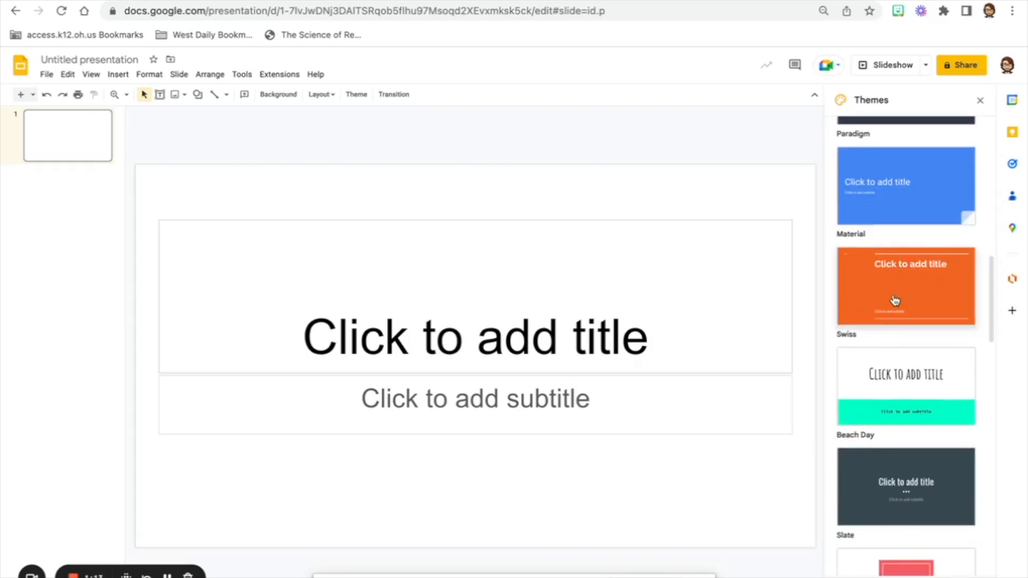
pyautogui.scroll(-3)
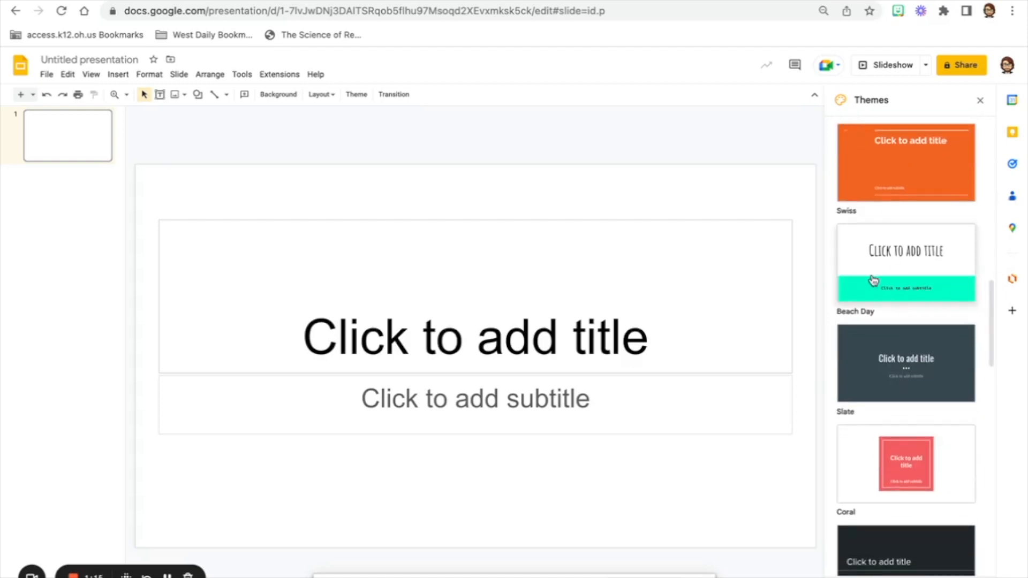
pyautogui.scroll(-3)
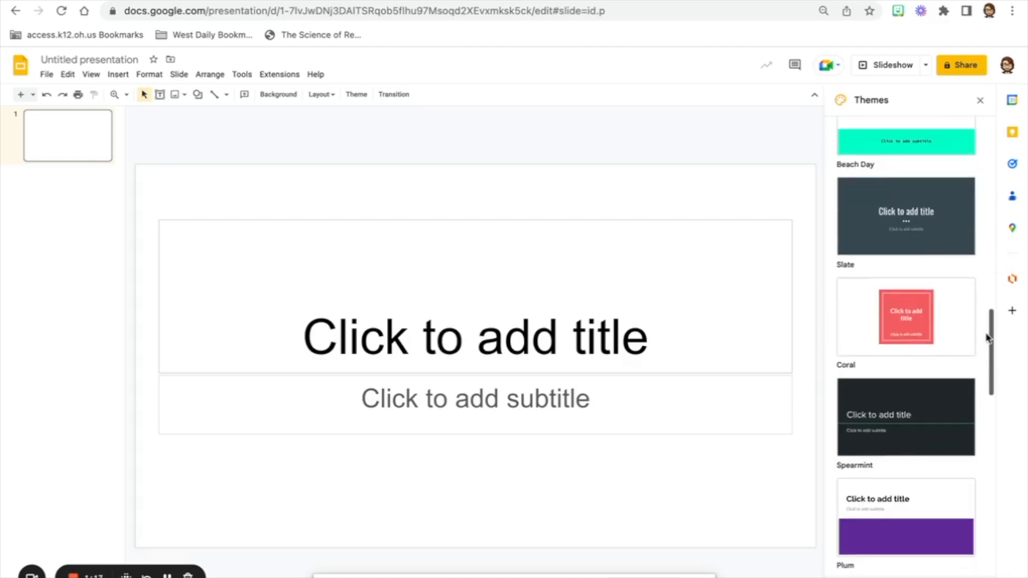
pyautogui.scroll(-3)
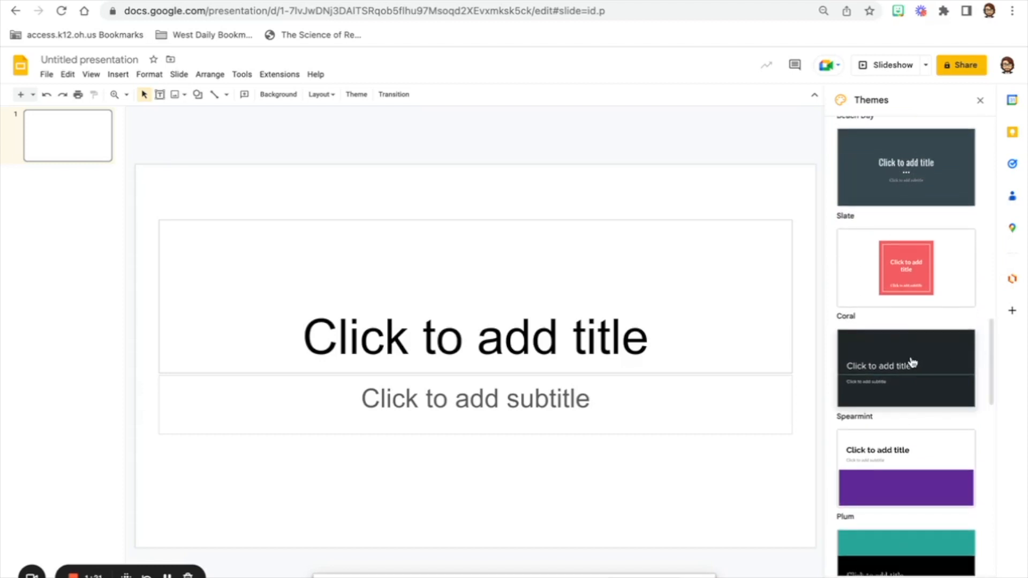
pyautogui.click(906, 367)
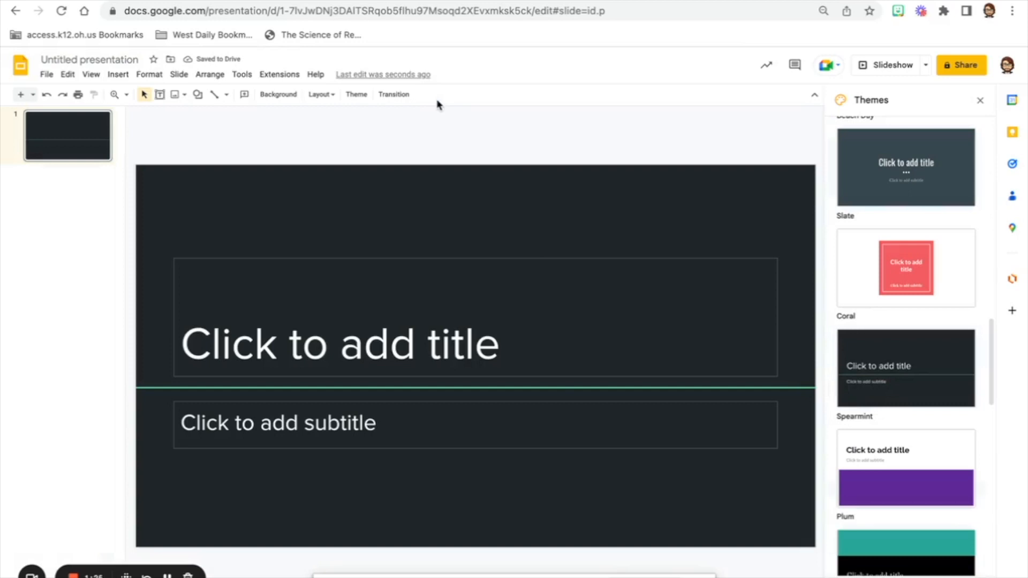
pyautogui.moveTo(488, 135)
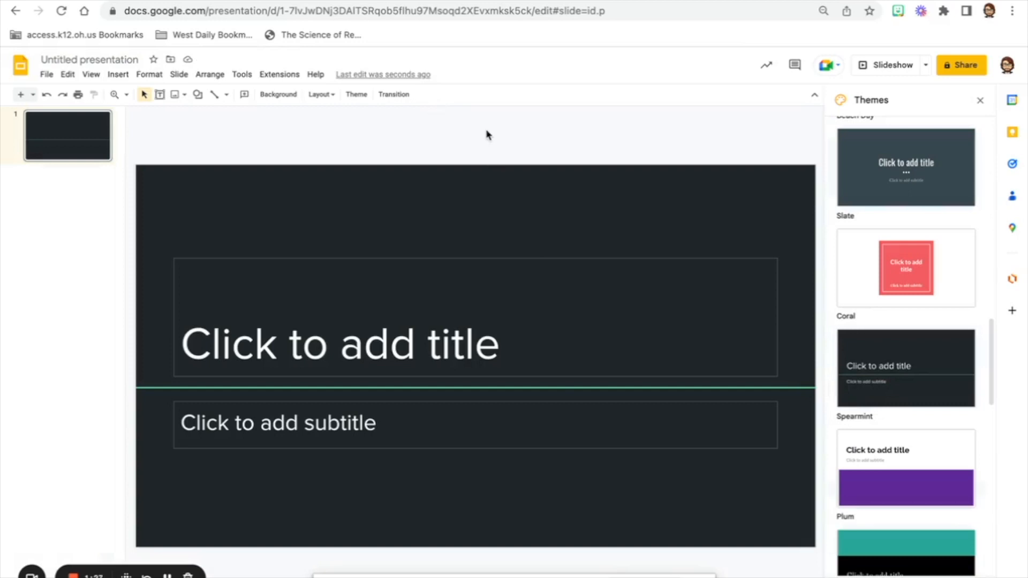
pyautogui.moveTo(379, 328)
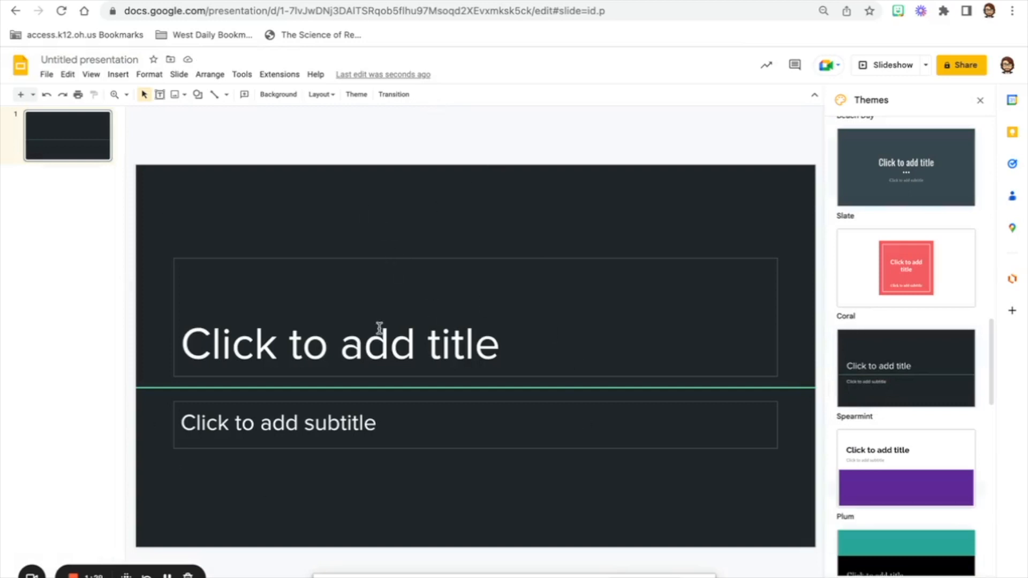
pyautogui.moveTo(220, 484)
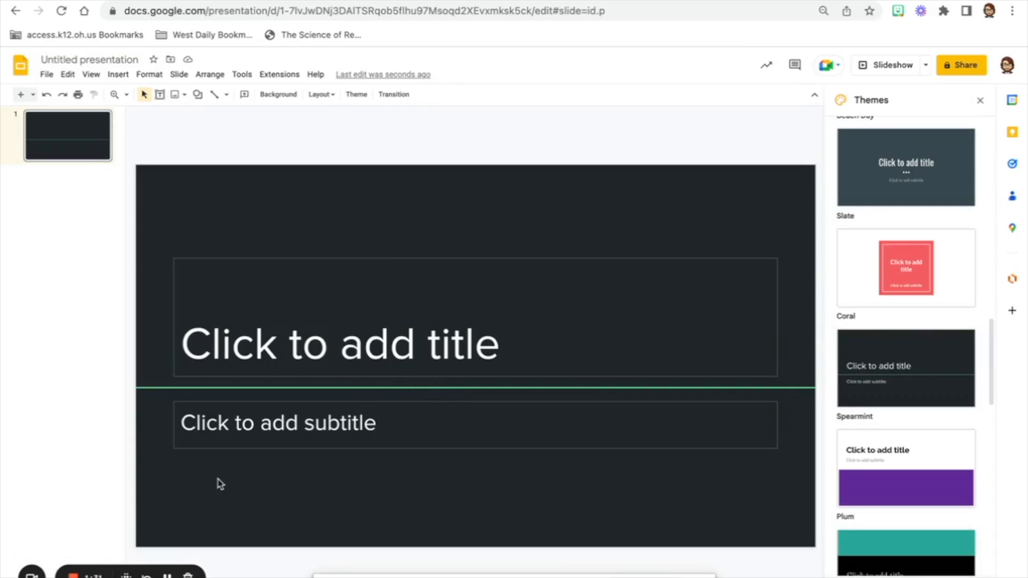
pyautogui.moveTo(231, 383)
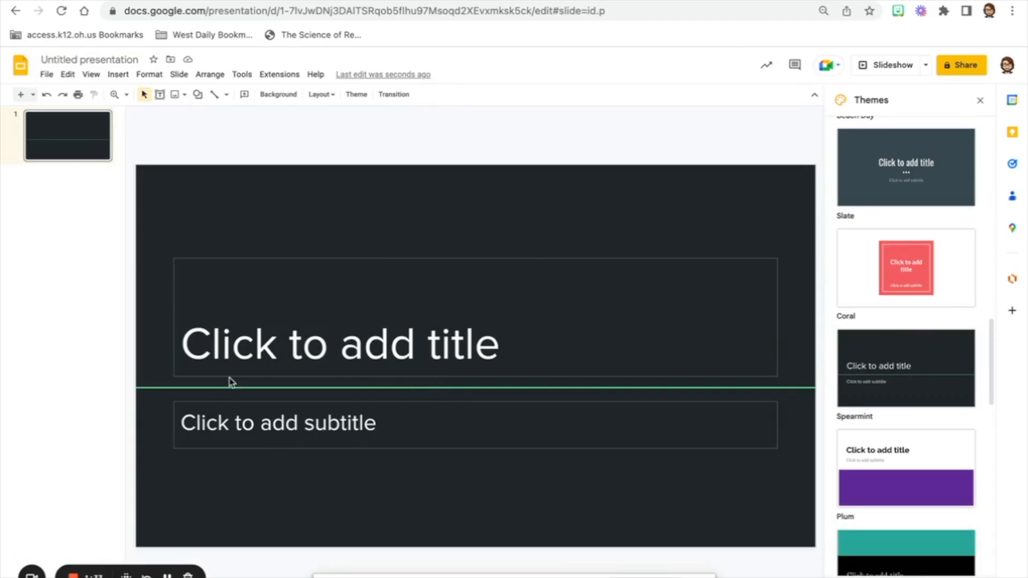
pyautogui.moveTo(186, 542)
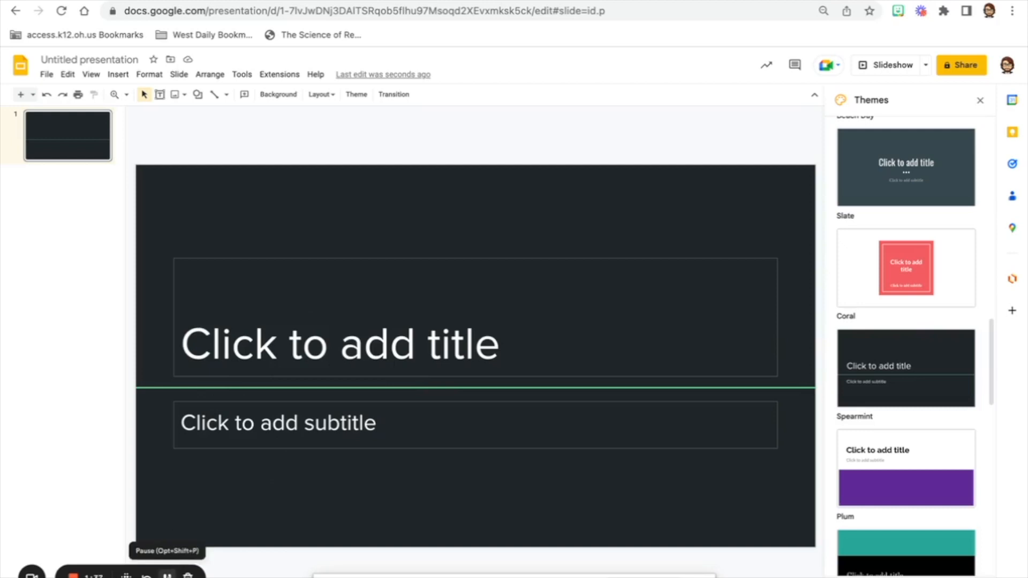
pyautogui.moveTo(524, 337)
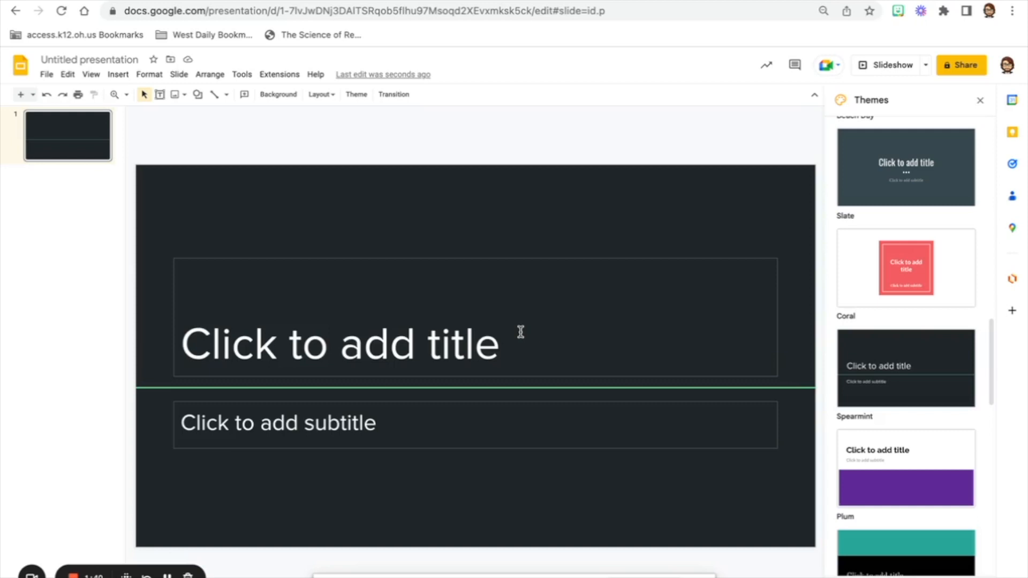
pyautogui.moveTo(174, 334)
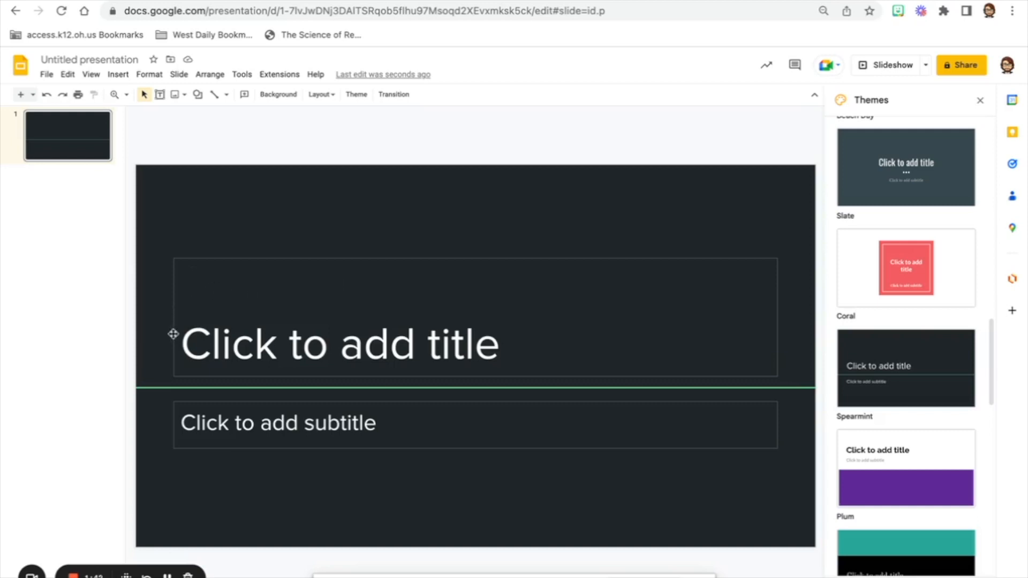
pyautogui.moveTo(751, 339)
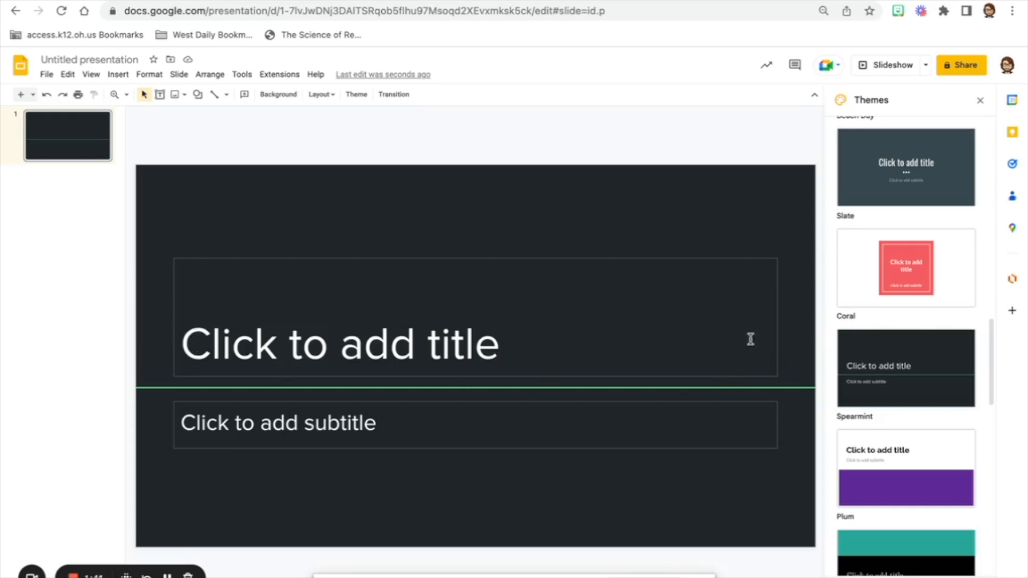
pyautogui.moveTo(515, 356)
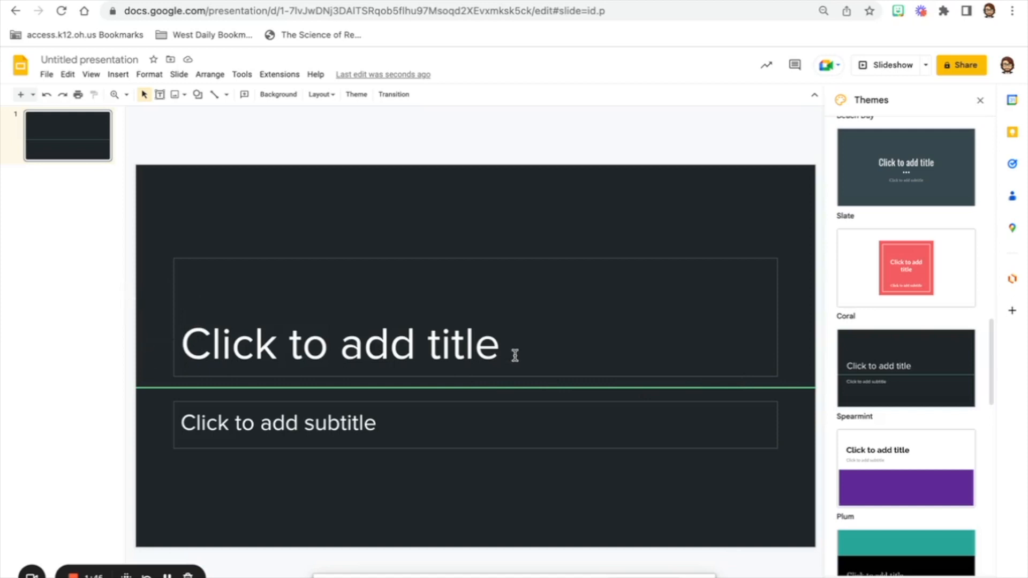
pyautogui.moveTo(524, 345)
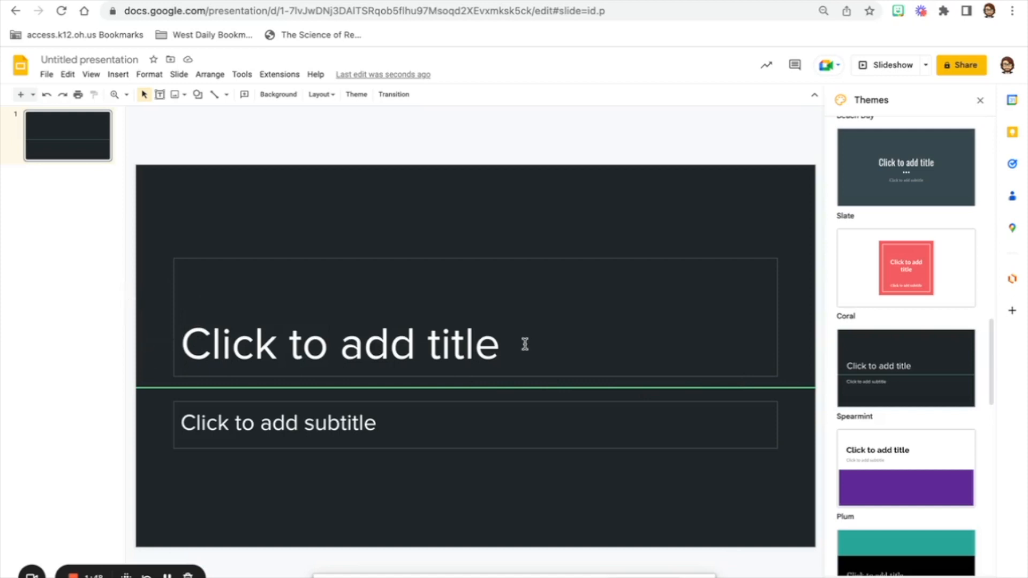
# Set the title slide's heading to 'Slideshow Title'
pyautogui.click(339, 344)
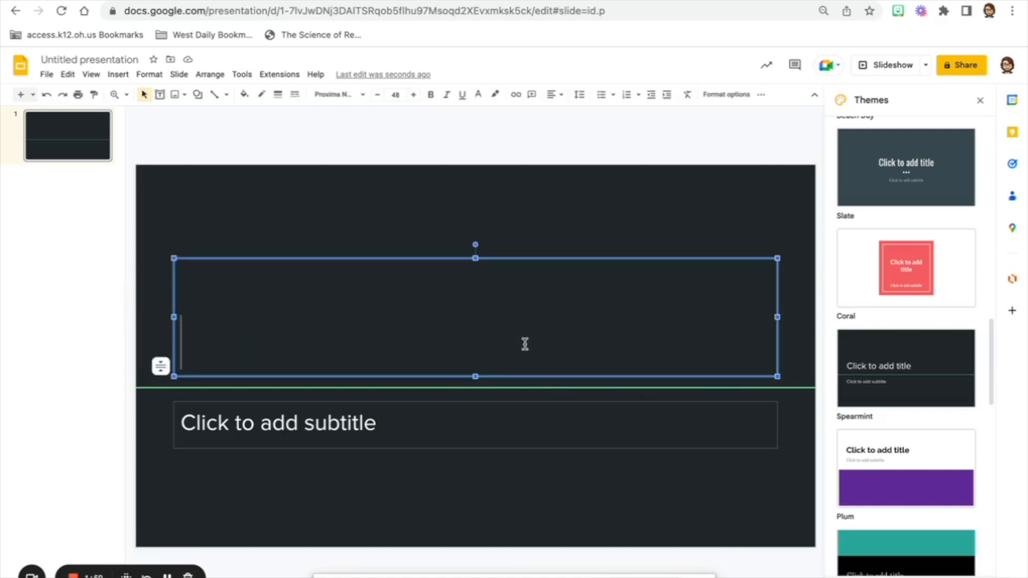
pyautogui.write('Sl')
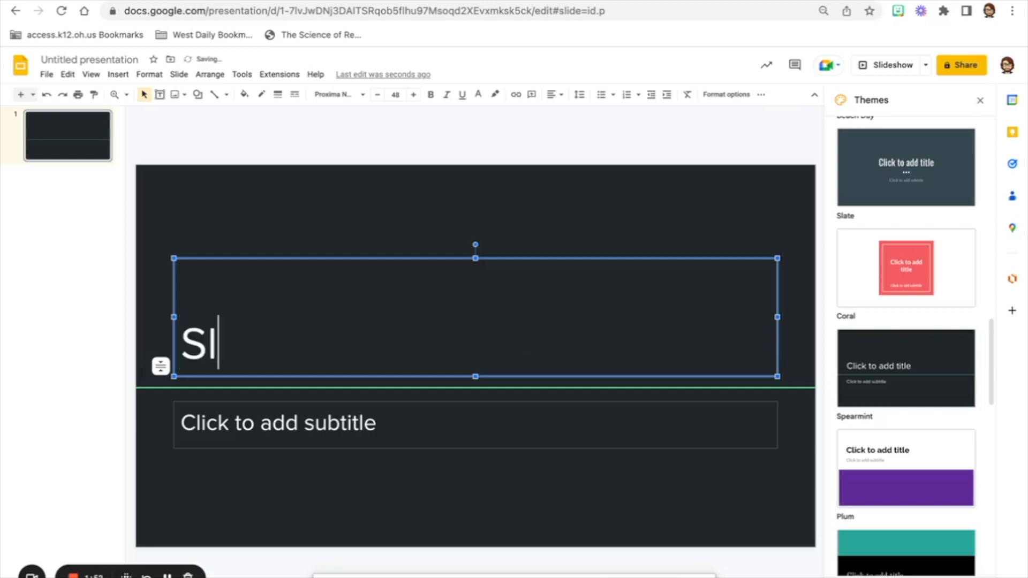
pyautogui.write('ideshow')
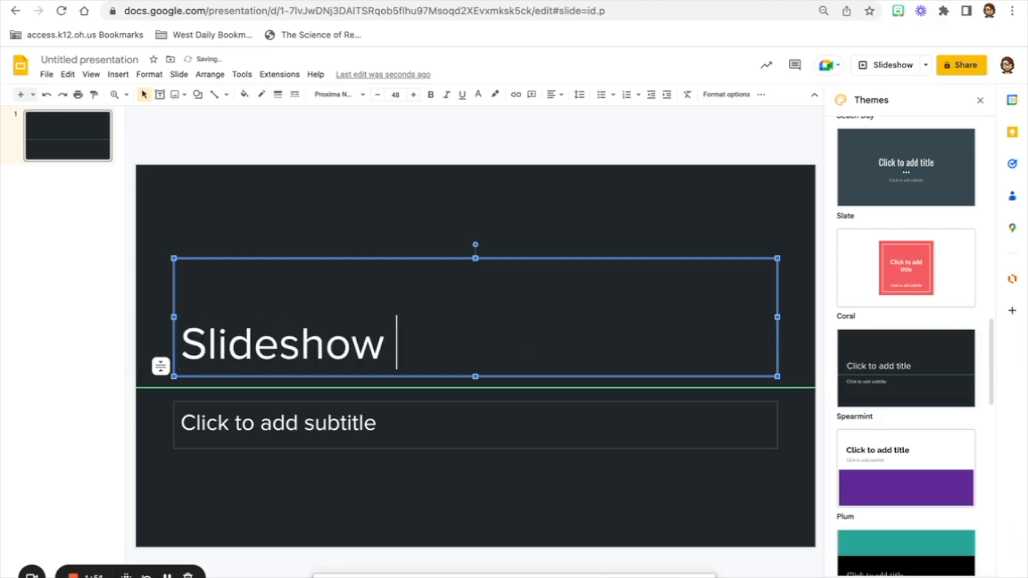
pyautogui.write('Title')
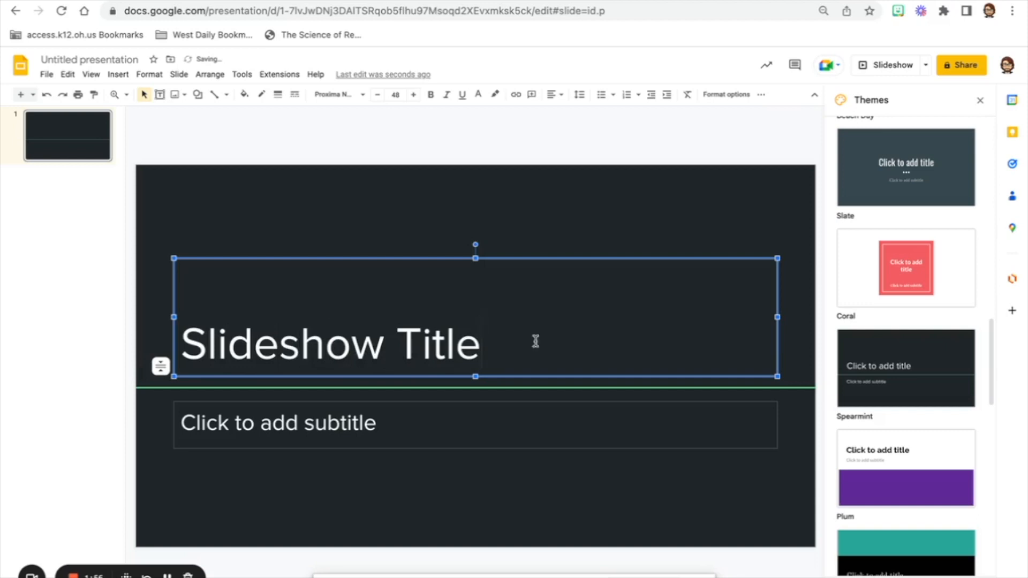
pyautogui.moveTo(420, 418)
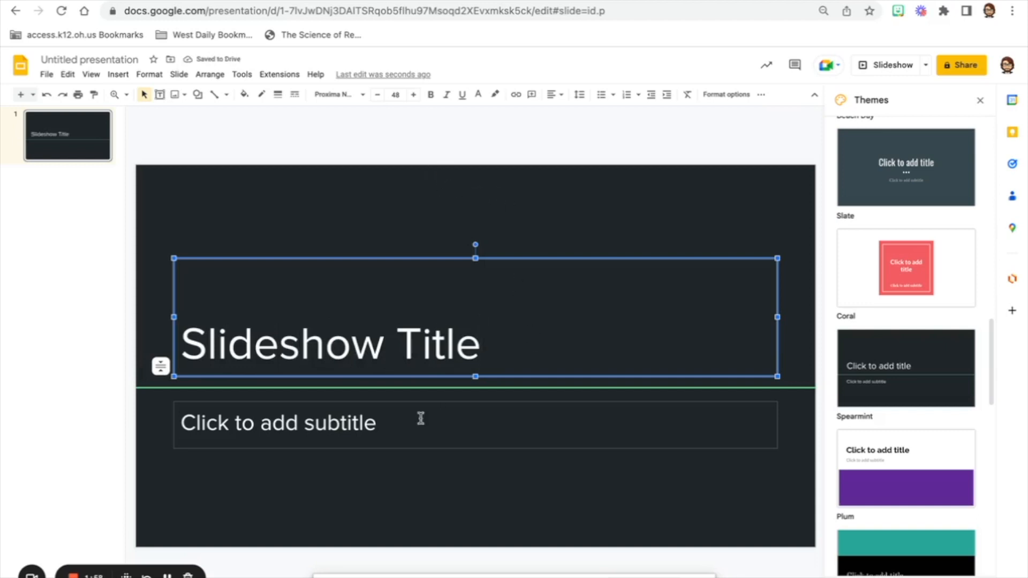
# Set the subtitle to the author's name, 'John Hostetter'
pyautogui.click(277, 423)
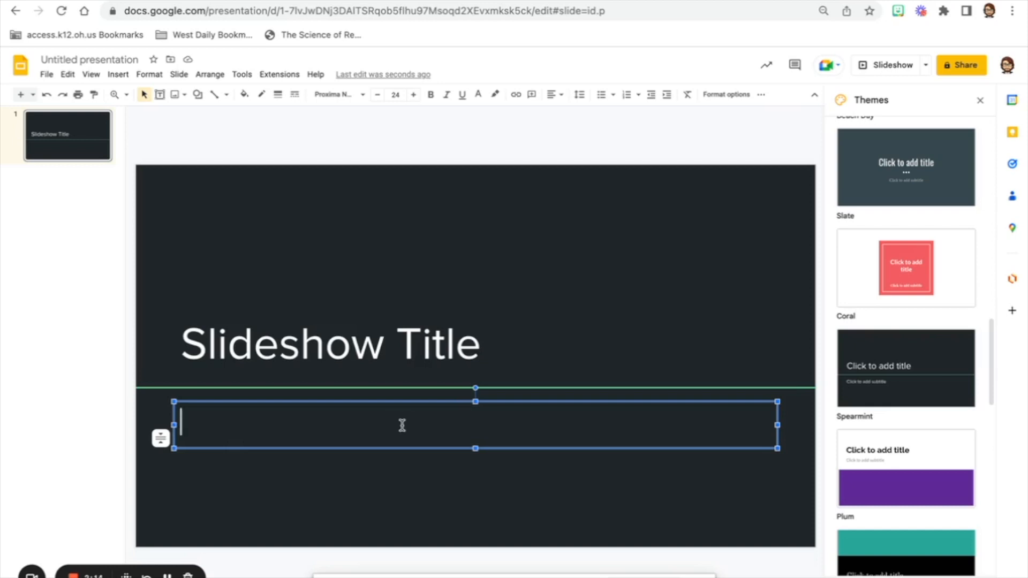
pyautogui.write('Jo')
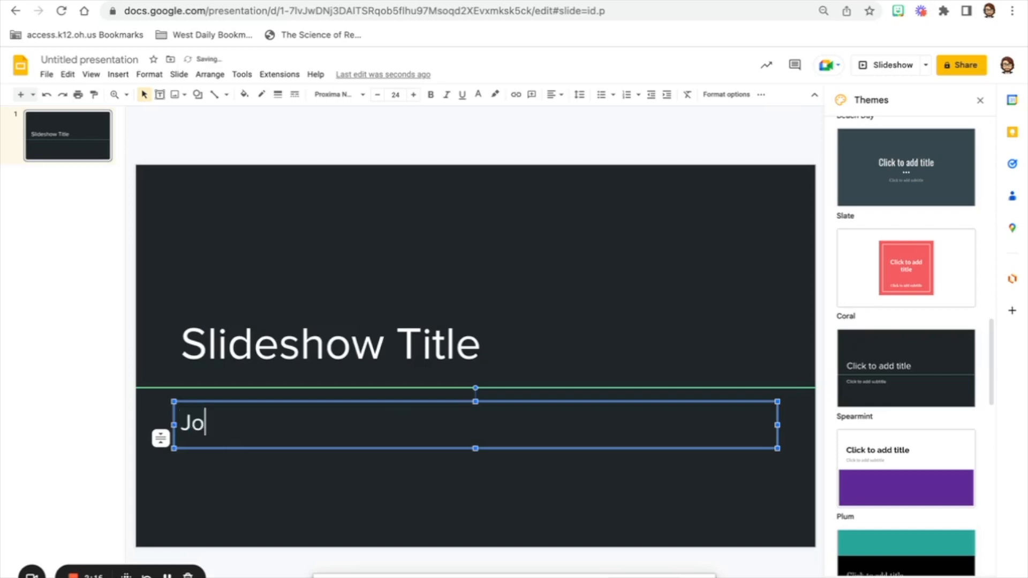
pyautogui.write('hn Hostetter')
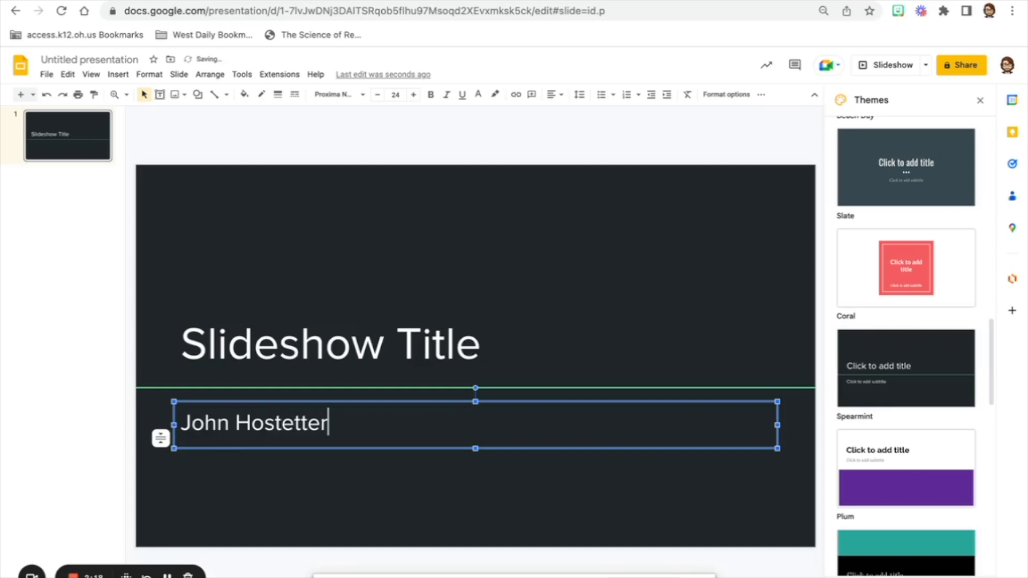
pyautogui.moveTo(518, 136)
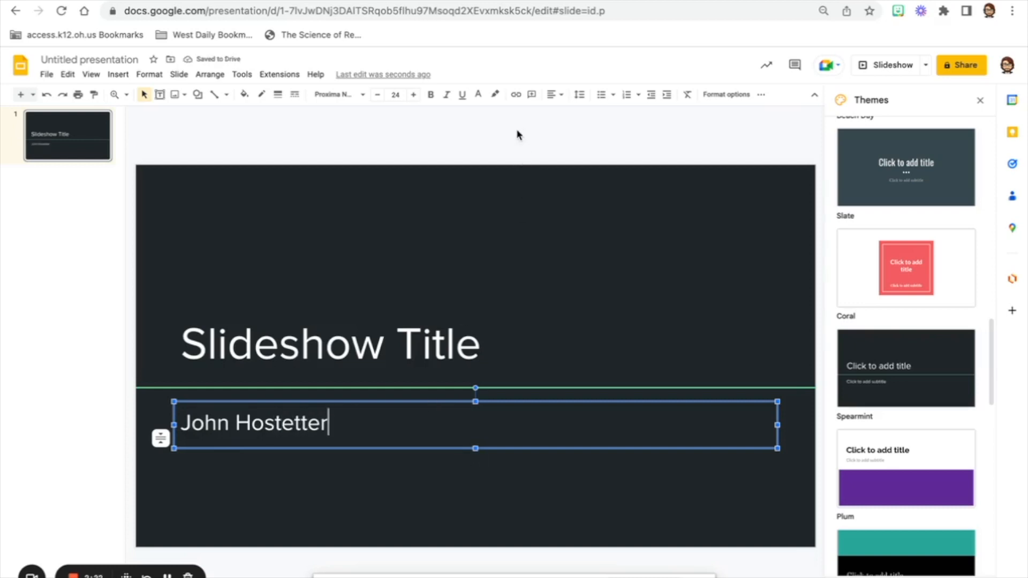
pyautogui.click(515, 131)
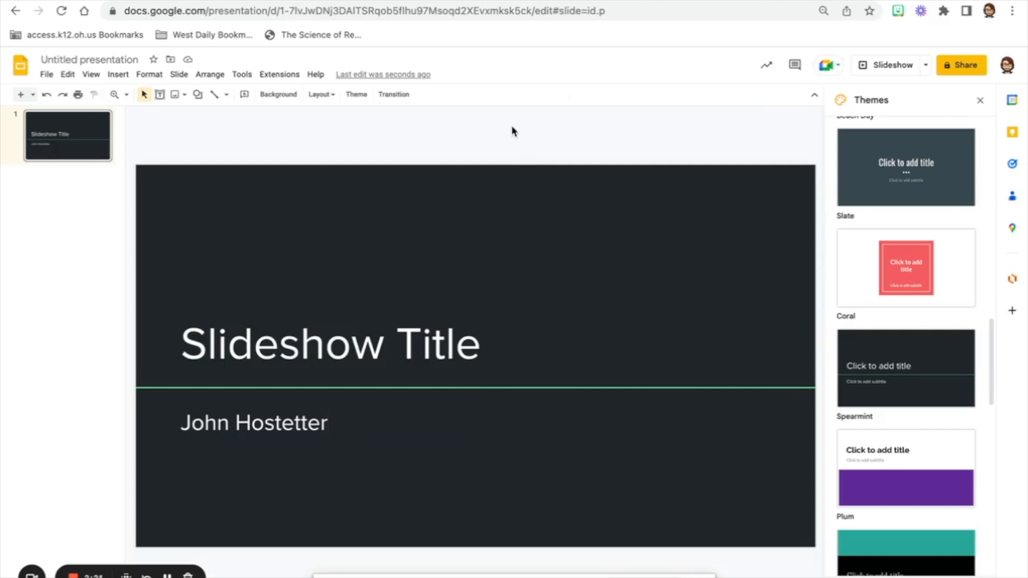
pyautogui.moveTo(70, 180)
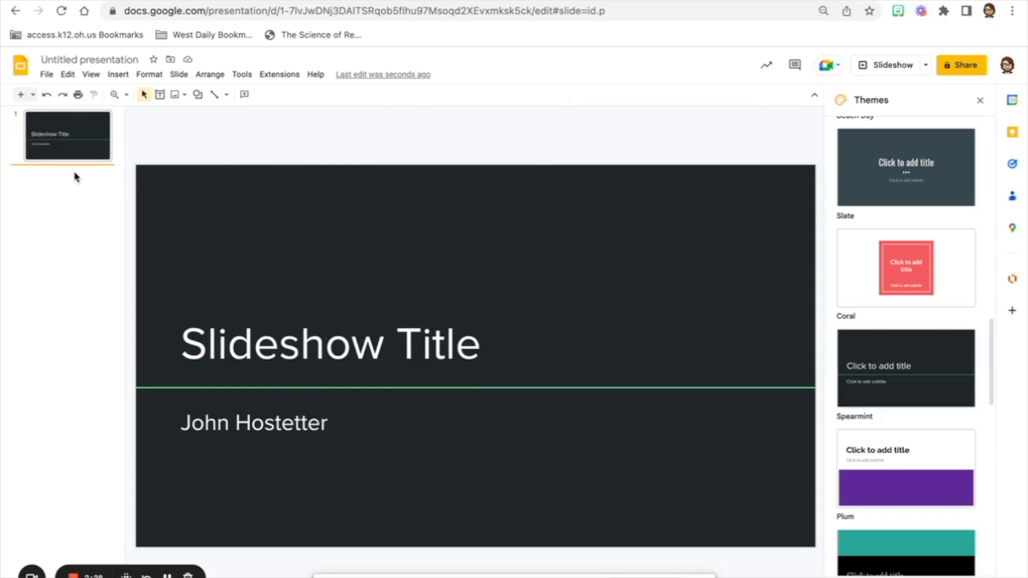
pyautogui.moveTo(78, 174)
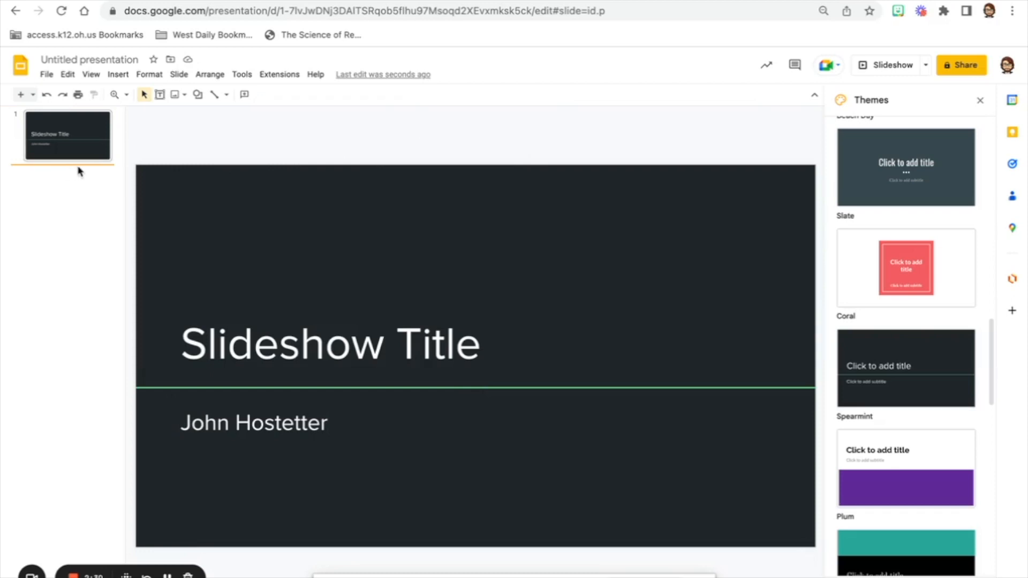
pyautogui.moveTo(45, 170)
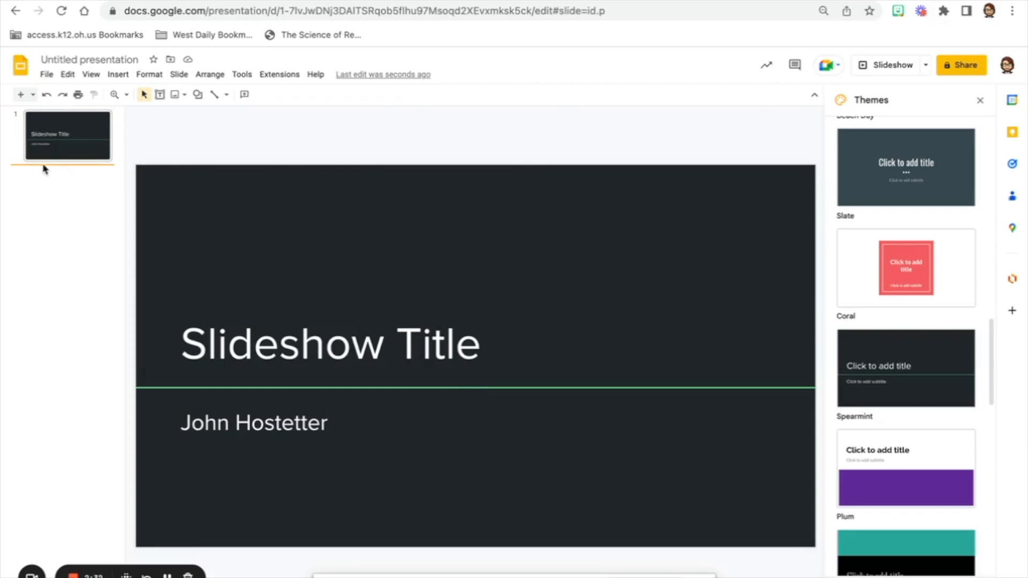
pyautogui.moveTo(62, 171)
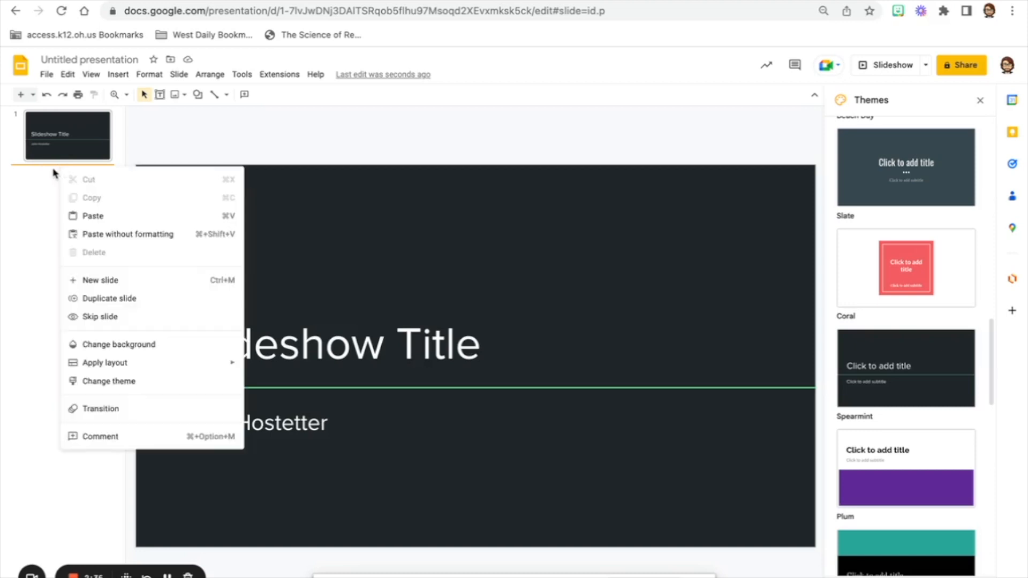
# Add a new empty slide after the title slide and return to it after checking slide 1
pyautogui.click(35, 198)
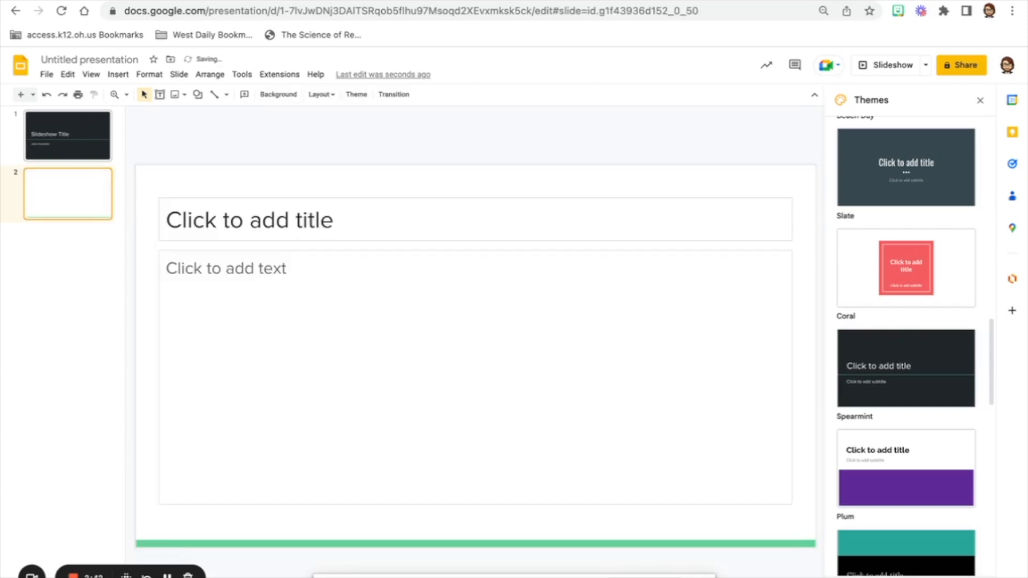
pyautogui.moveTo(359, 164)
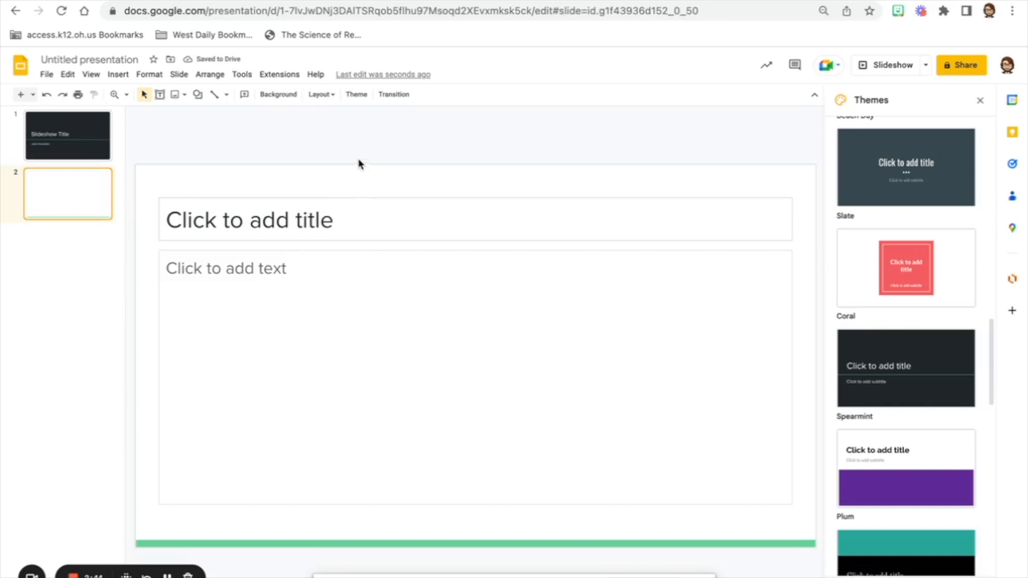
pyautogui.moveTo(59, 139)
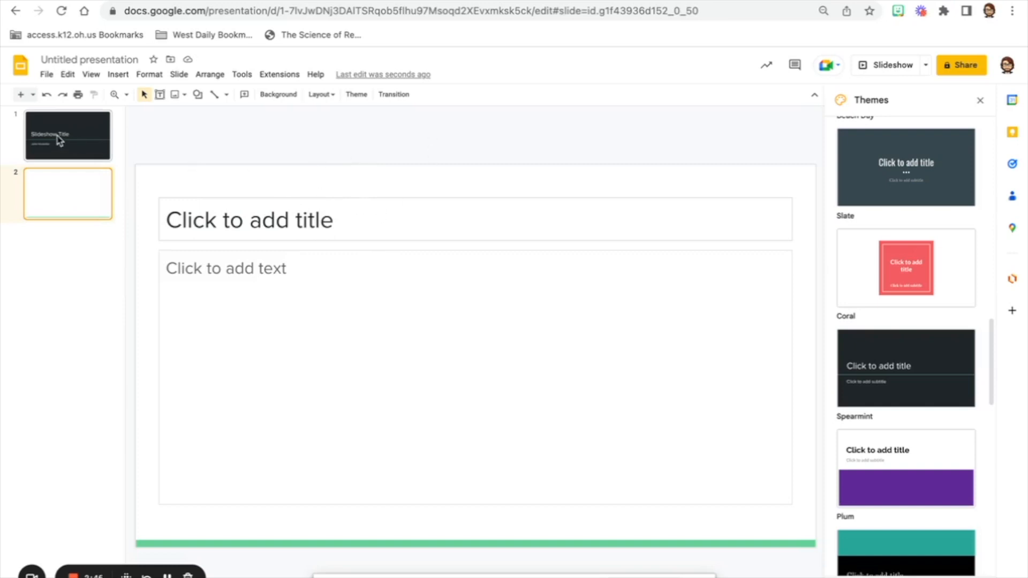
pyautogui.click(68, 136)
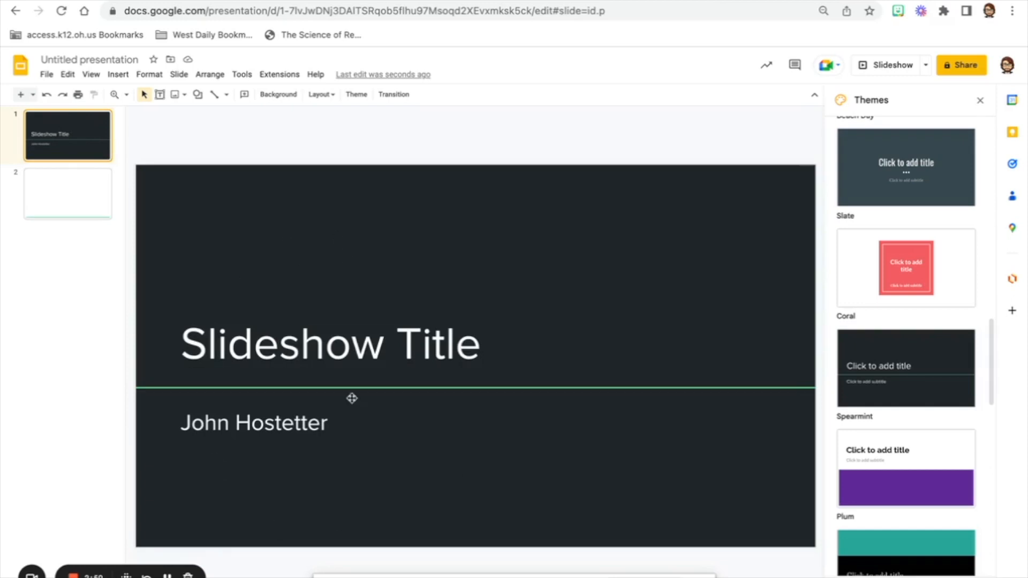
pyautogui.click(68, 193)
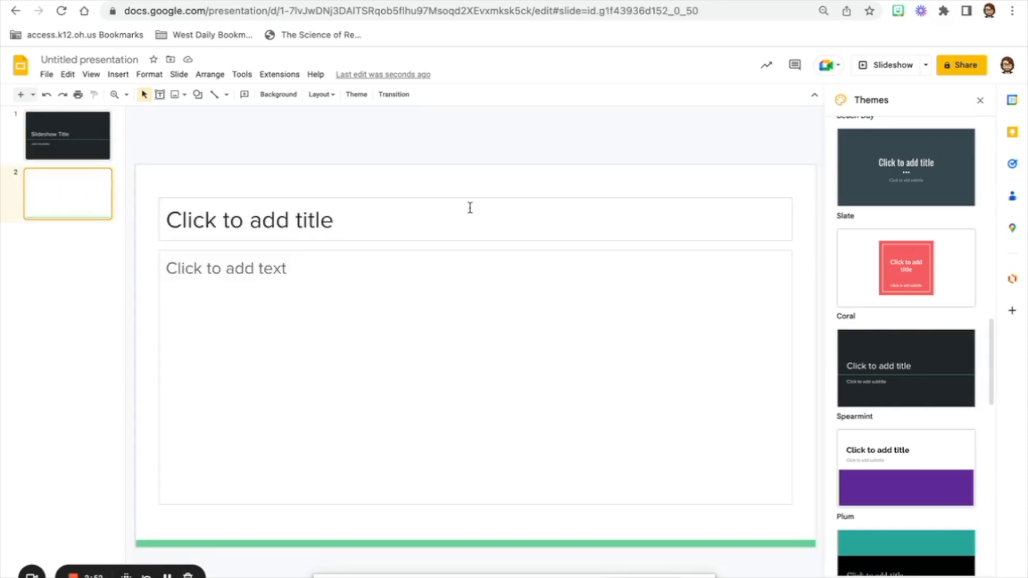
pyautogui.moveTo(687, 317)
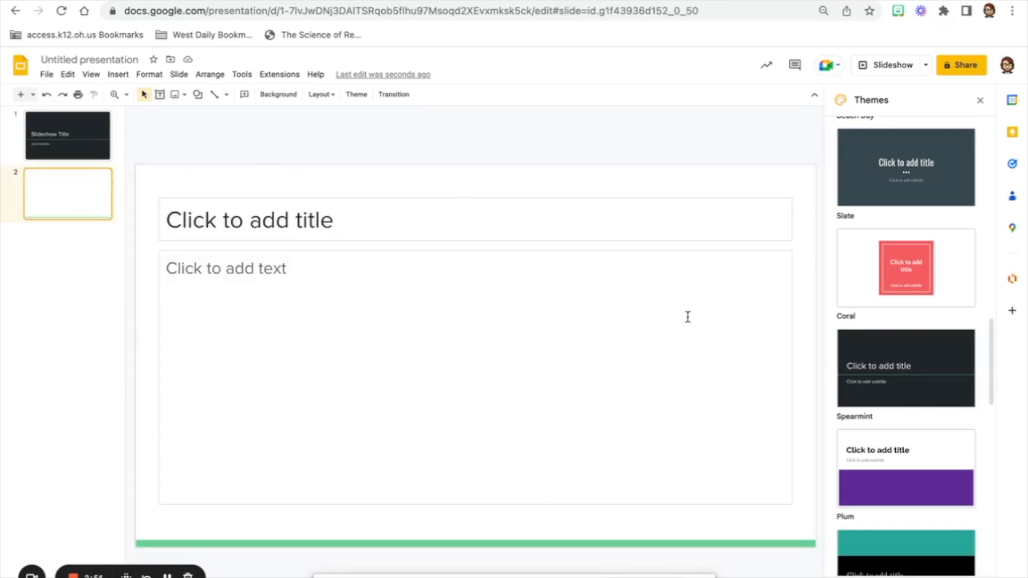
pyautogui.moveTo(279, 94)
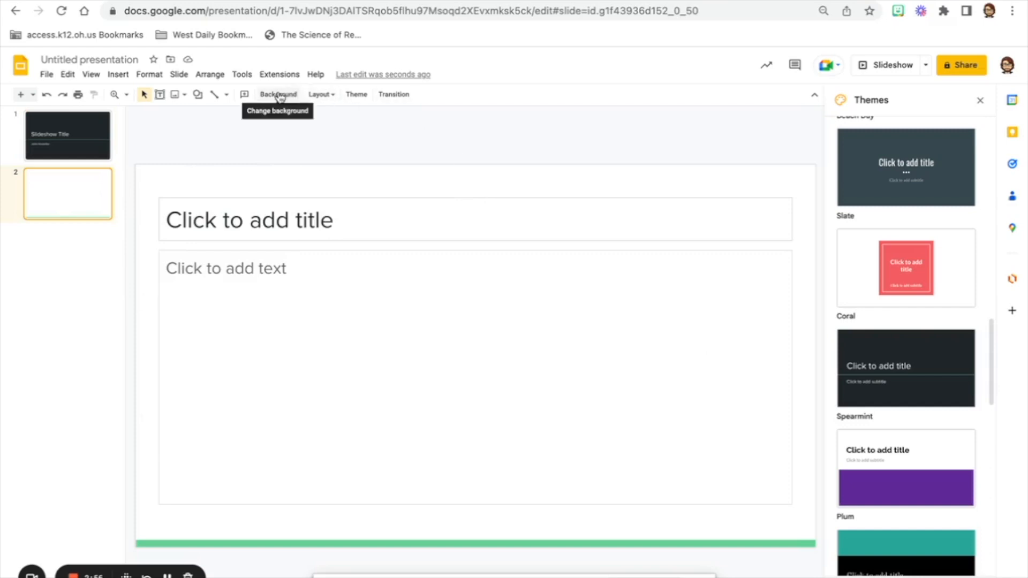
pyautogui.click(320, 94)
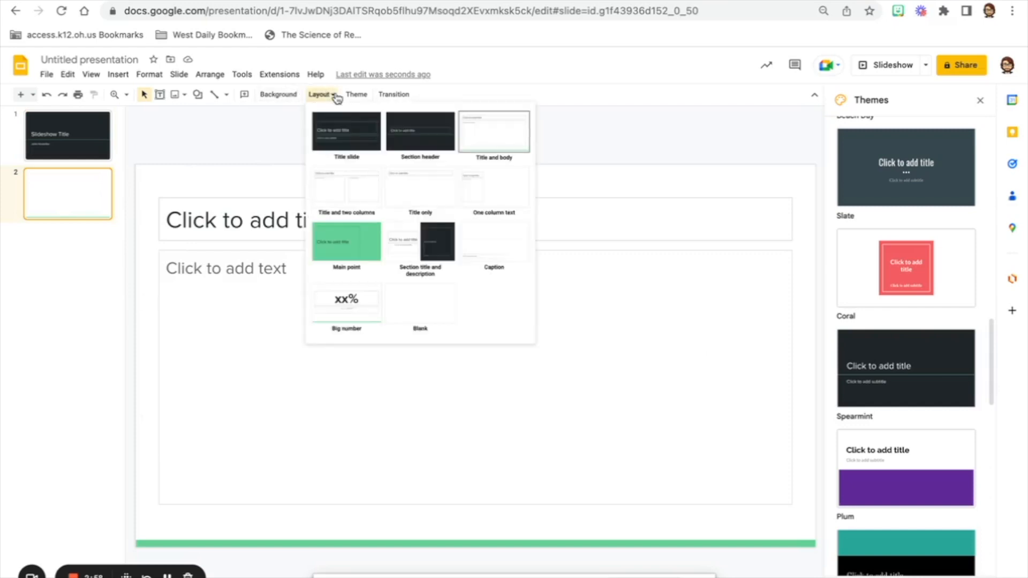
pyautogui.moveTo(346, 132)
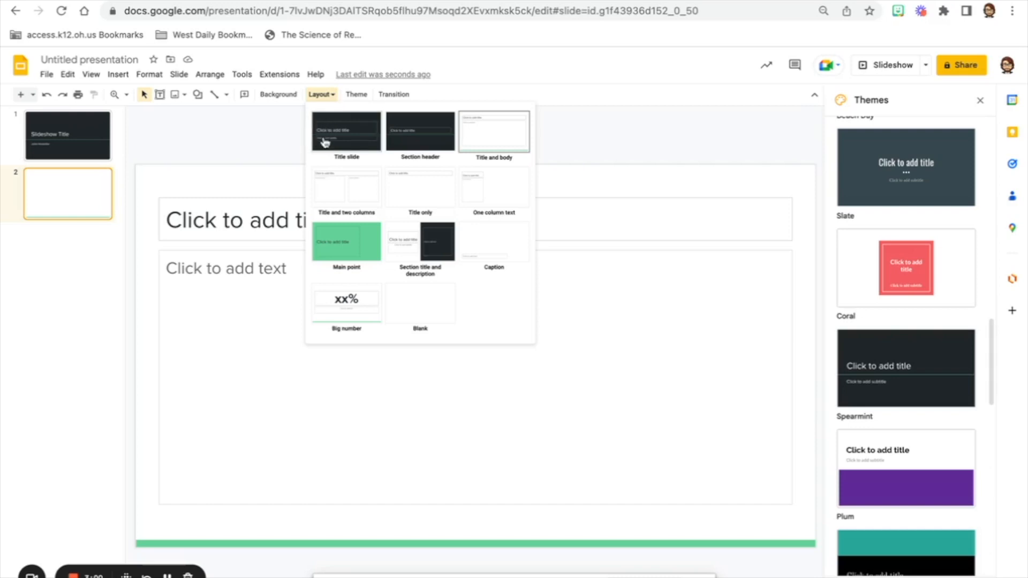
pyautogui.moveTo(366, 191)
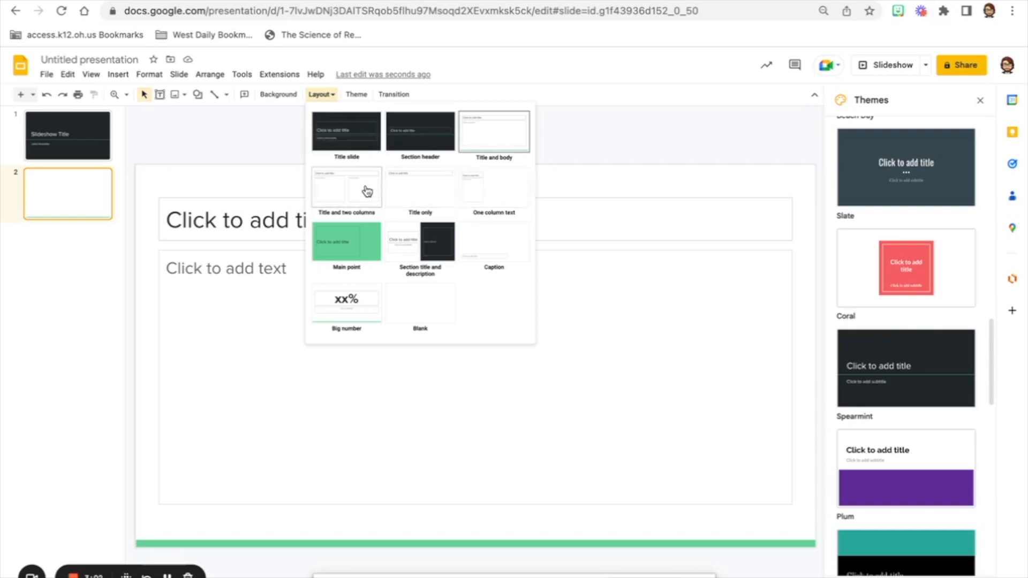
pyautogui.moveTo(466, 255)
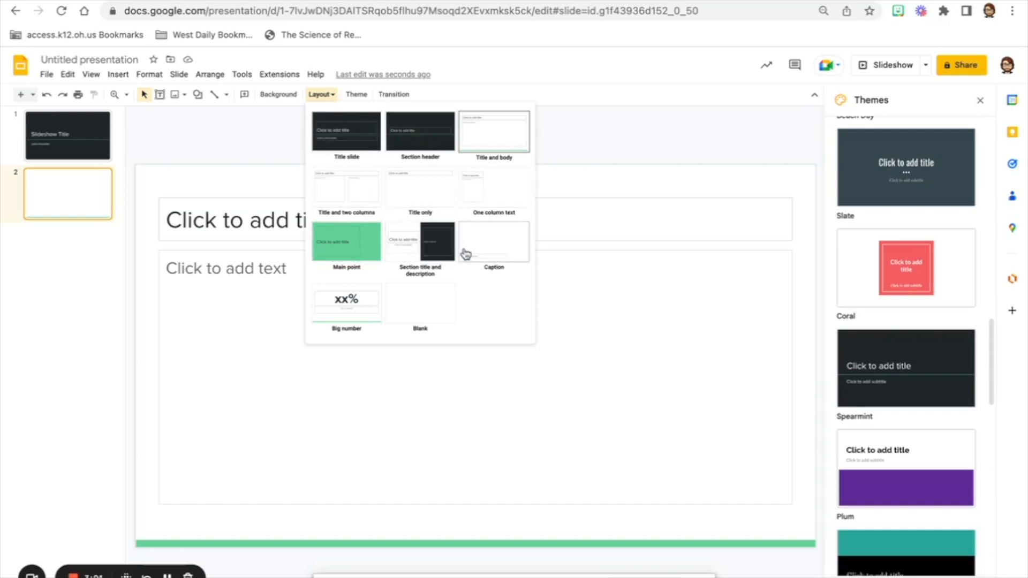
pyautogui.moveTo(346, 141)
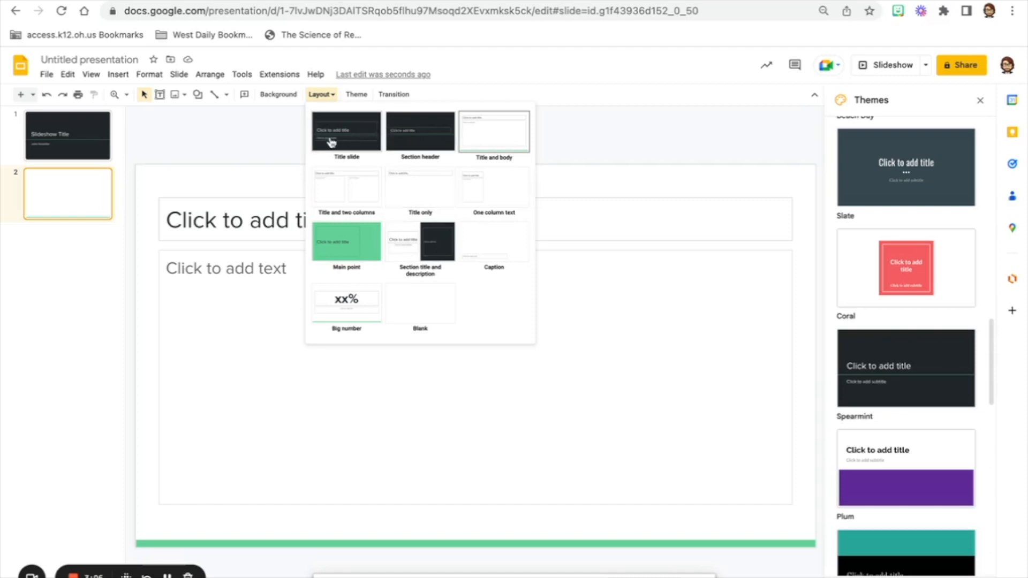
pyautogui.moveTo(420, 186)
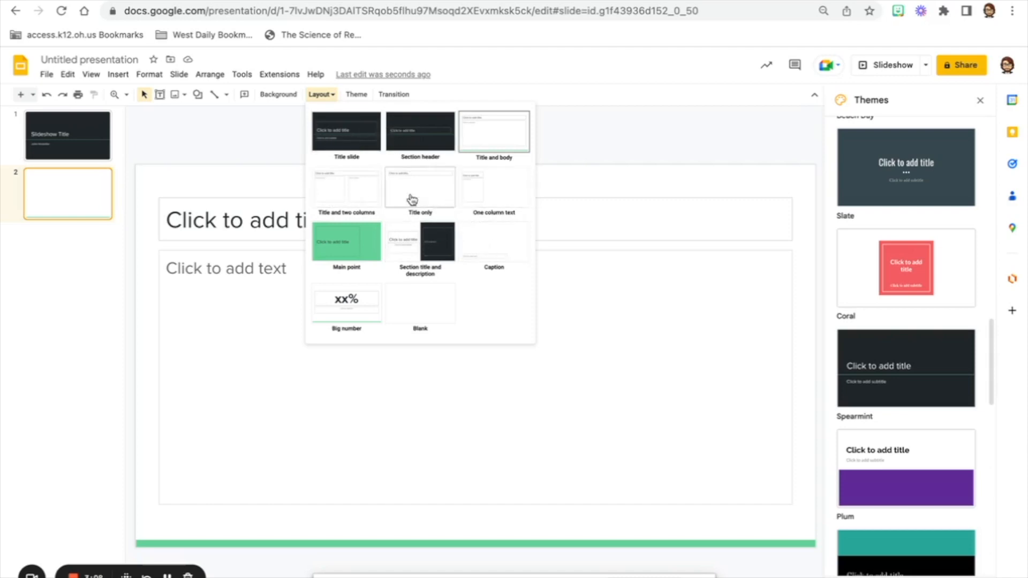
pyautogui.click(420, 131)
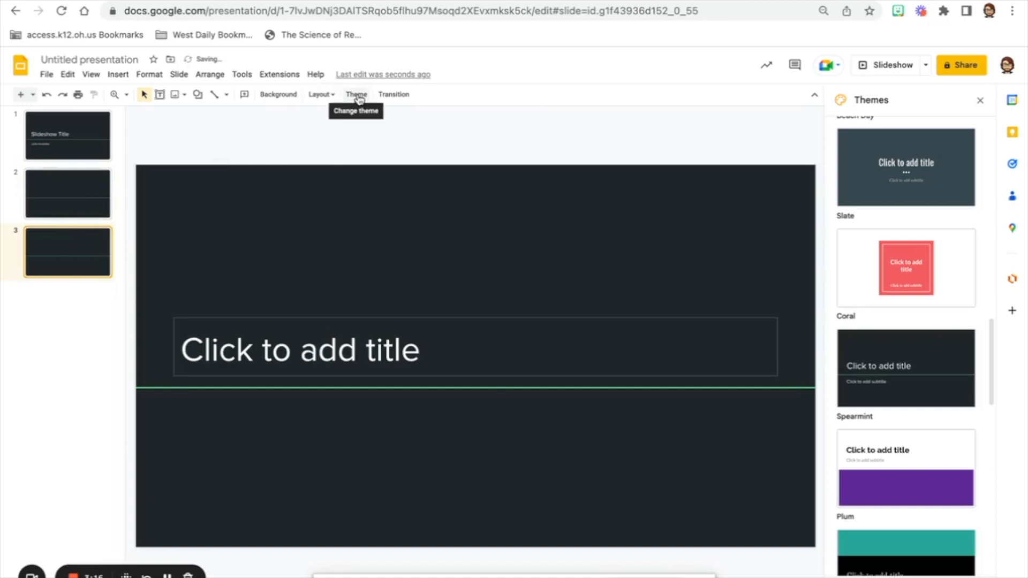
pyautogui.click(320, 94)
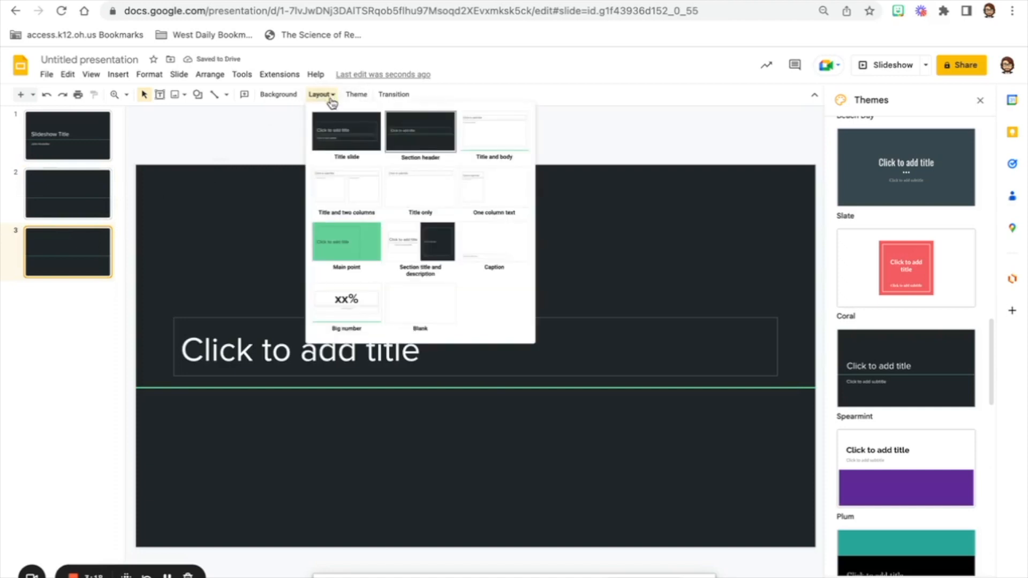
pyautogui.moveTo(85, 296)
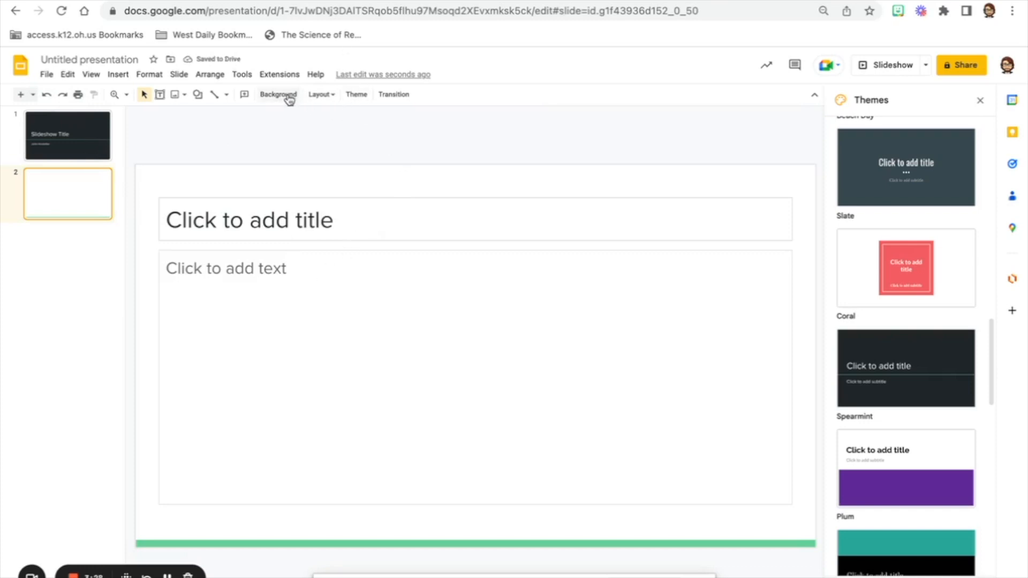
# Set slide 2's background colour to dark grey
pyautogui.click(278, 94)
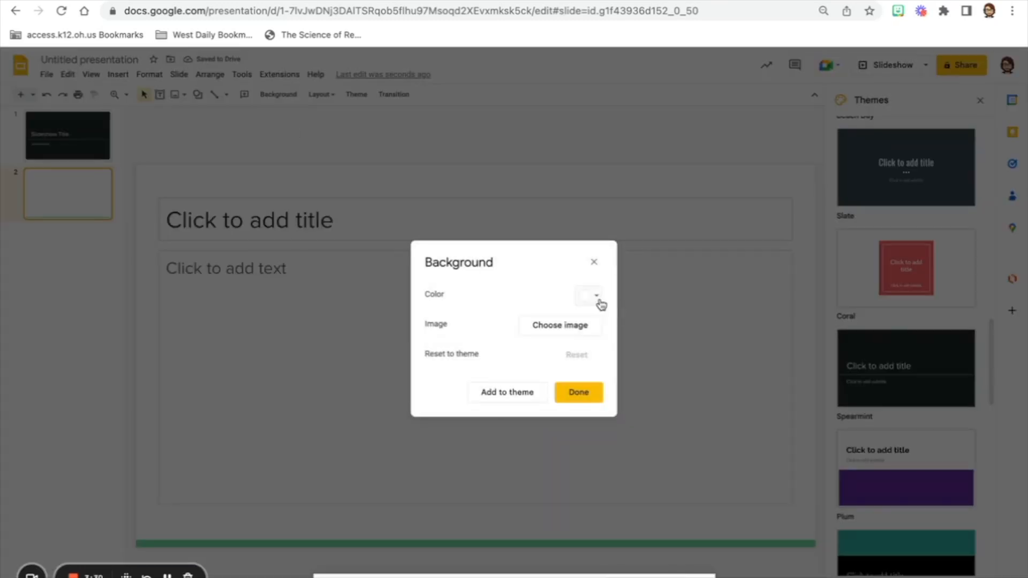
pyautogui.click(577, 391)
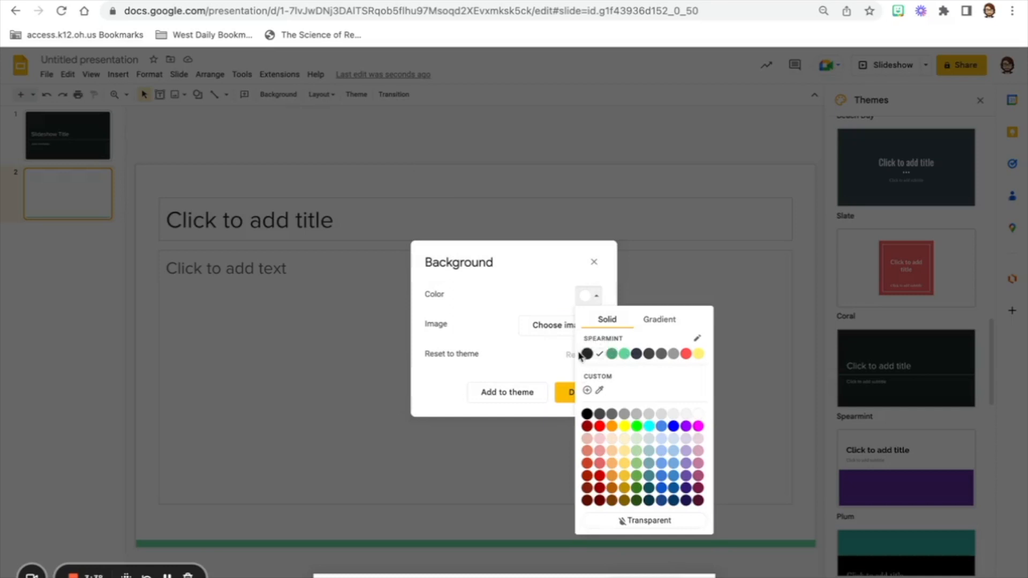
pyautogui.moveTo(670, 360)
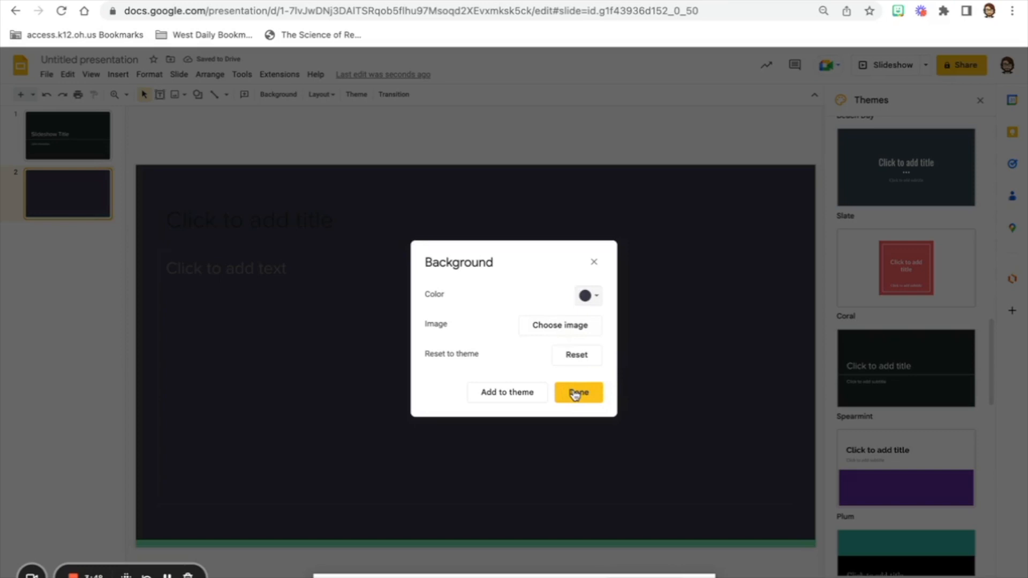
pyautogui.moveTo(529, 335)
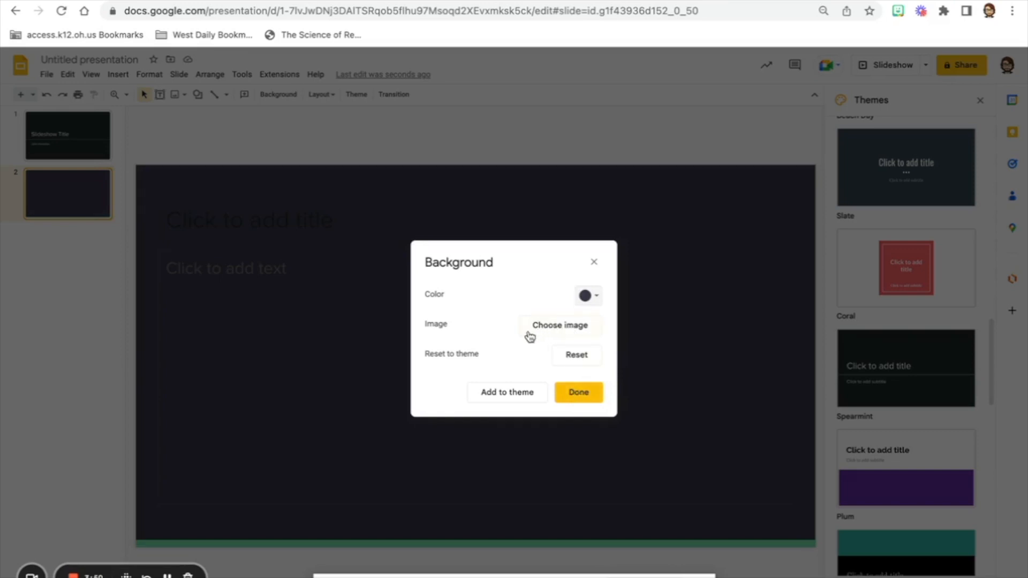
pyautogui.moveTo(572, 332)
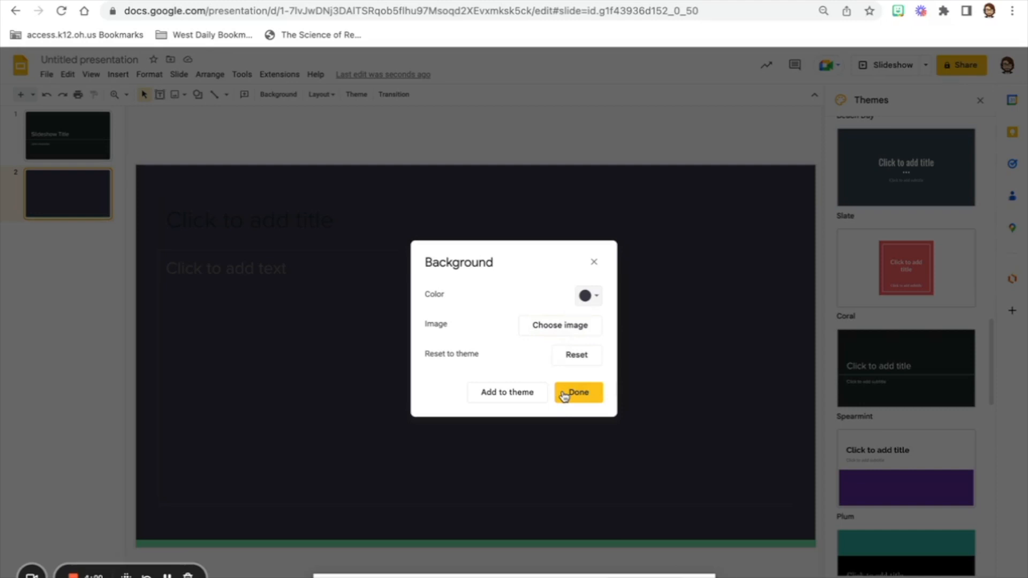
pyautogui.click(578, 392)
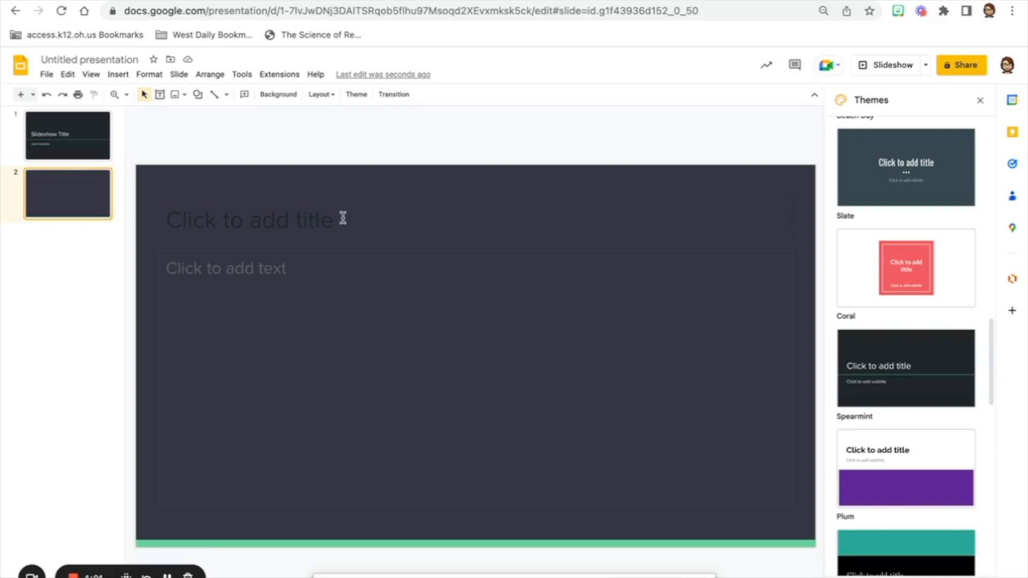
pyautogui.moveTo(294, 214)
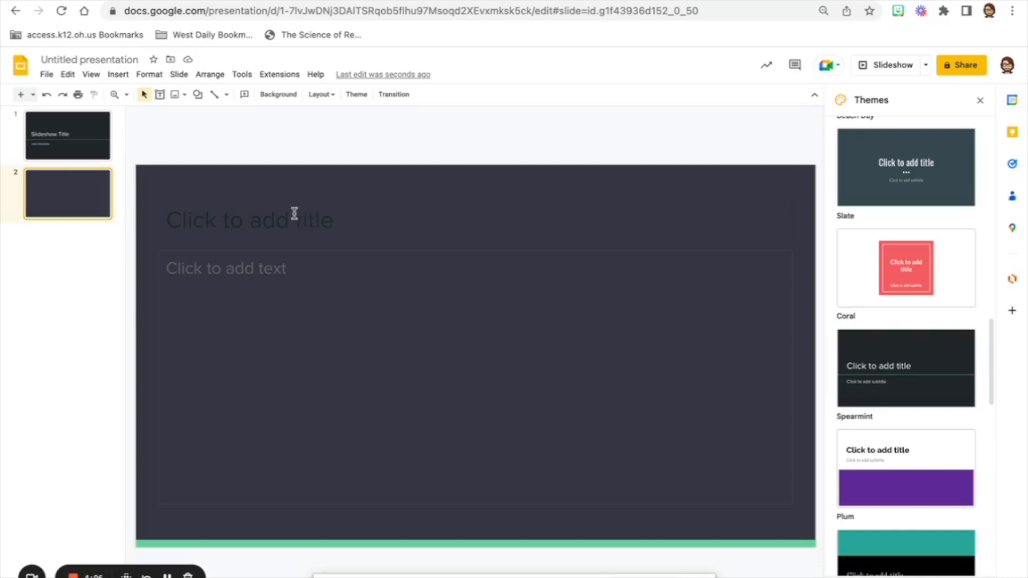
pyautogui.moveTo(385, 413)
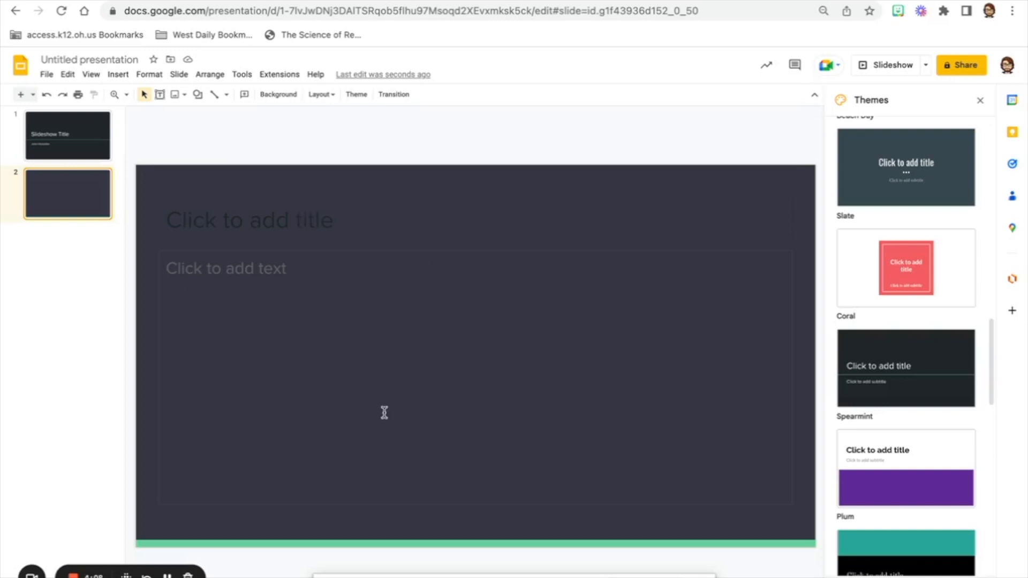
pyautogui.moveTo(211, 334)
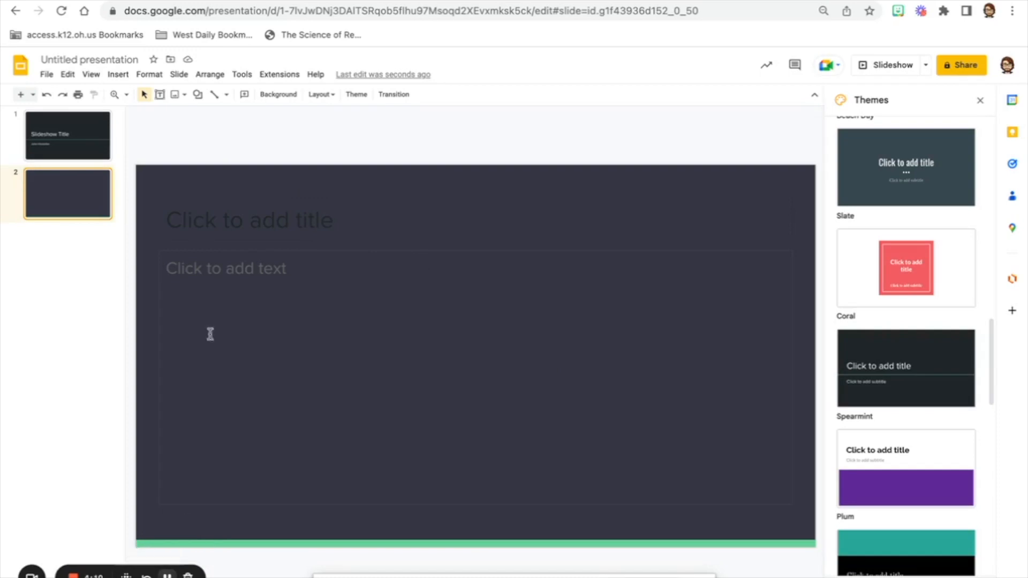
# Give slide 2 the title 'Slide Title' in a light text colour
pyautogui.click(249, 220)
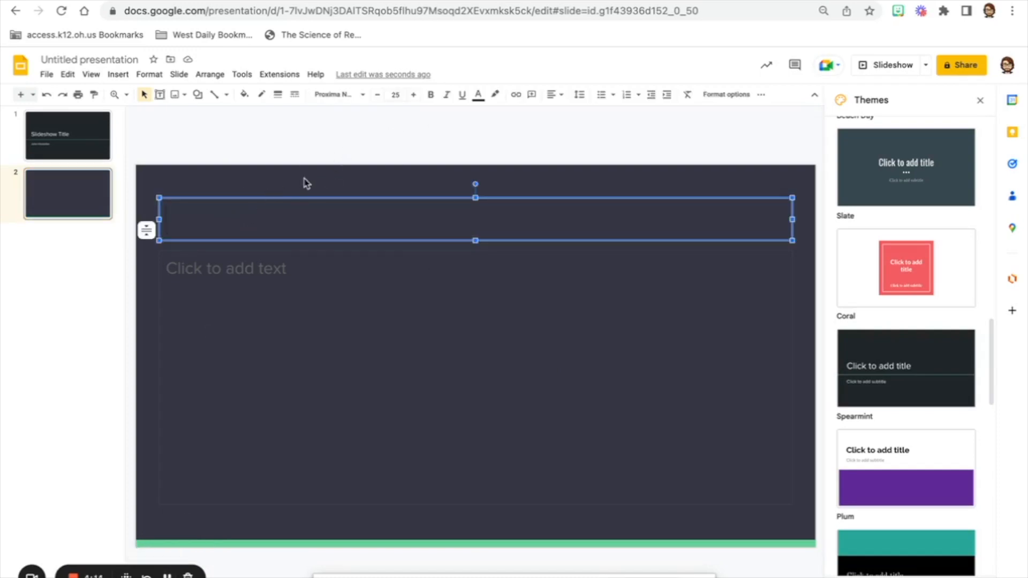
pyautogui.write('Slide Ti')
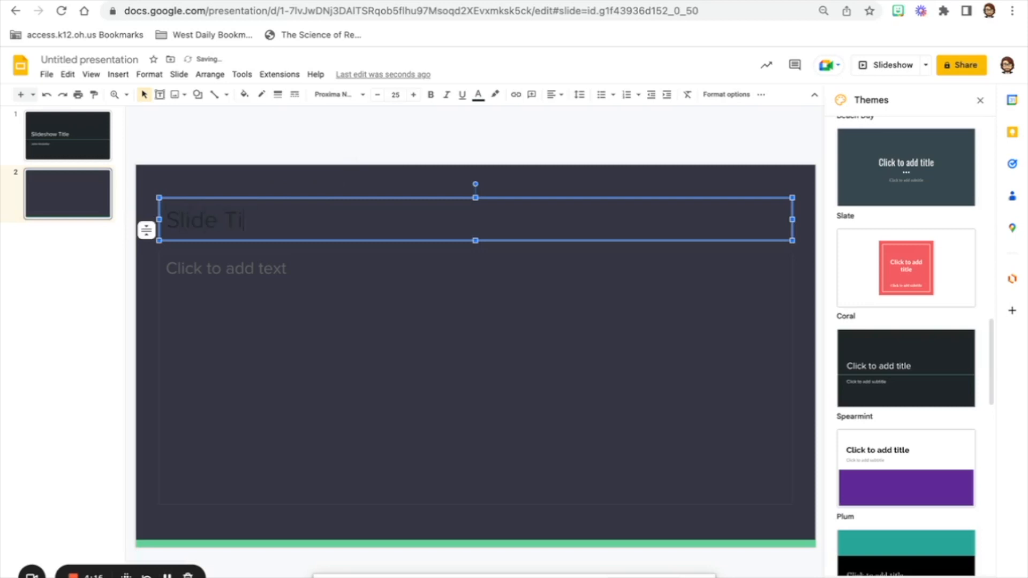
pyautogui.write('tle')
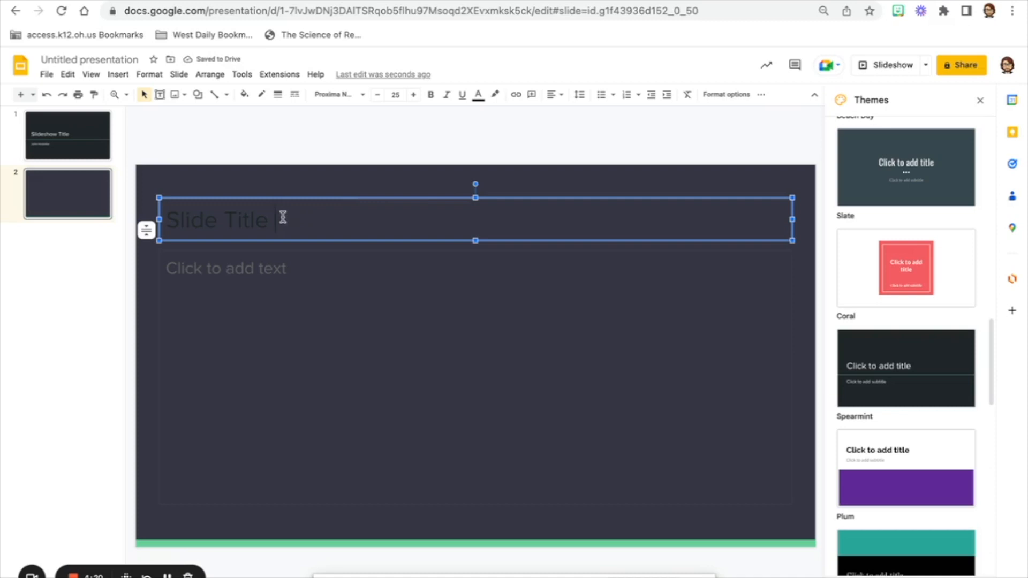
pyautogui.moveTo(277, 220)
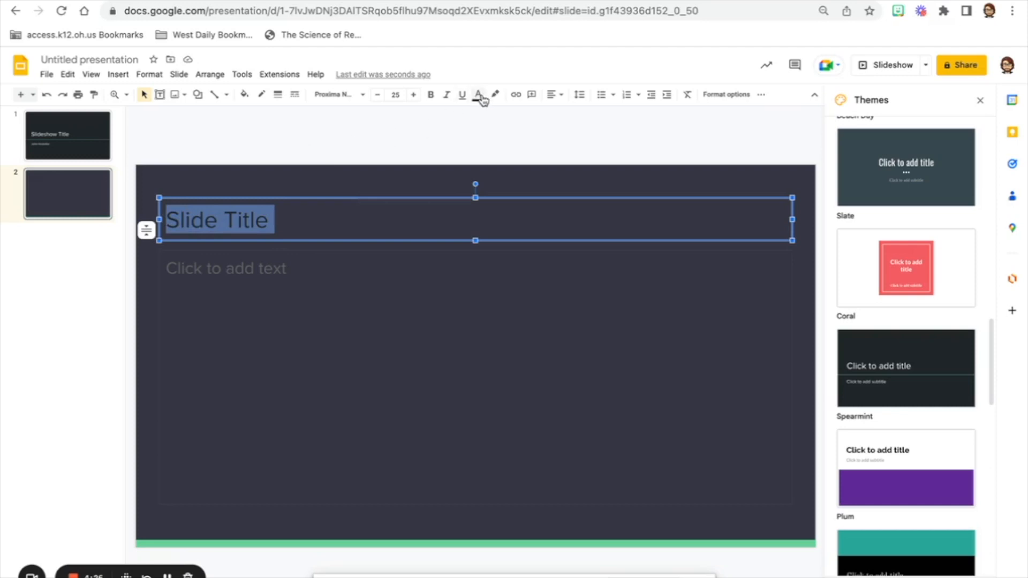
pyautogui.moveTo(477, 95)
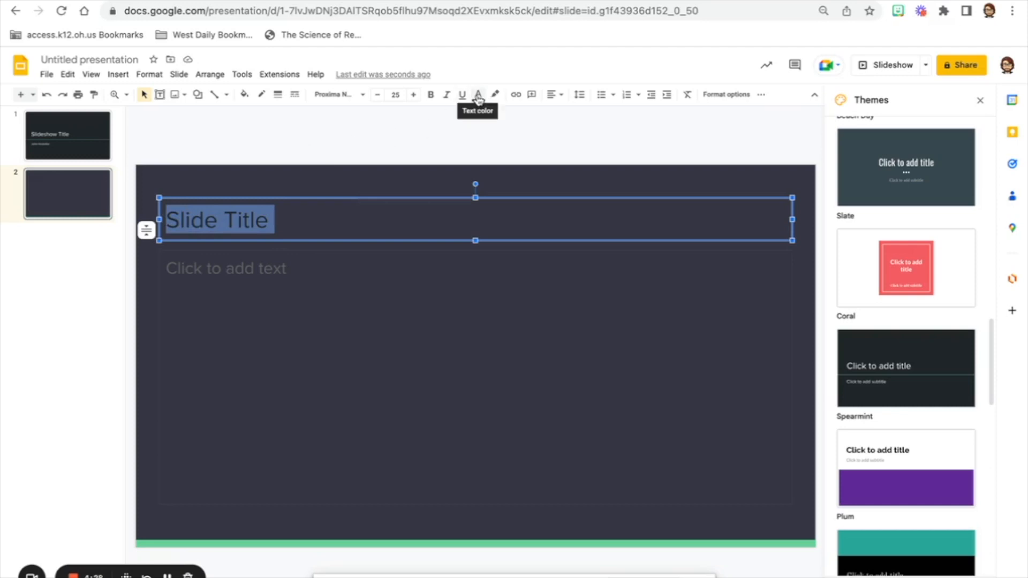
pyautogui.click(477, 94)
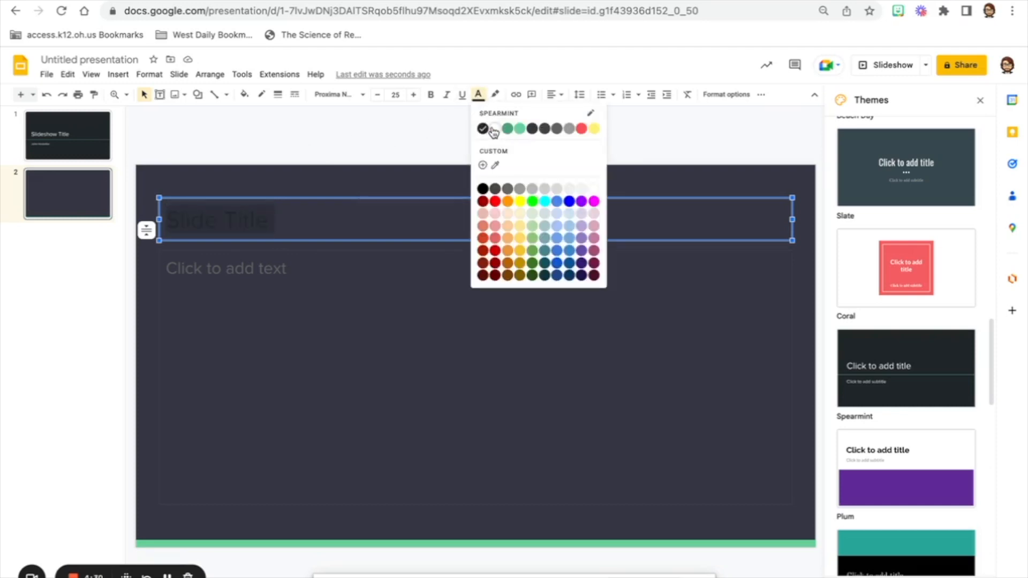
pyautogui.click(483, 128)
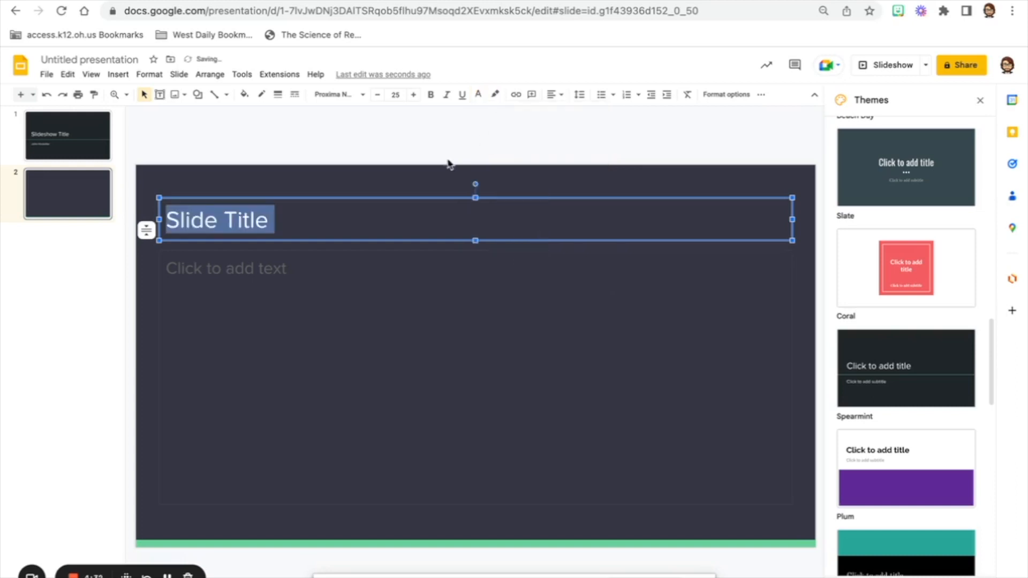
pyautogui.click(315, 282)
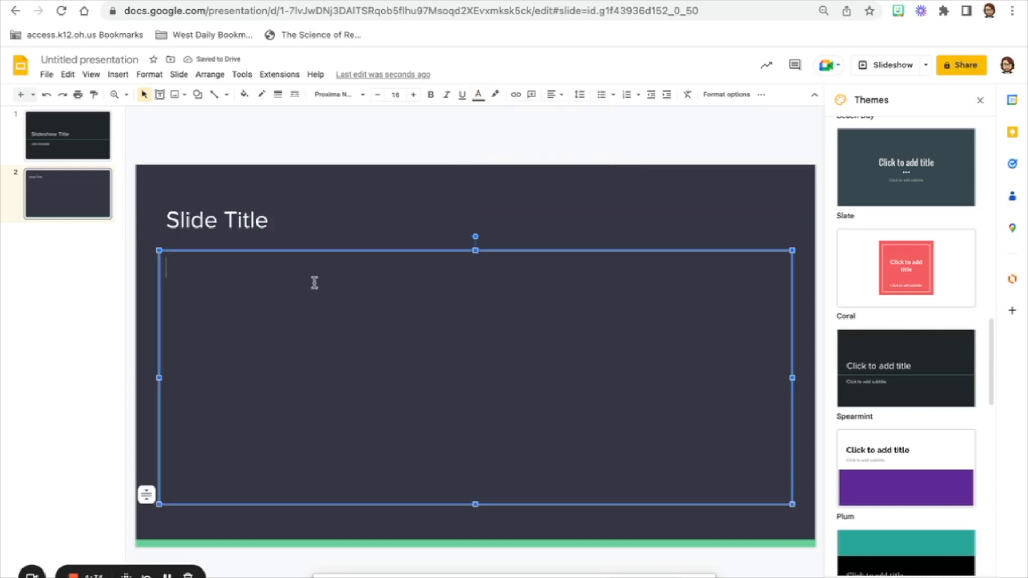
pyautogui.moveTo(208, 314)
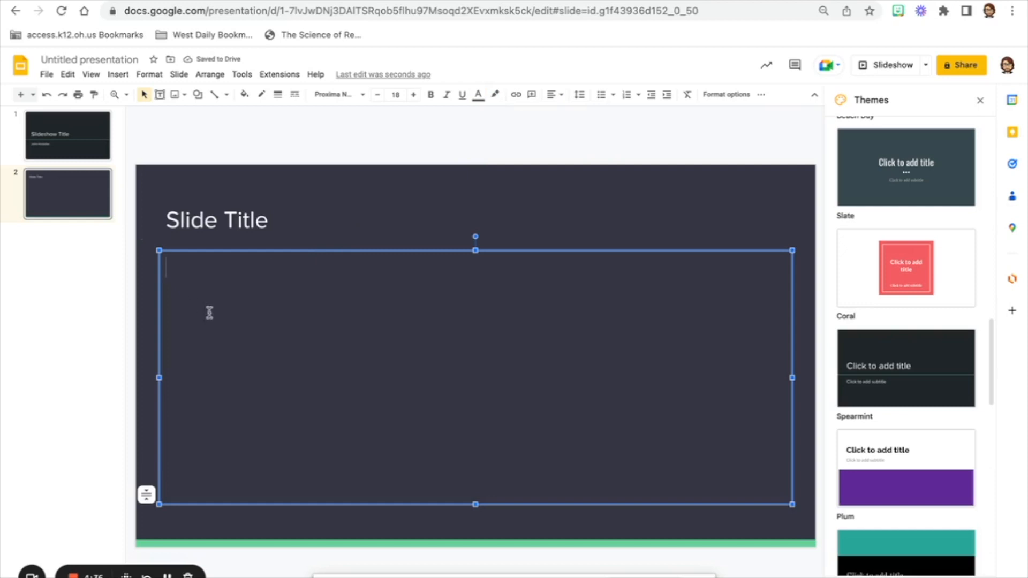
pyautogui.click(478, 94)
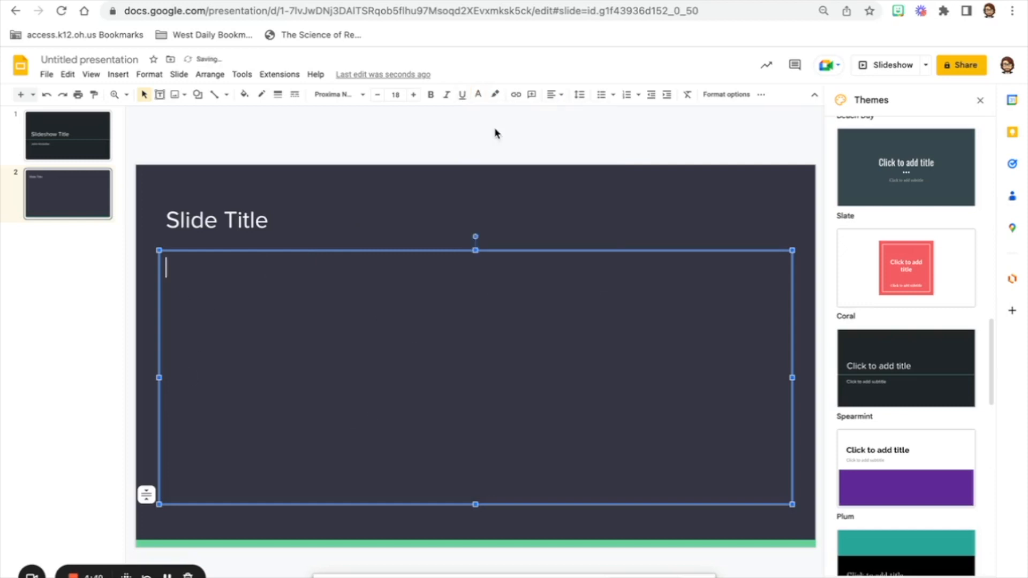
pyautogui.moveTo(269, 302)
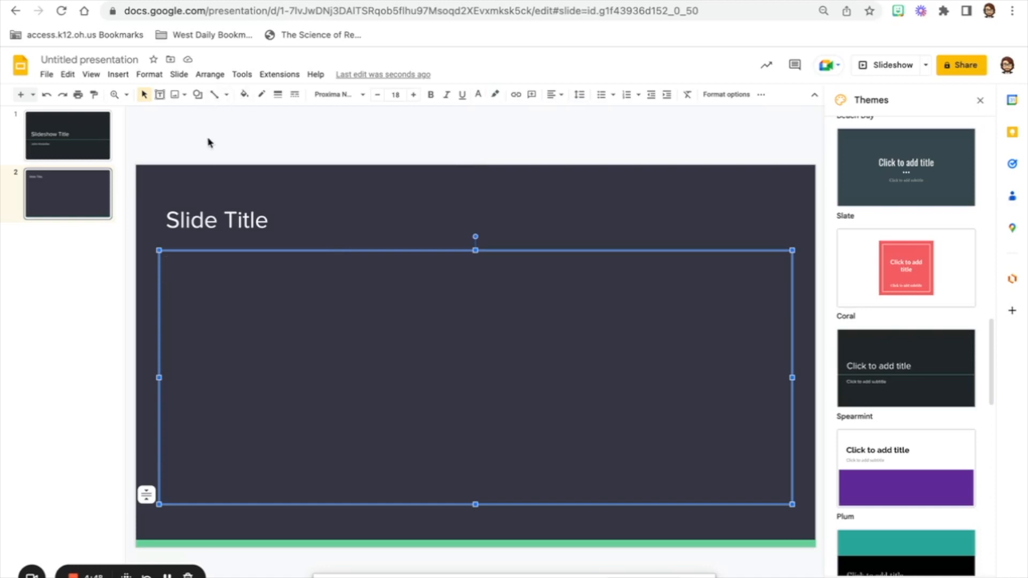
pyautogui.moveTo(144, 130)
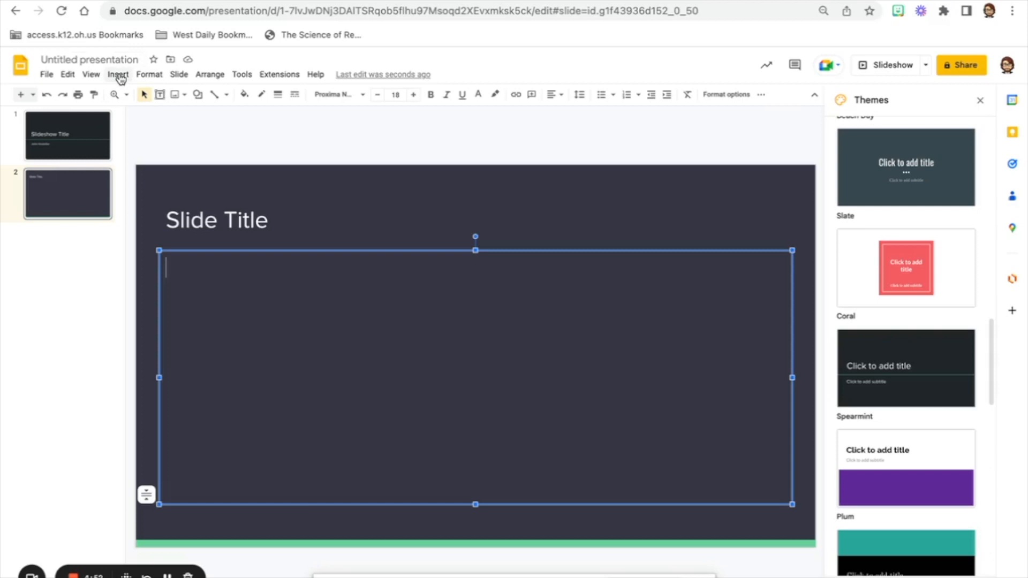
# Make slide 2's body a round-bulleted list with first item 'Point 1'
pyautogui.click(118, 74)
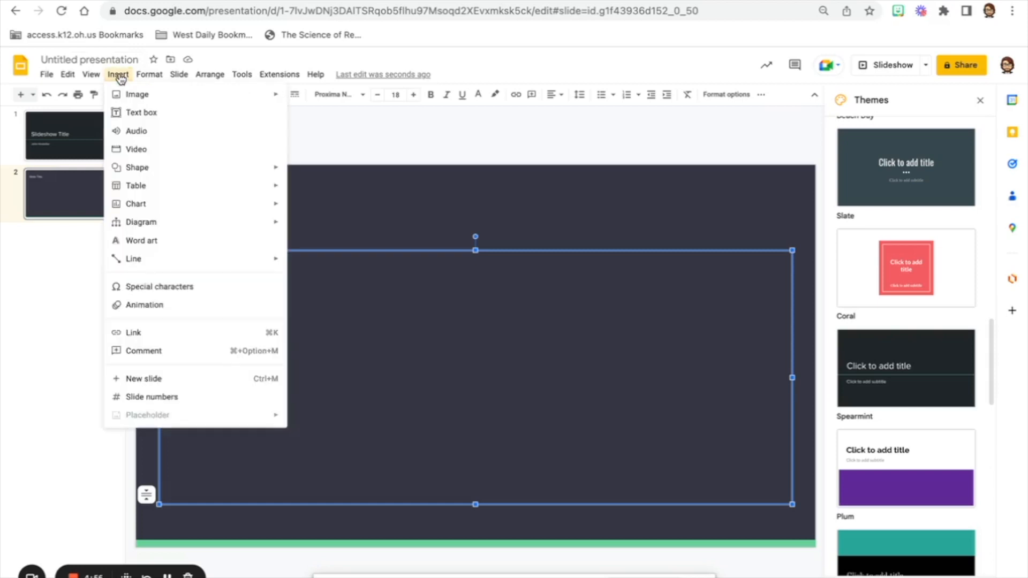
pyautogui.moveTo(140, 113)
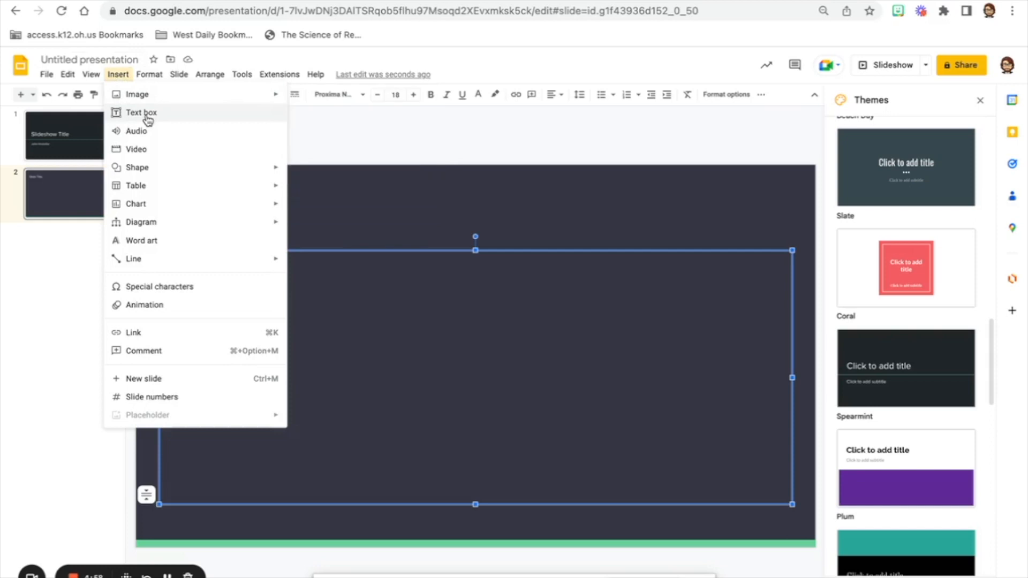
pyautogui.moveTo(205, 120)
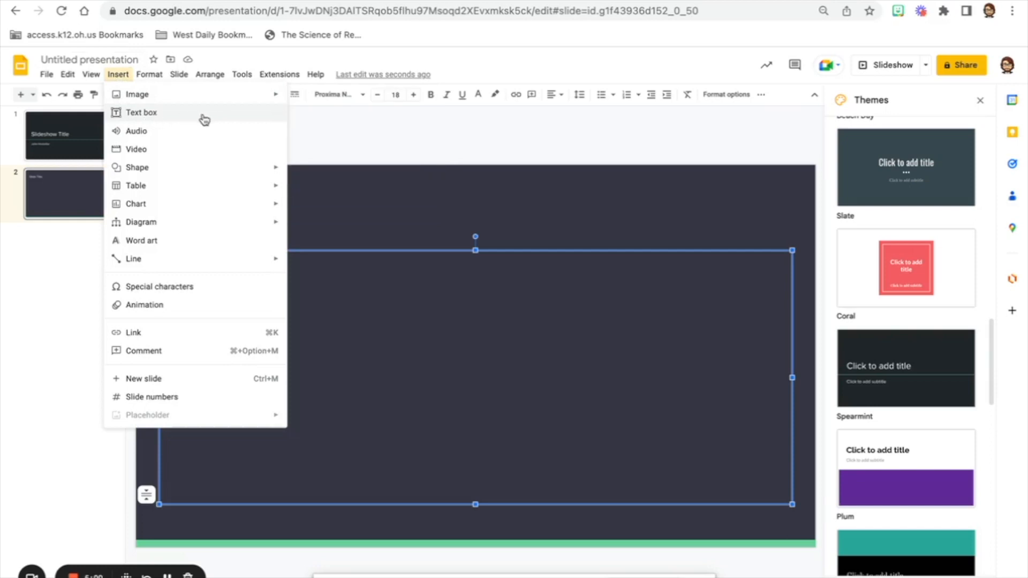
pyautogui.moveTo(150, 118)
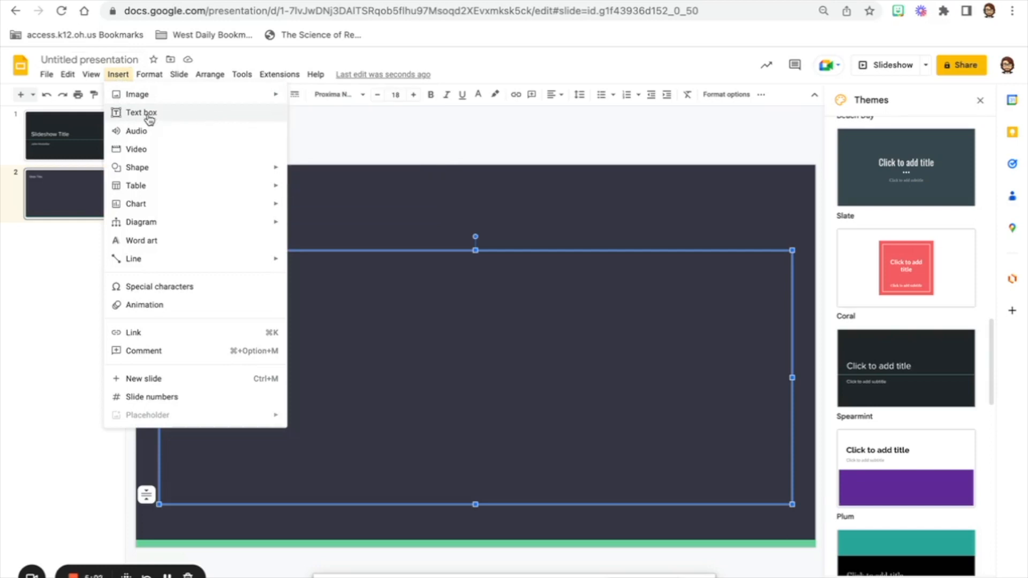
pyautogui.click(149, 74)
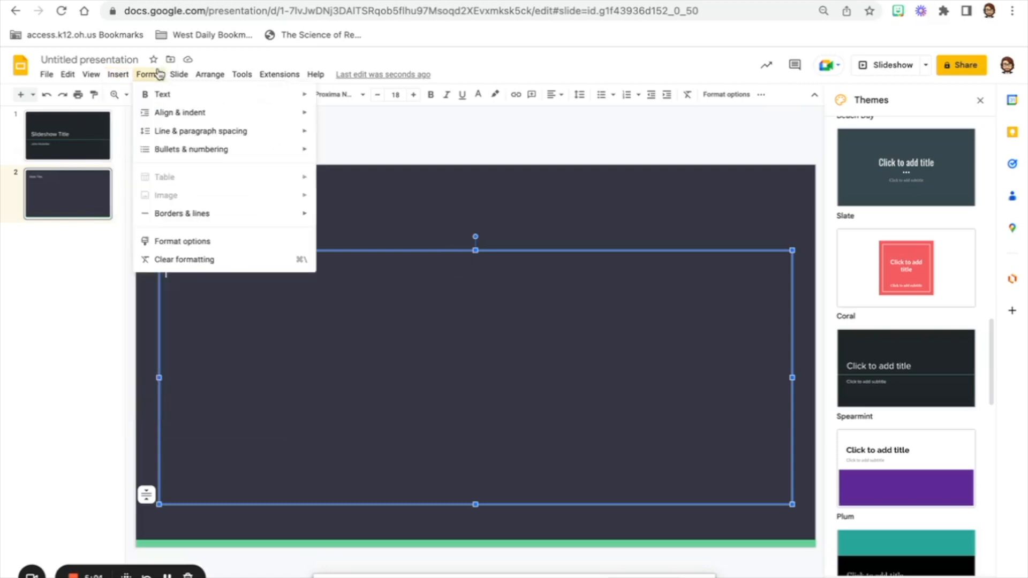
pyautogui.moveTo(191, 149)
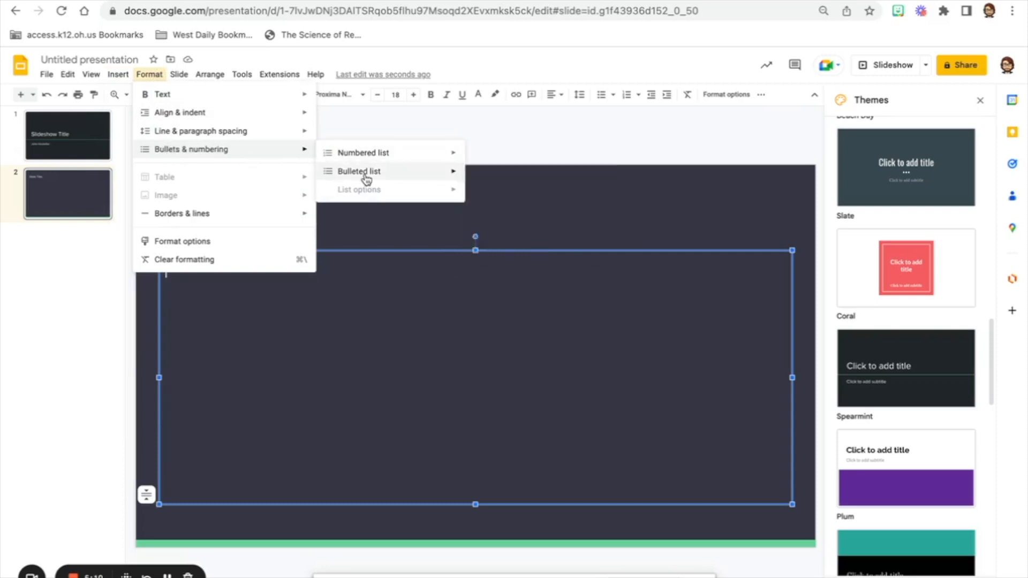
pyautogui.click(358, 172)
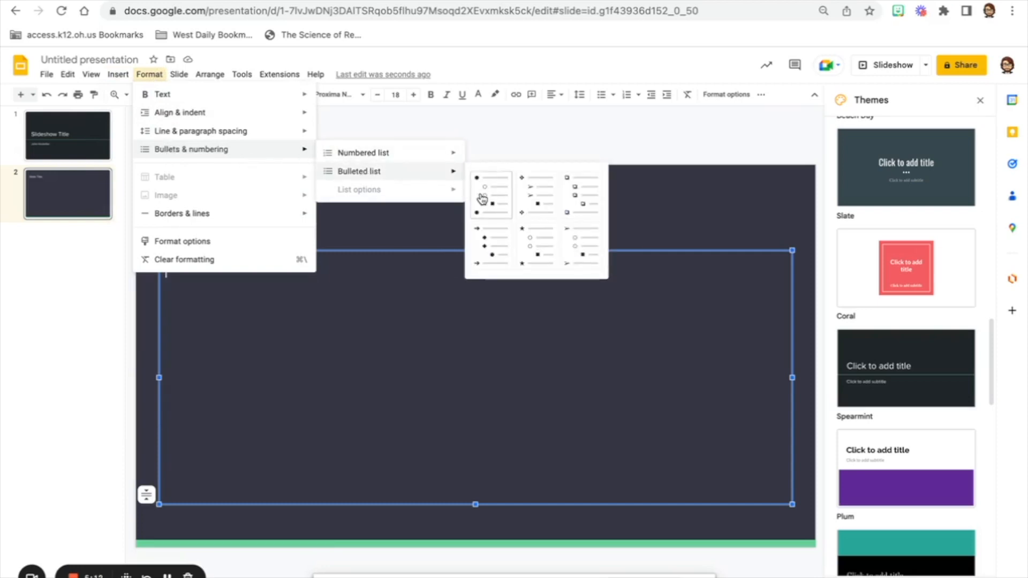
pyautogui.click(491, 195)
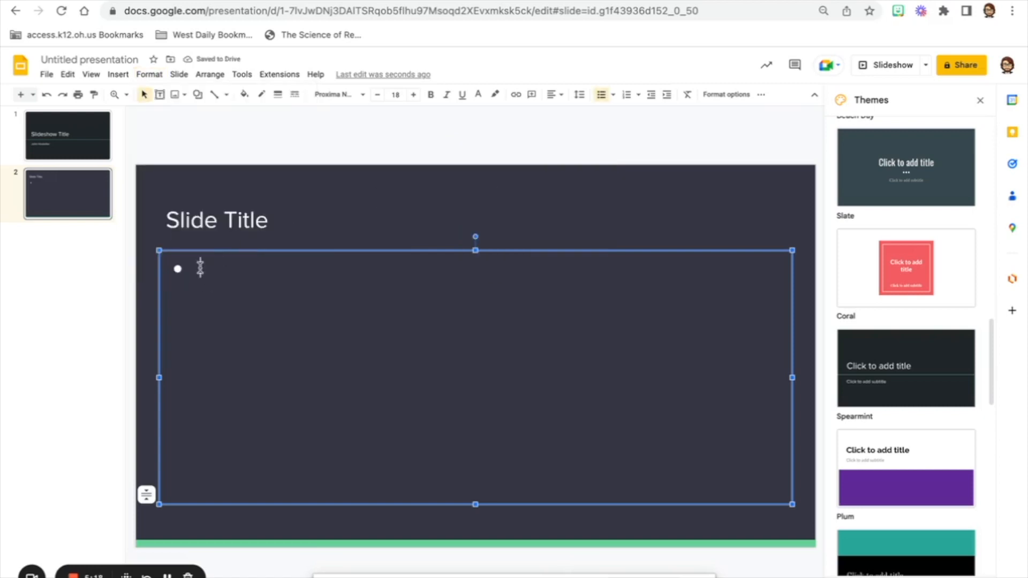
pyautogui.write('Point')
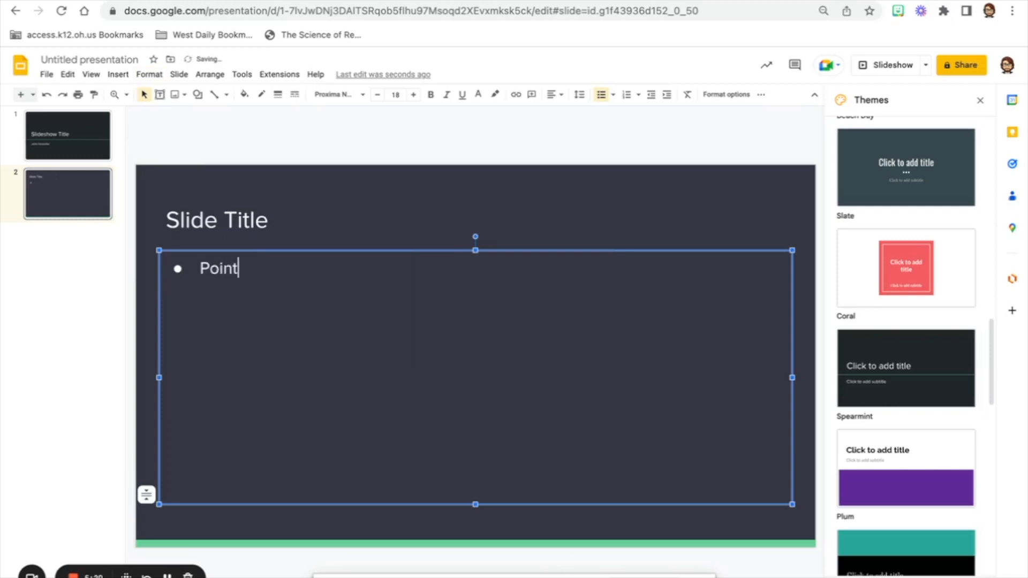
pyautogui.write('1')
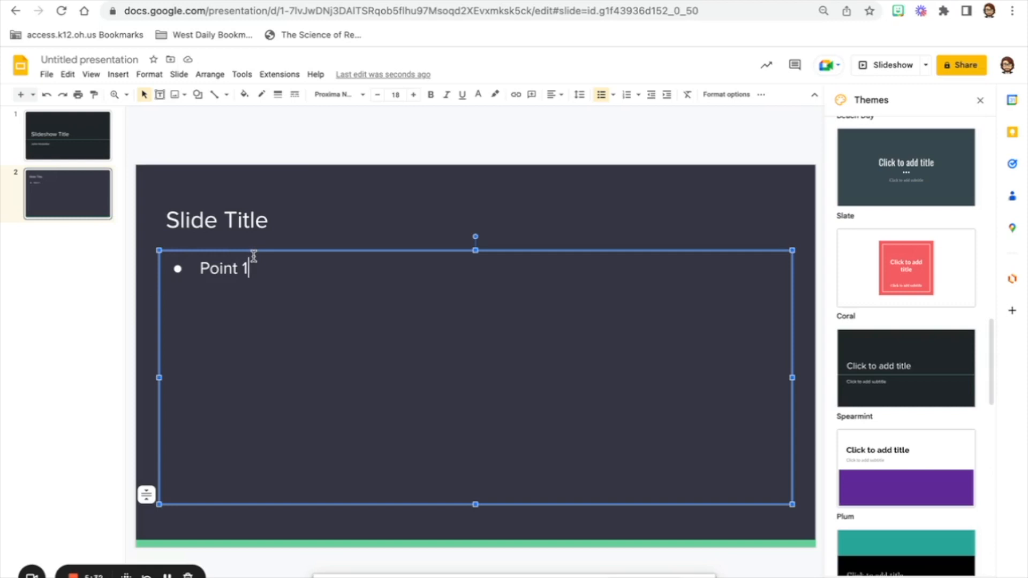
pyautogui.moveTo(329, 183)
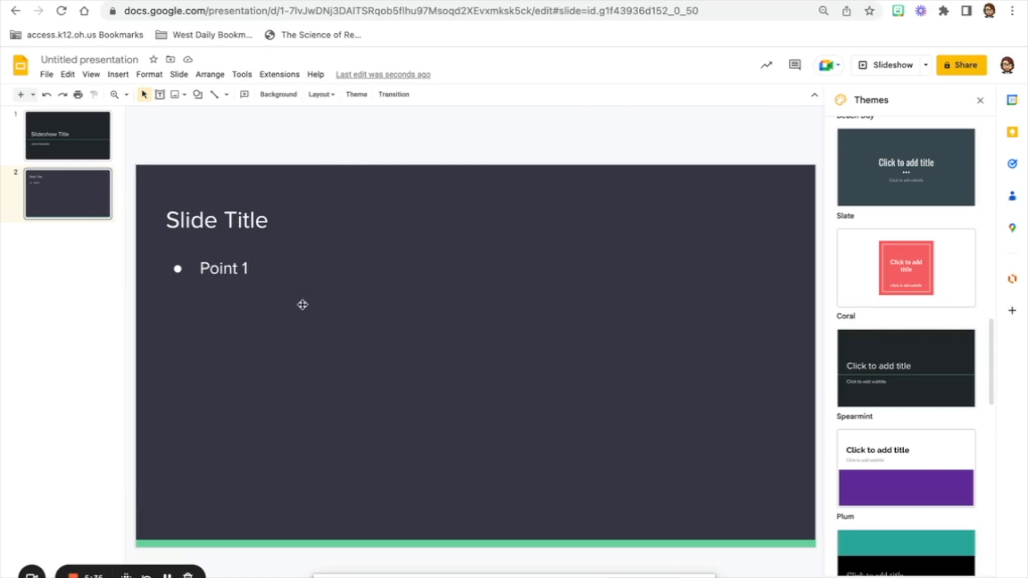
pyautogui.moveTo(264, 280)
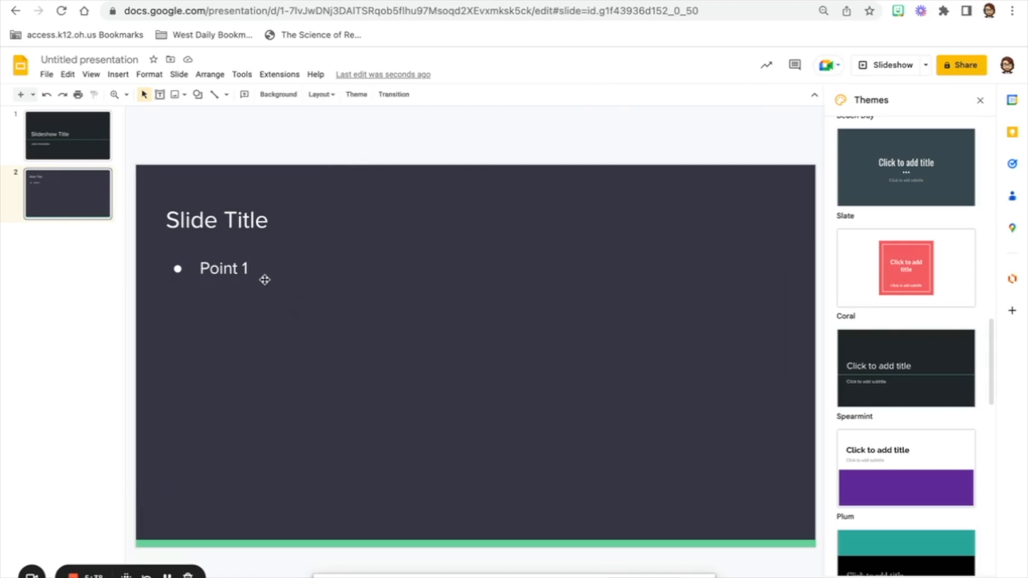
pyautogui.moveTo(331, 259)
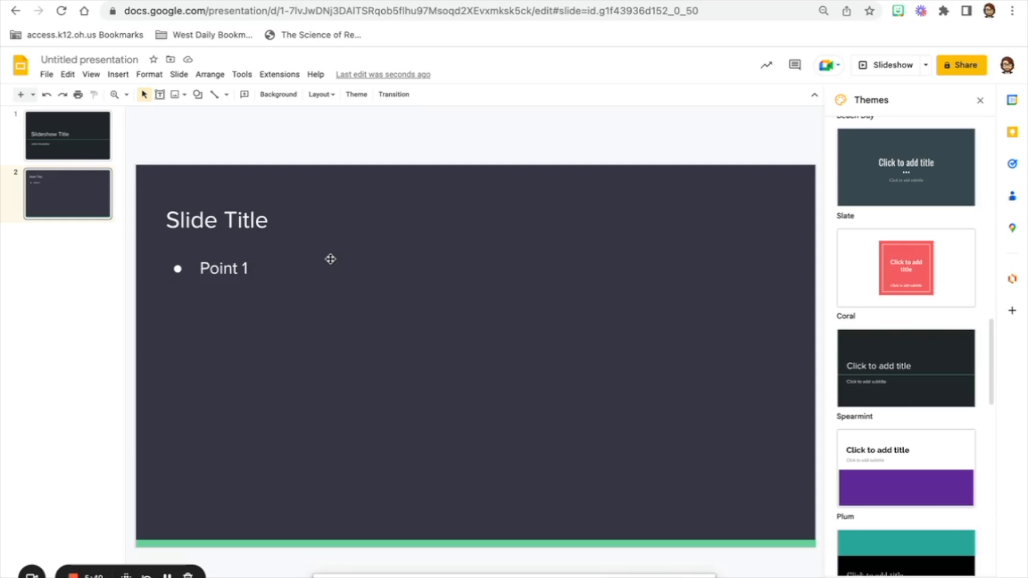
pyautogui.moveTo(111, 228)
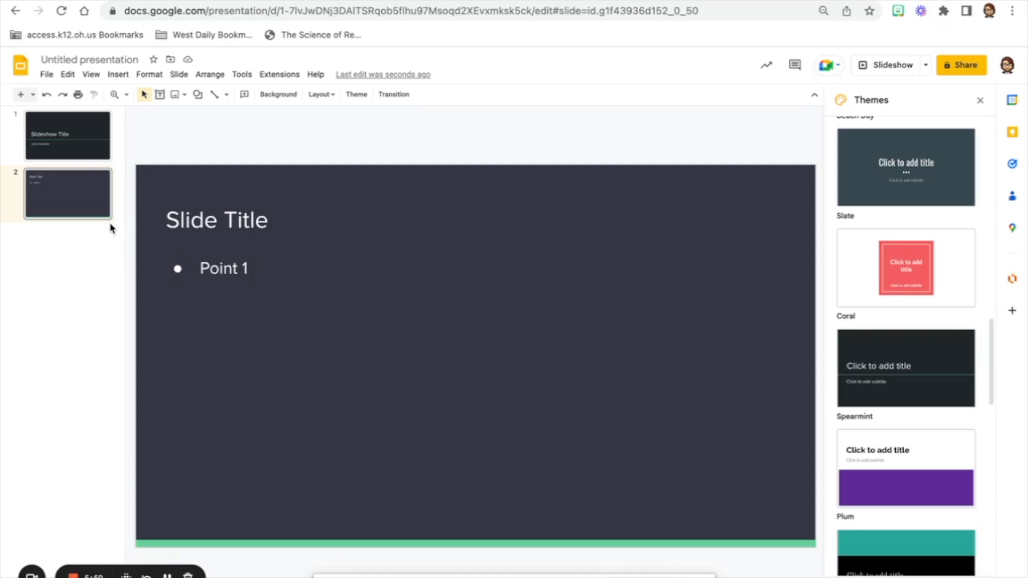
pyautogui.moveTo(101, 238)
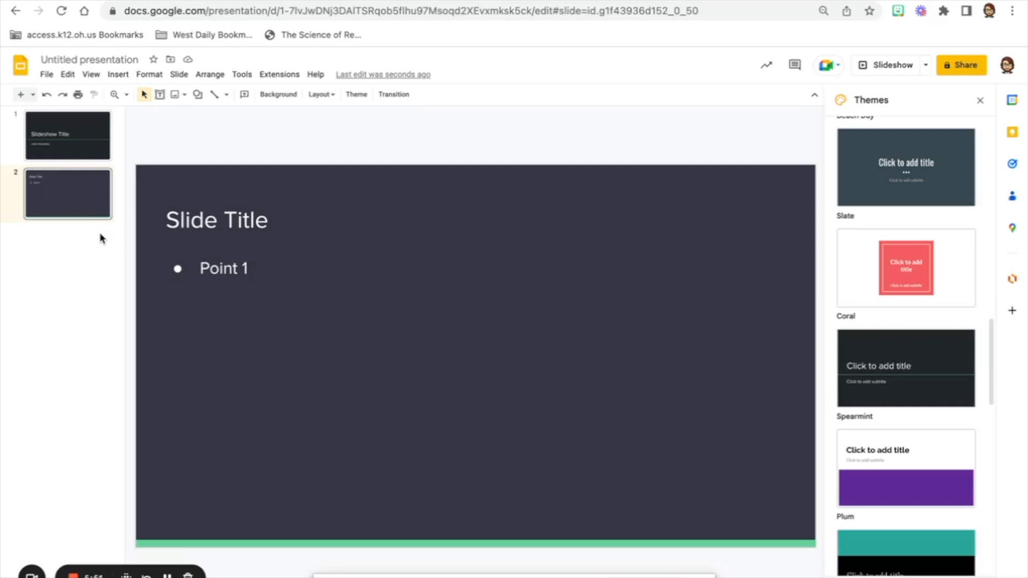
pyautogui.moveTo(93, 241)
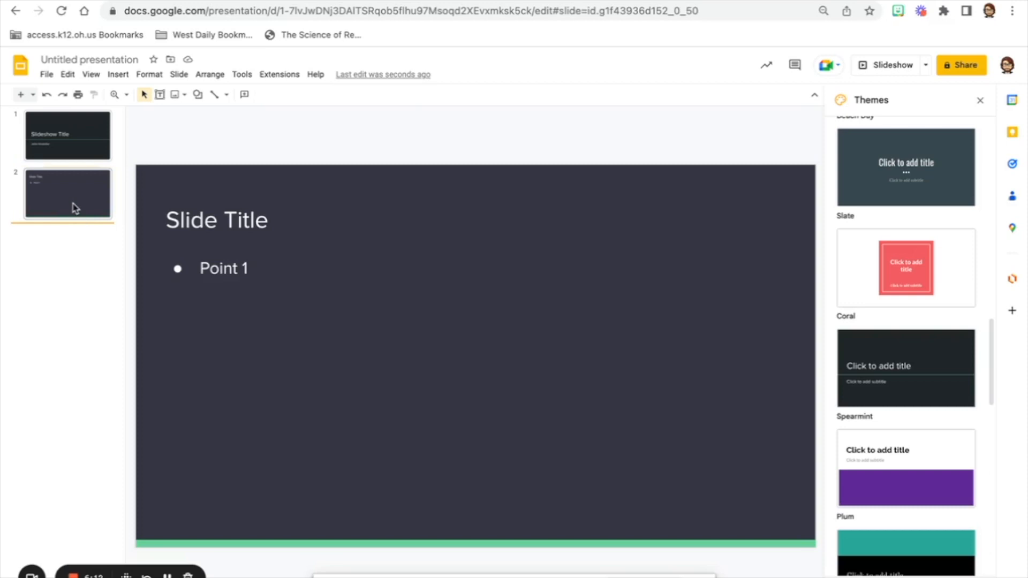
pyautogui.click(68, 192)
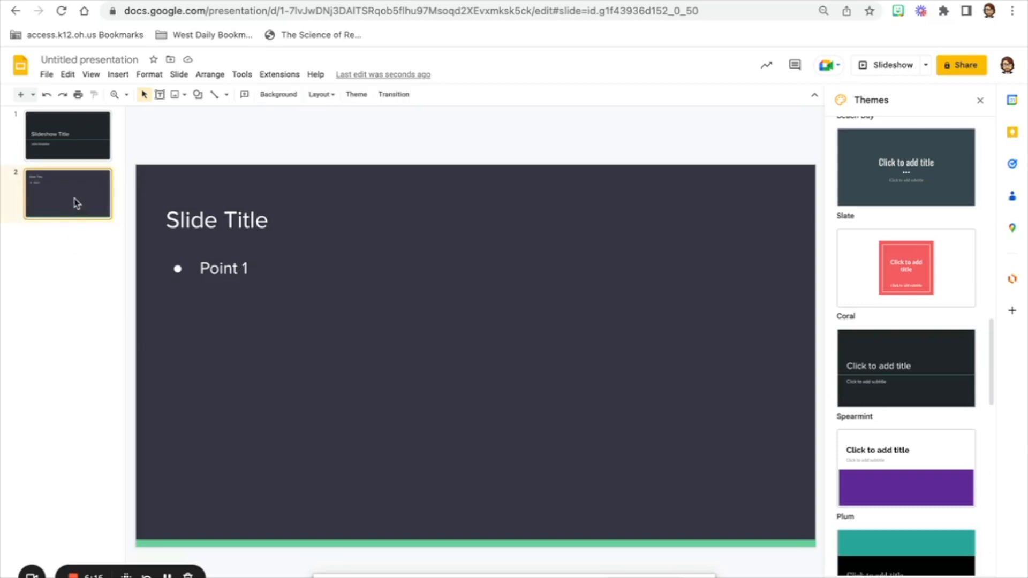
# Duplicate slide 2 as slide 3 and add a second bullet 'Point 2'
pyautogui.rightClick(68, 192)
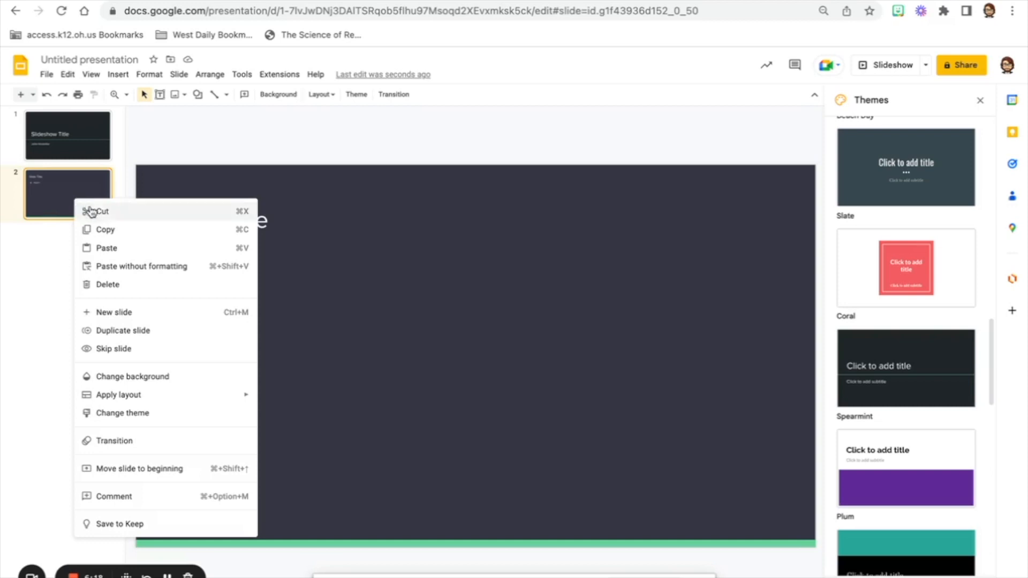
pyautogui.moveTo(122, 334)
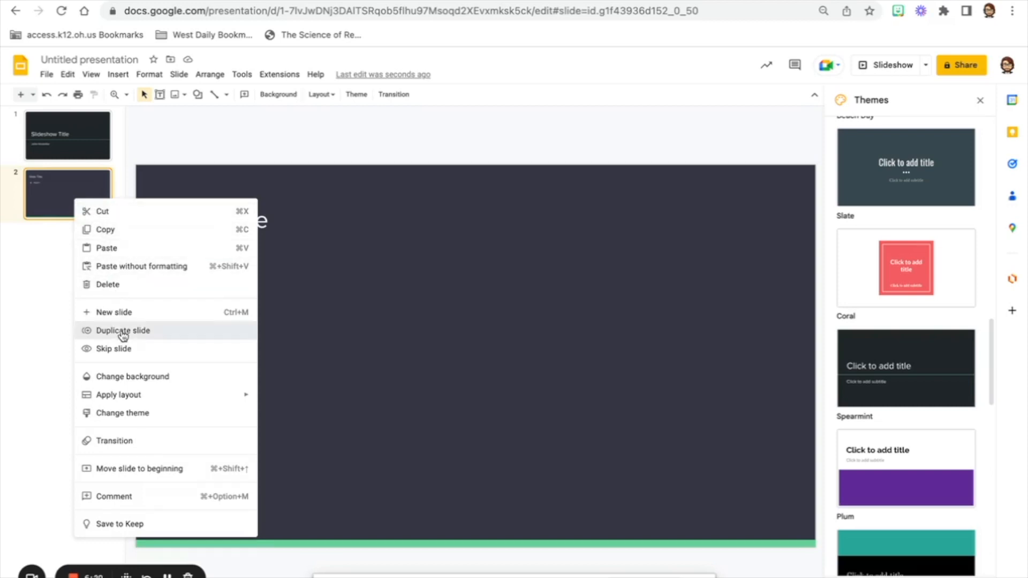
pyautogui.click(122, 330)
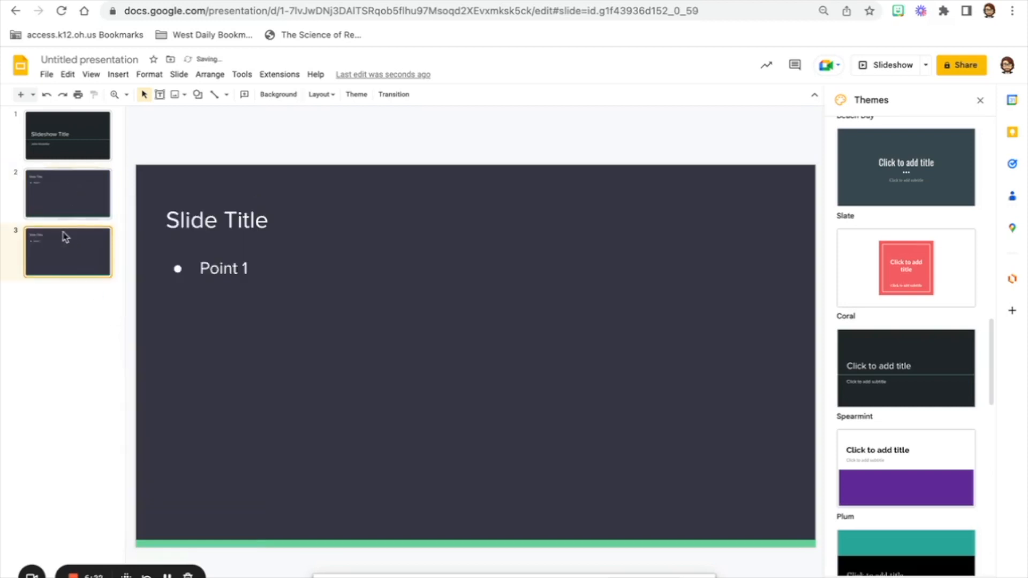
pyautogui.moveTo(56, 199)
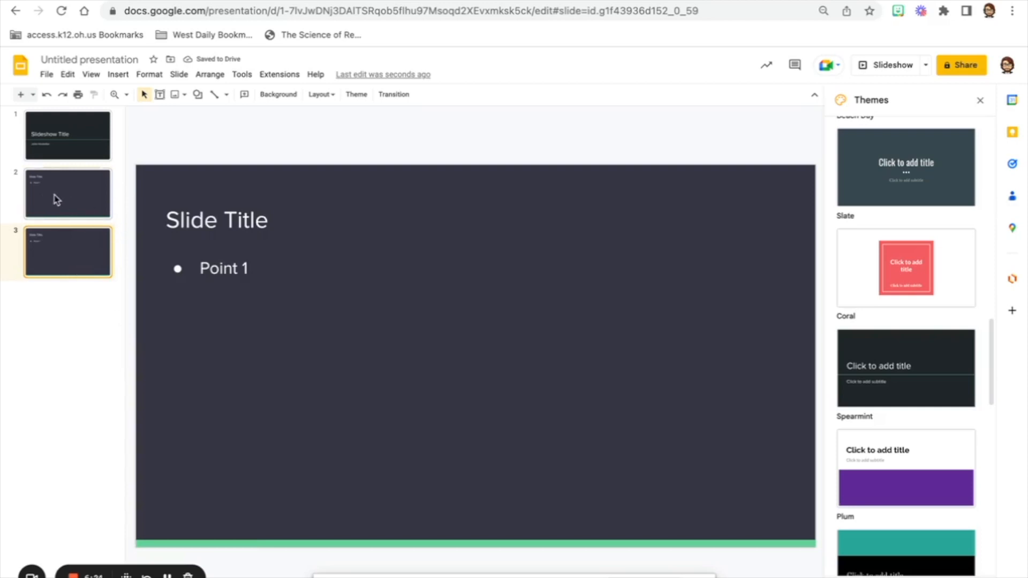
pyautogui.moveTo(81, 211)
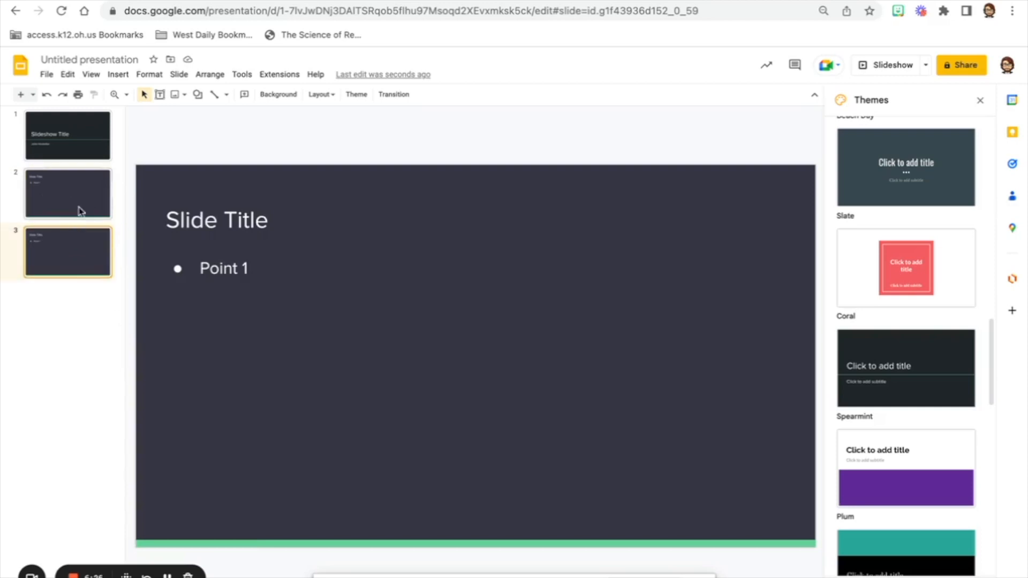
pyautogui.moveTo(68, 203)
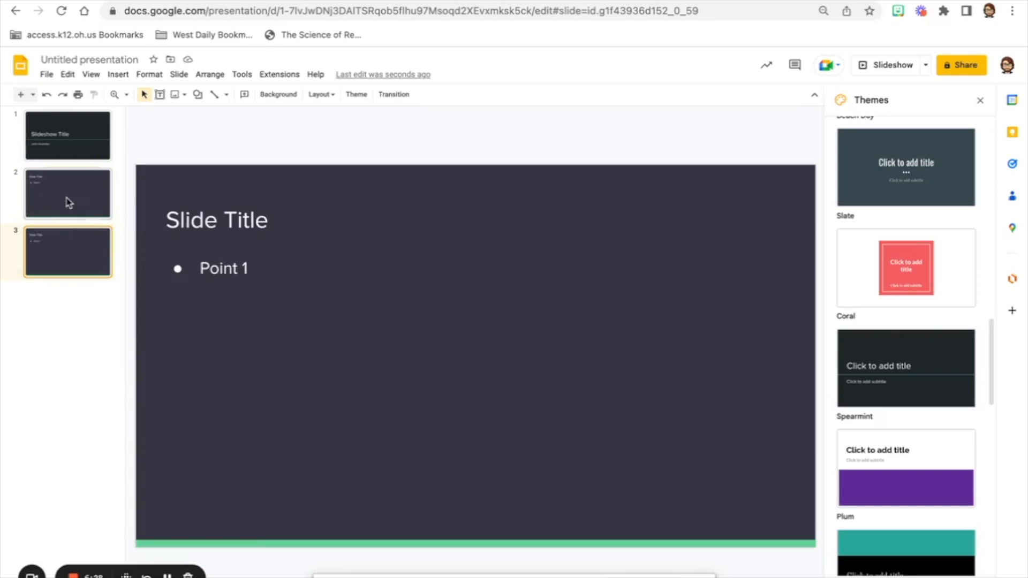
pyautogui.moveTo(159, 215)
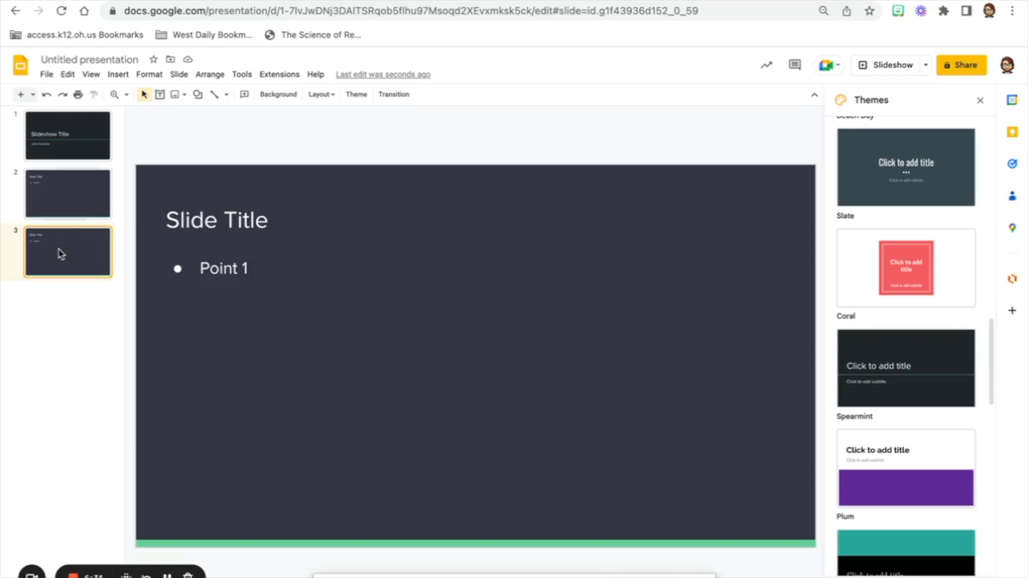
pyautogui.moveTo(139, 255)
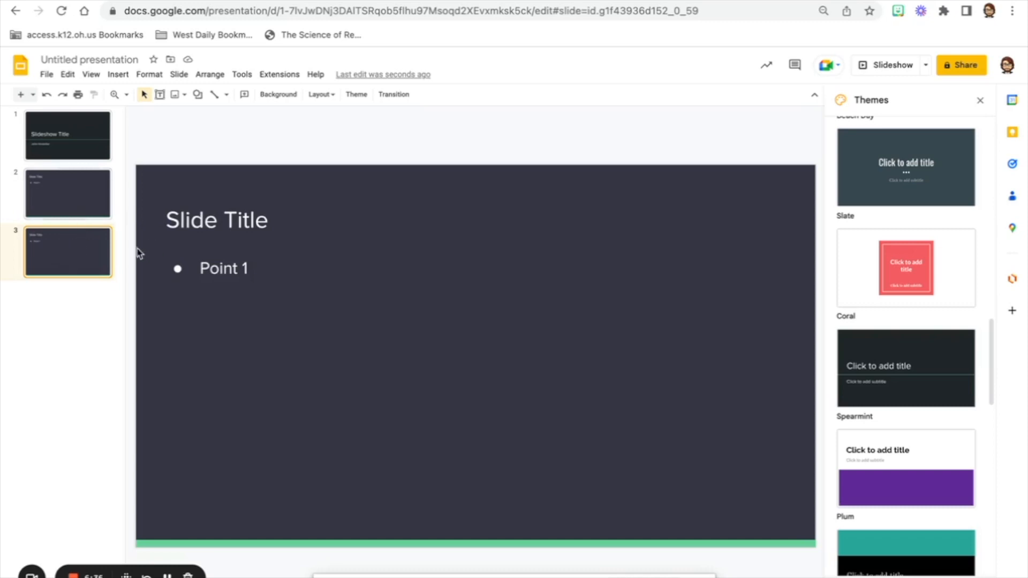
pyautogui.moveTo(256, 269)
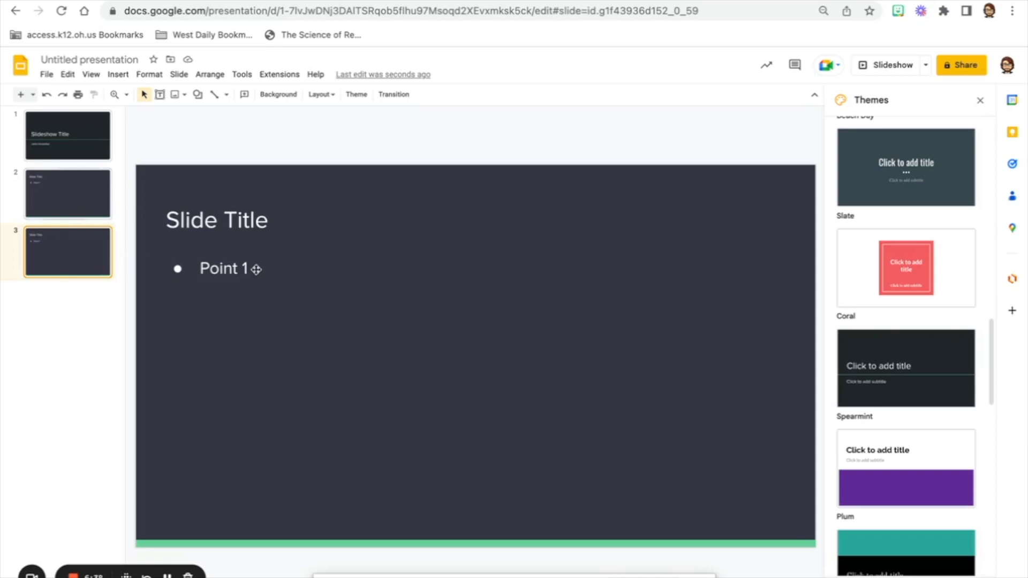
pyautogui.click(256, 267)
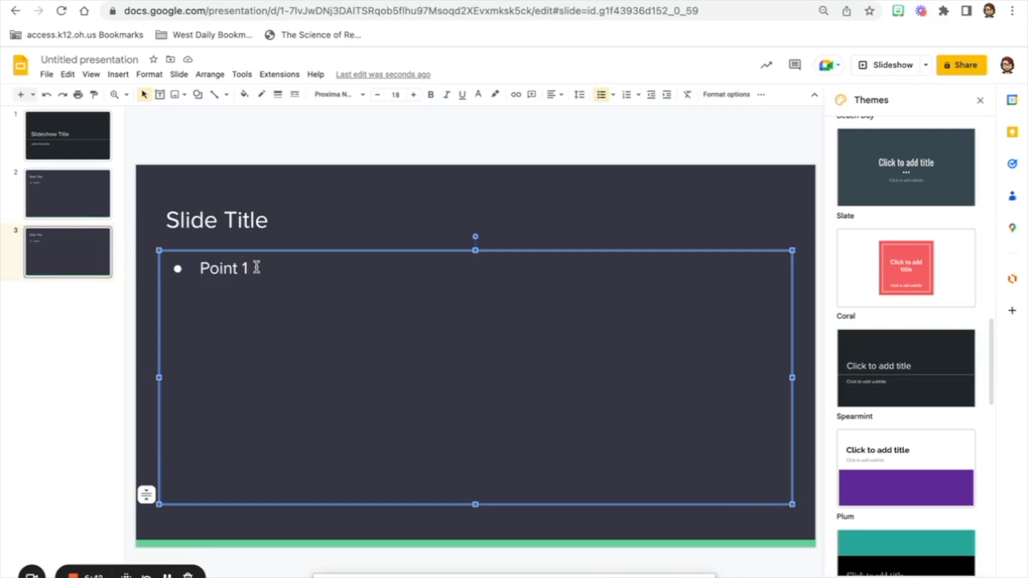
pyautogui.press('Return')
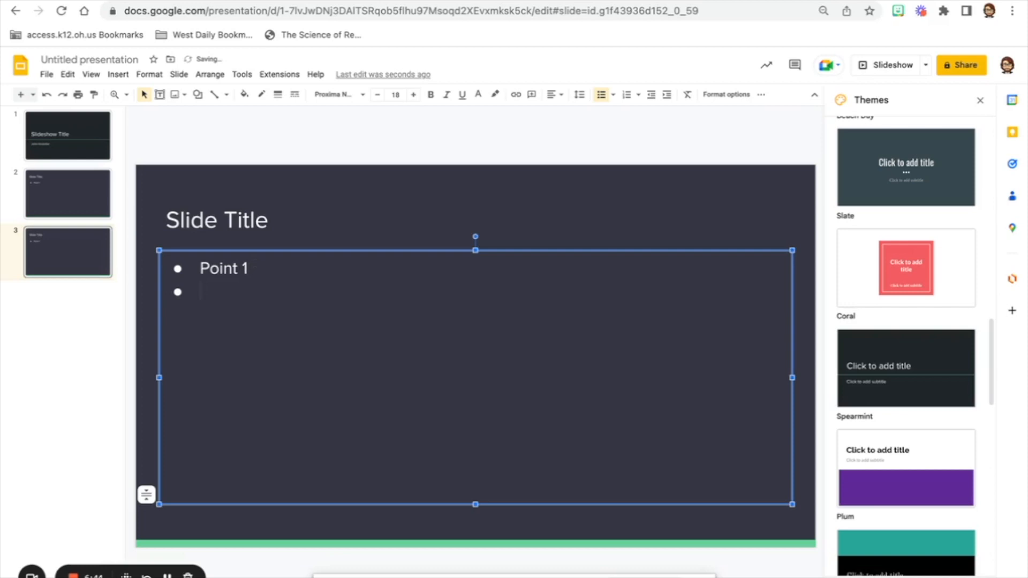
pyautogui.write('Point')
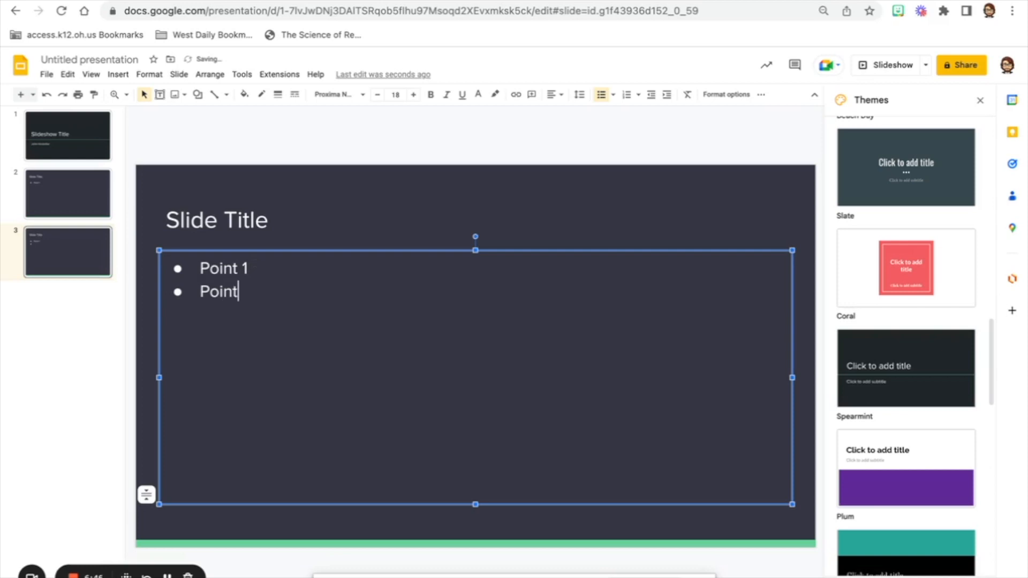
pyautogui.write('2')
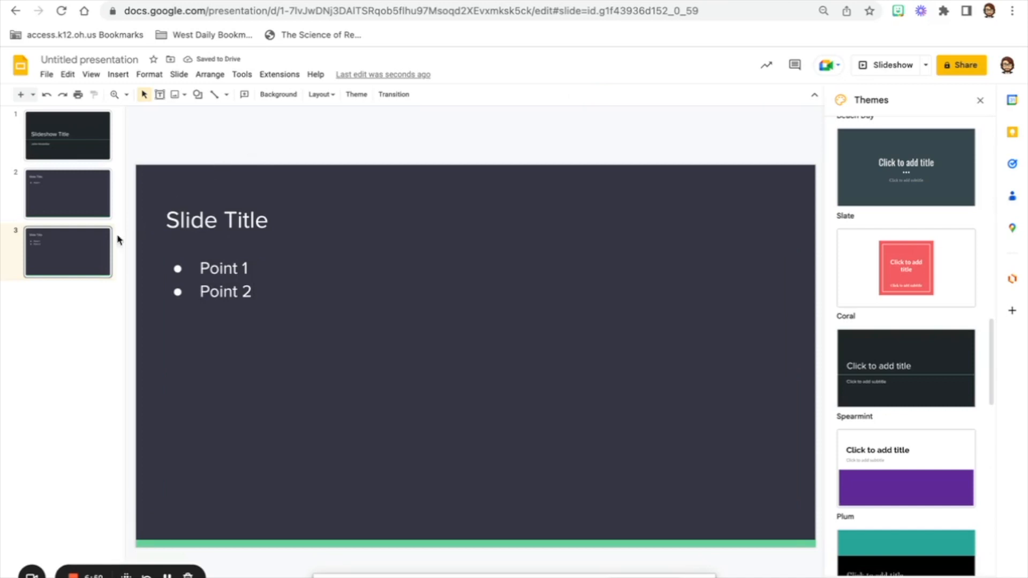
pyautogui.moveTo(101, 258)
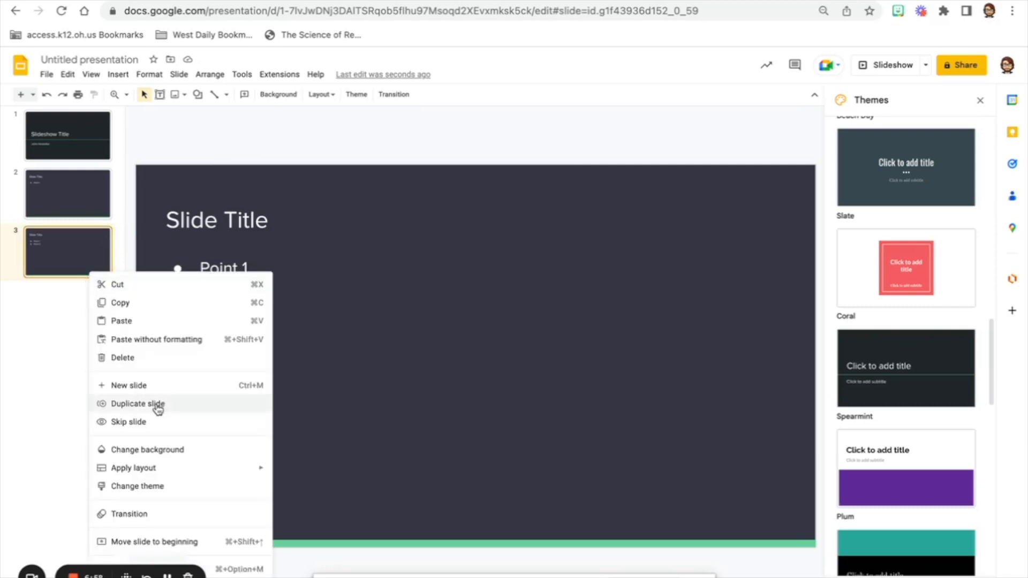
# Duplicate slide 3 as slide 4 and add a third bullet 'Point 3'
pyautogui.click(137, 404)
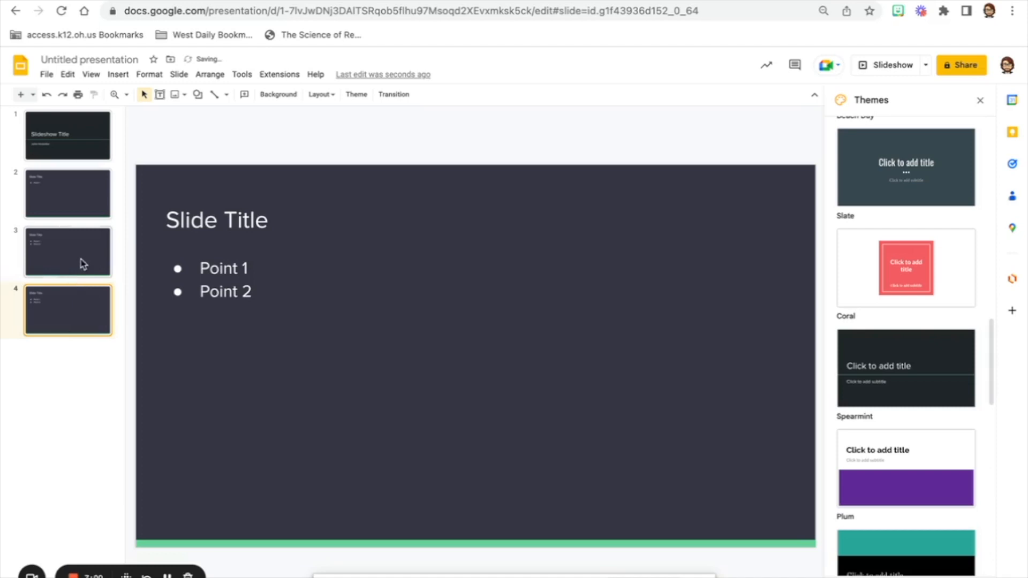
pyautogui.doubleClick(225, 291)
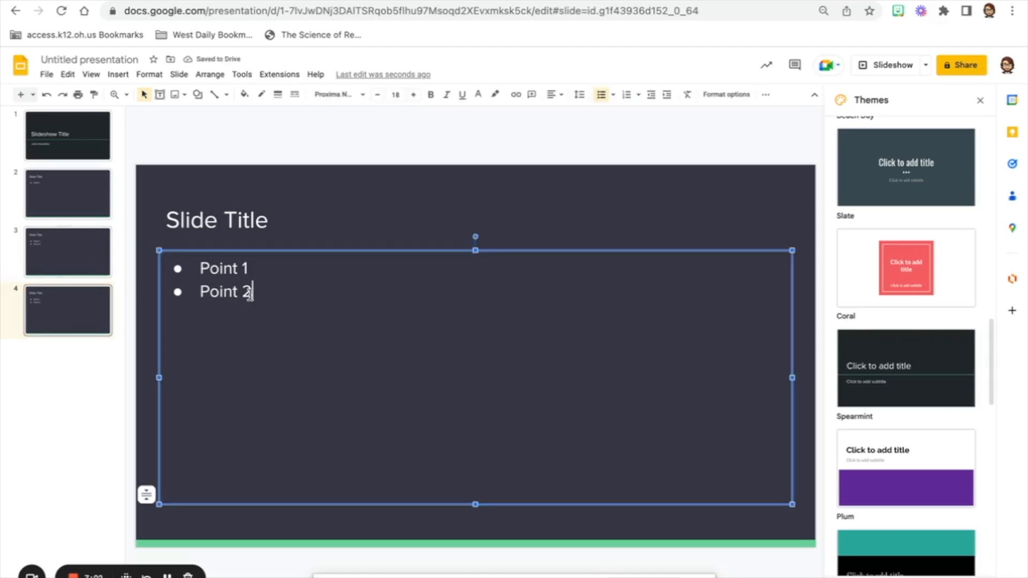
pyautogui.press('Return')
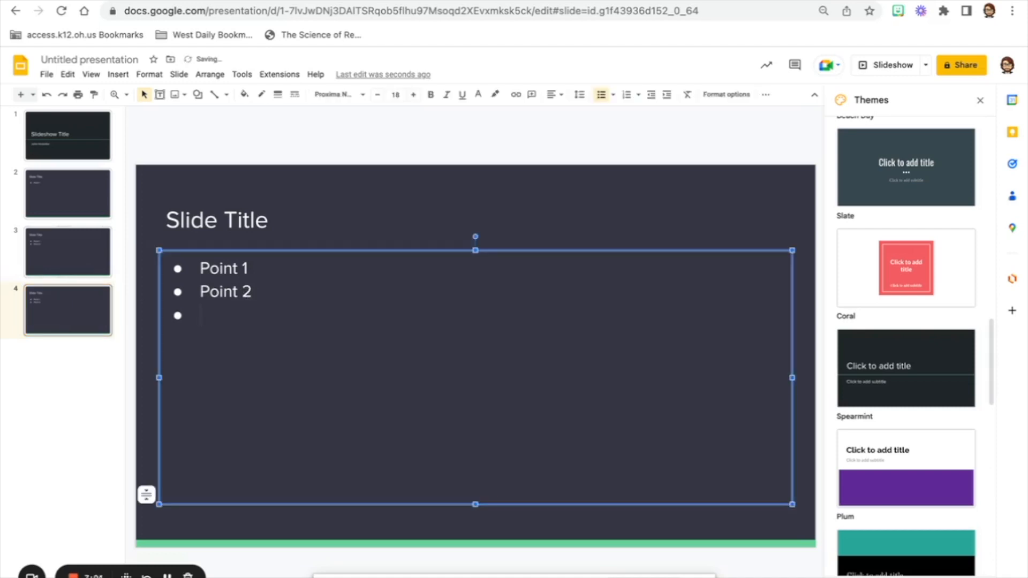
pyautogui.write('Point 3')
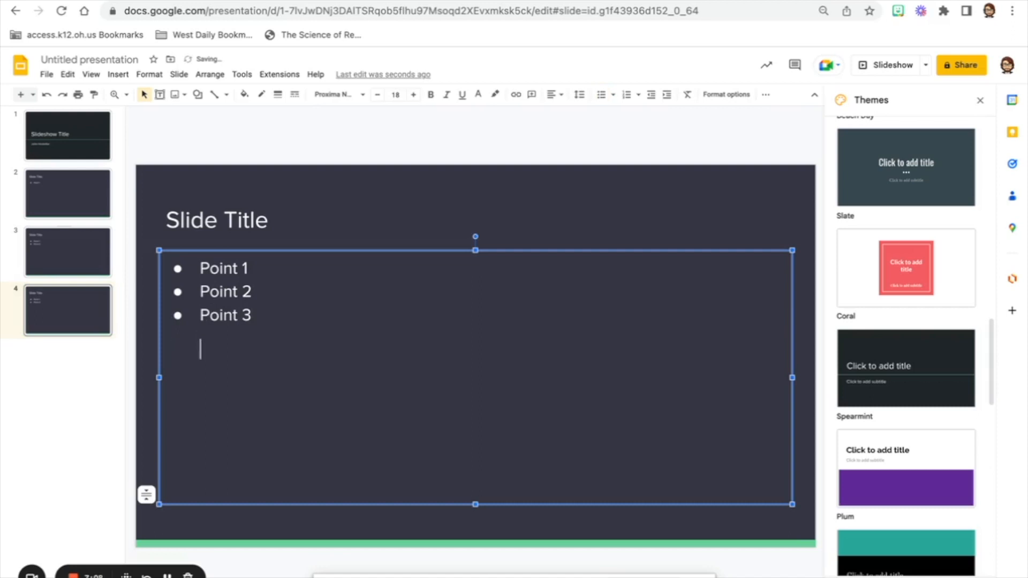
pyautogui.press('backspace')
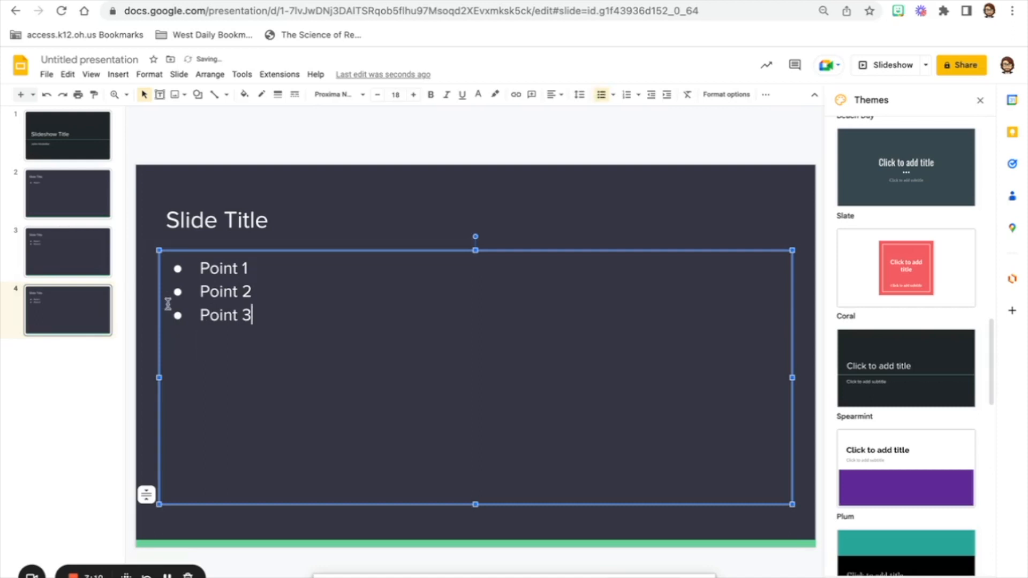
pyautogui.click(67, 135)
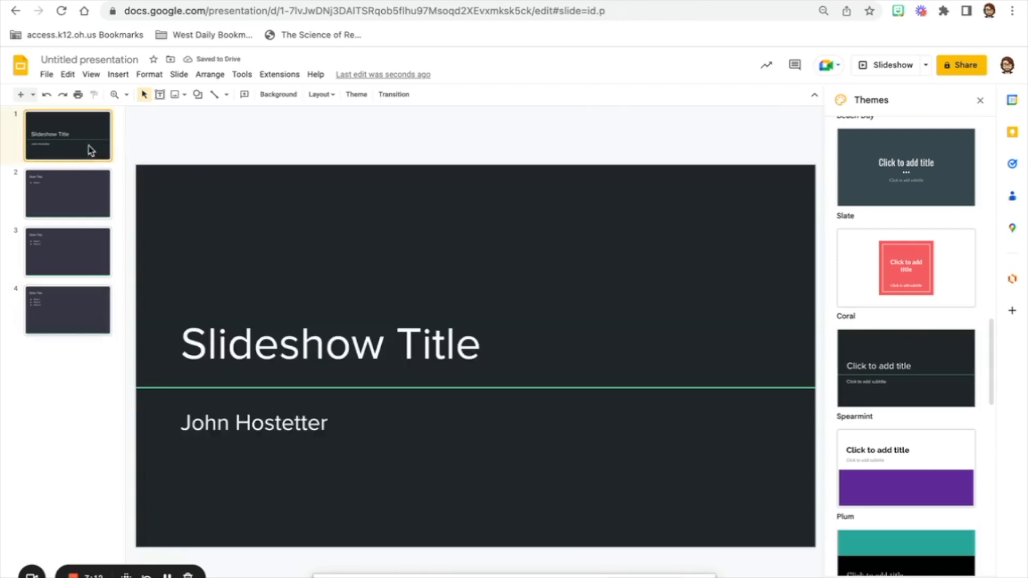
pyautogui.moveTo(887, 65)
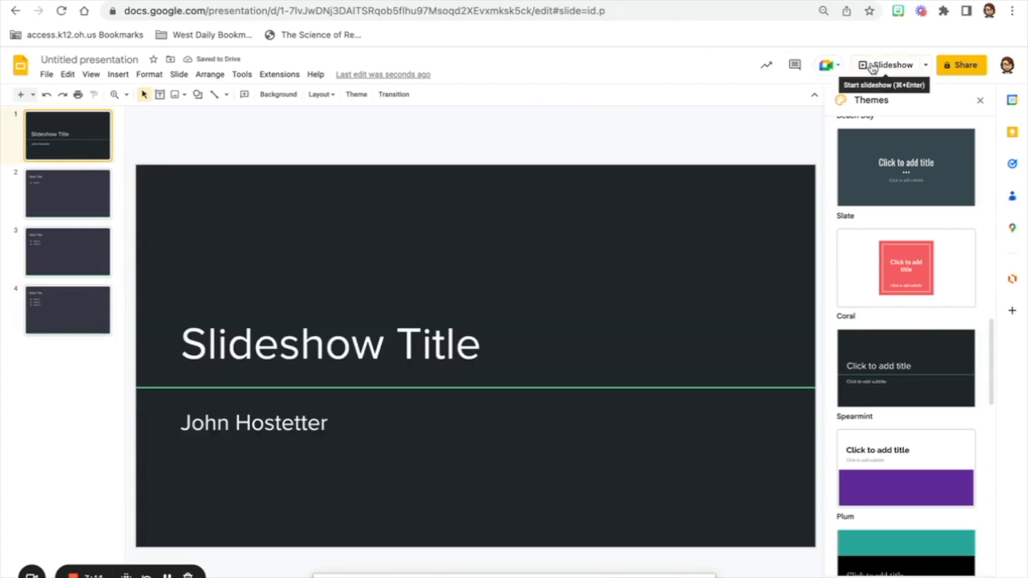
pyautogui.click(889, 65)
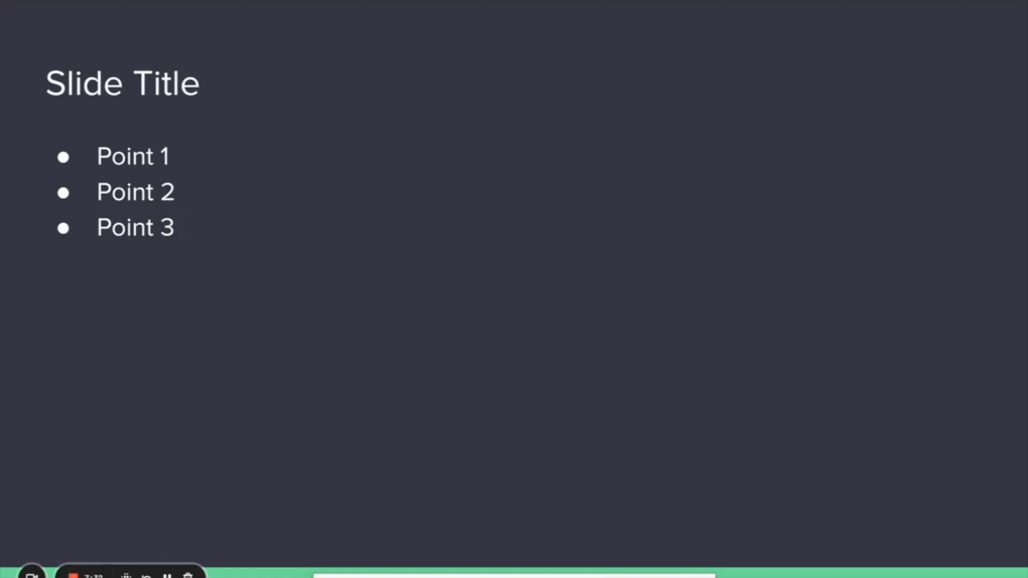
pyautogui.press('Escape')
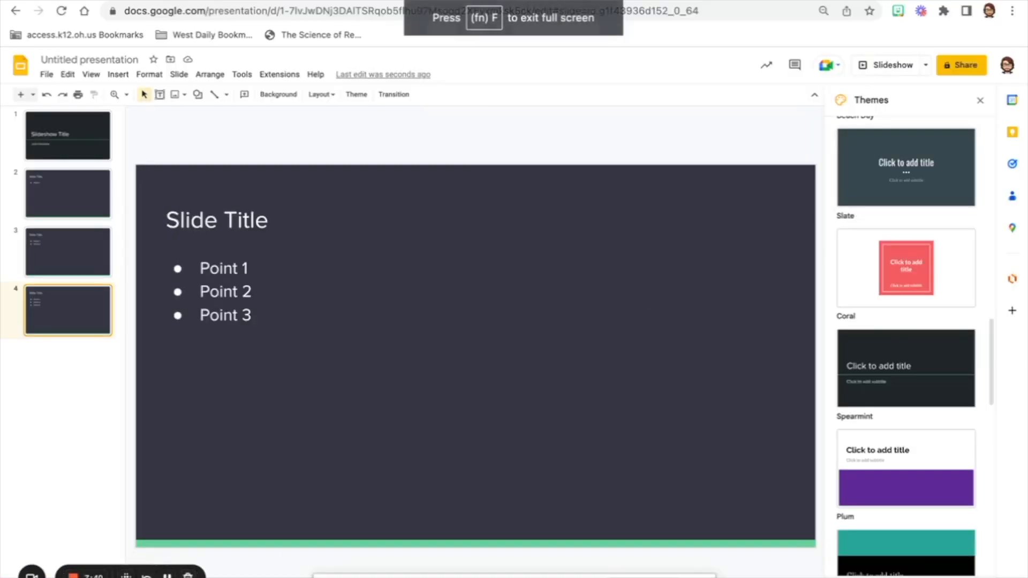
pyautogui.moveTo(168, 574)
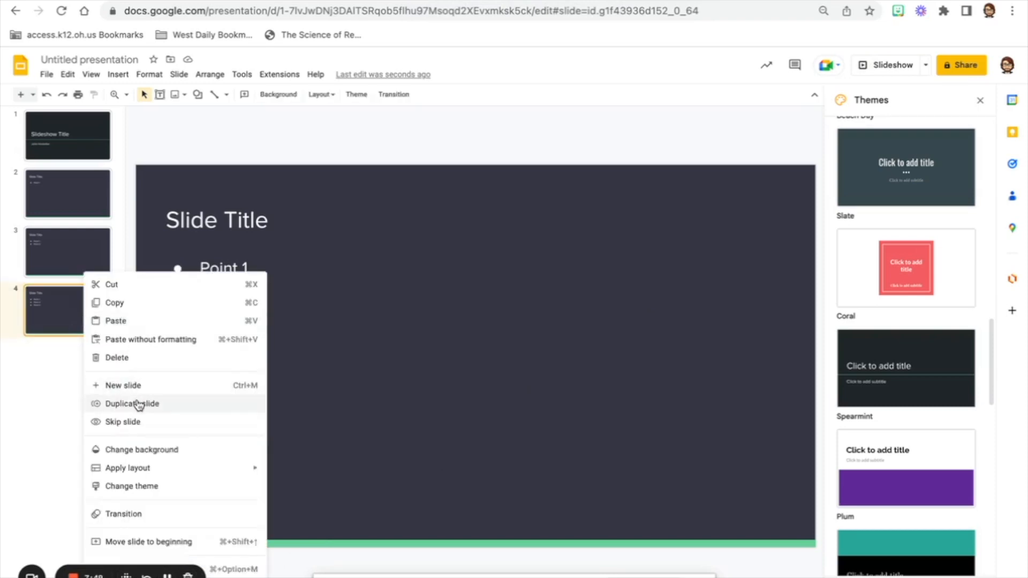
# Duplicate the three-bullet slide 4 as slide 5 and close the Themes sidebar
pyautogui.click(131, 404)
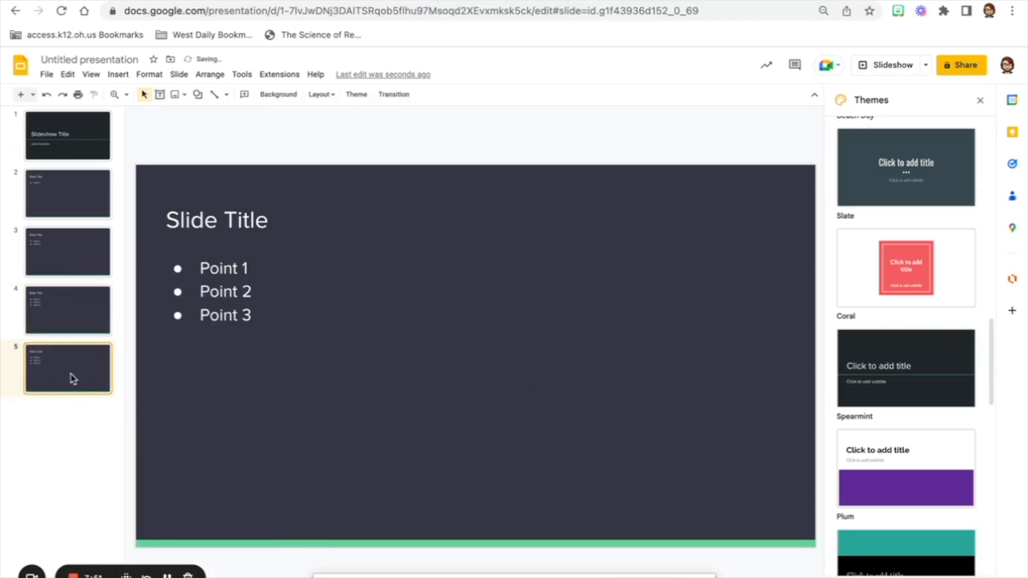
pyautogui.click(402, 346)
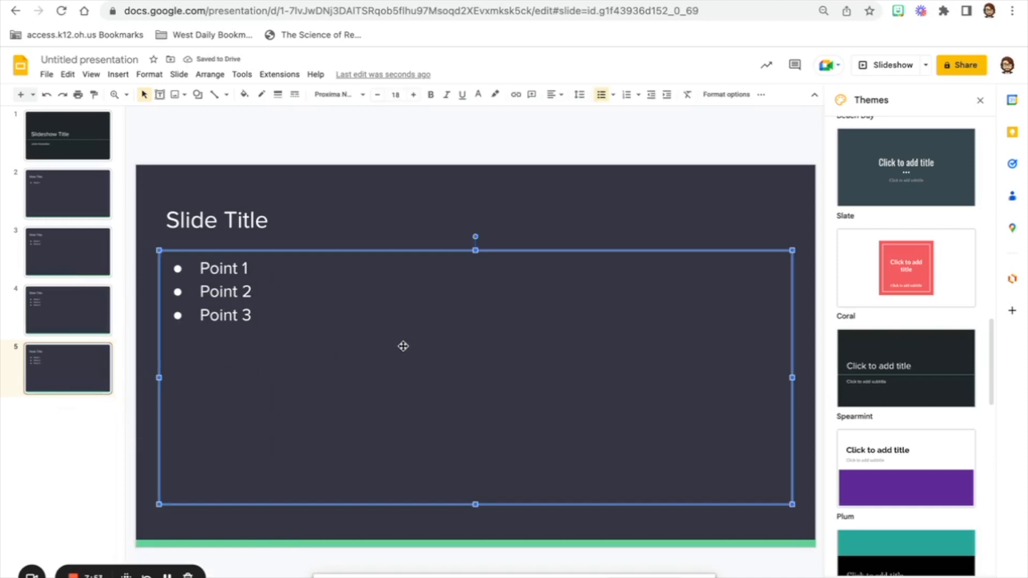
pyautogui.moveTo(518, 308)
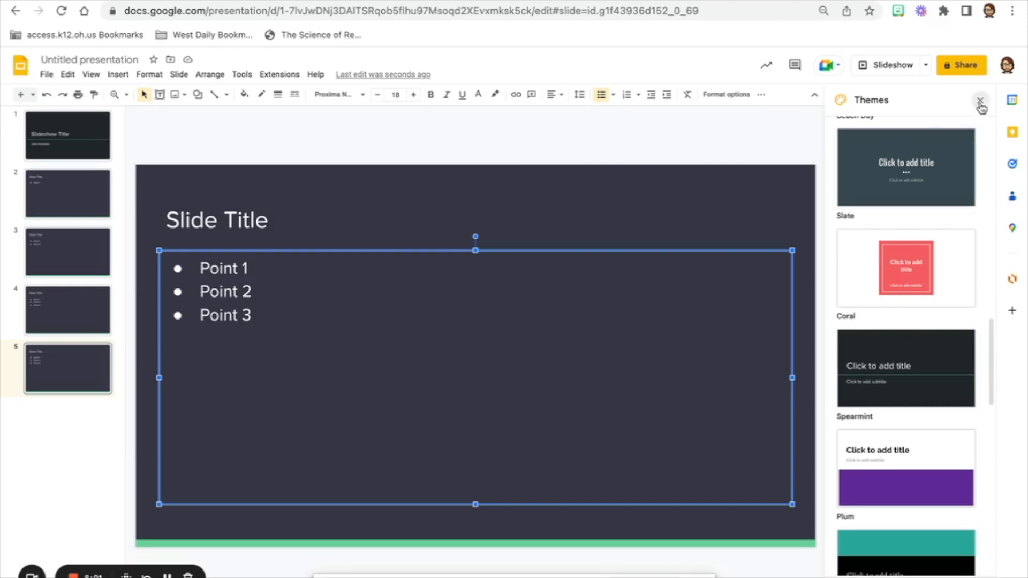
pyautogui.click(981, 101)
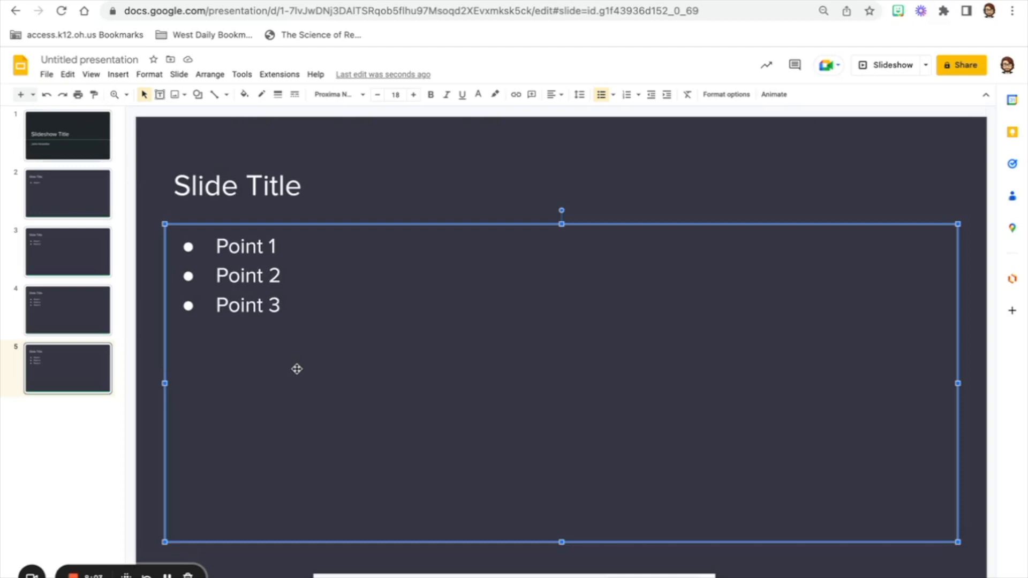
pyautogui.click(118, 74)
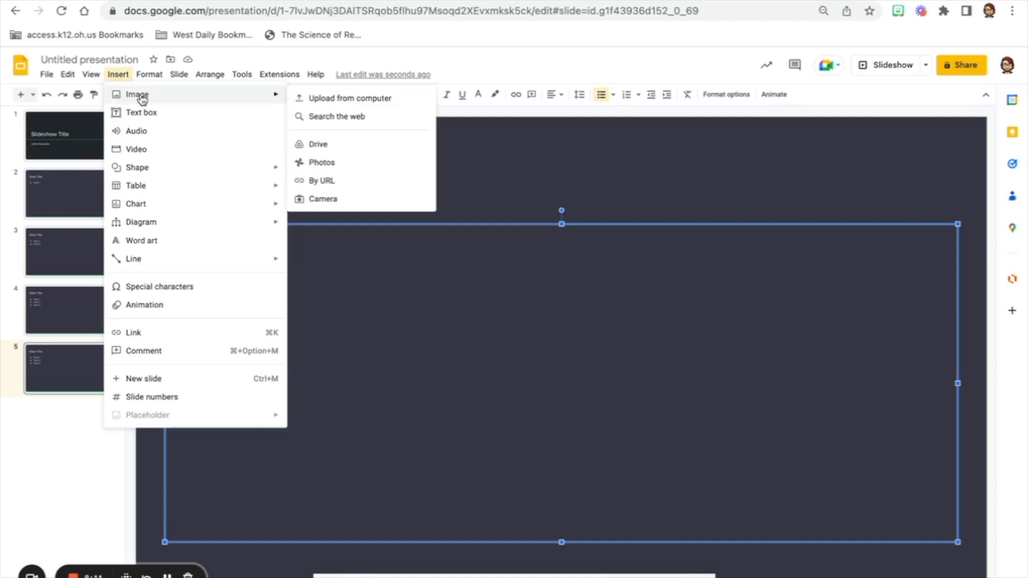
pyautogui.moveTo(351, 97)
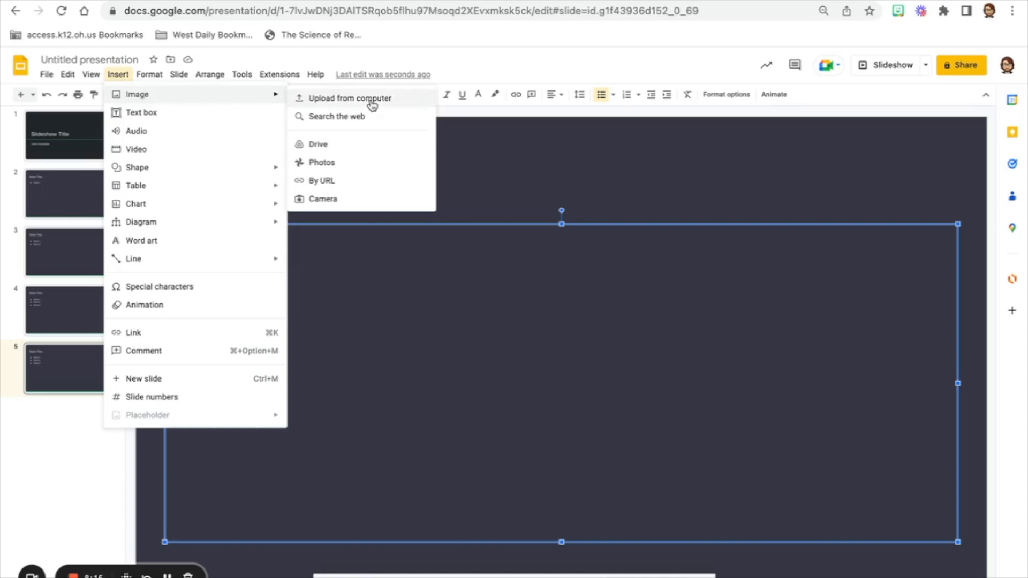
pyautogui.moveTo(336, 116)
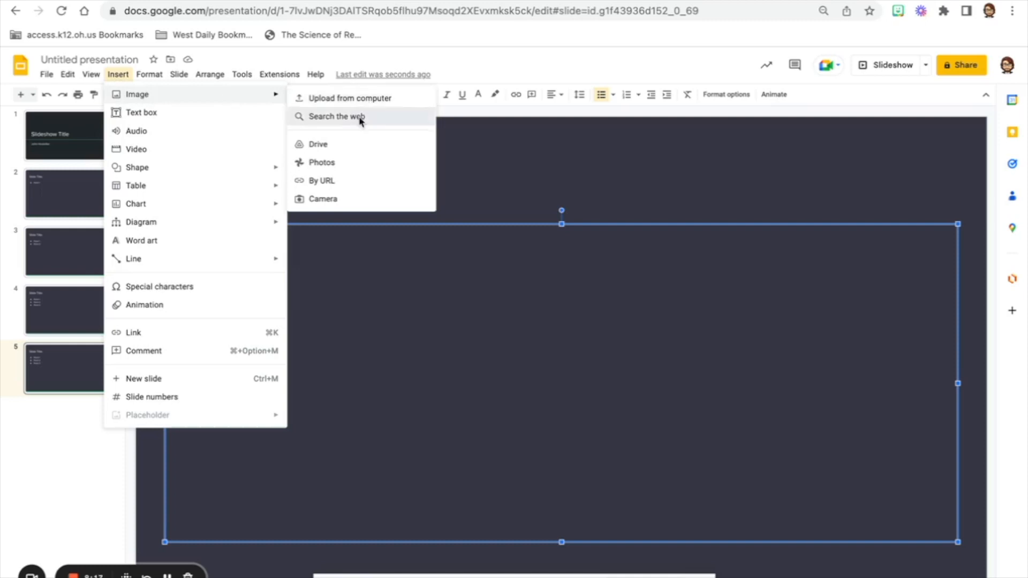
# Search the web for 'dog' images to insert on slide 5
pyautogui.click(337, 116)
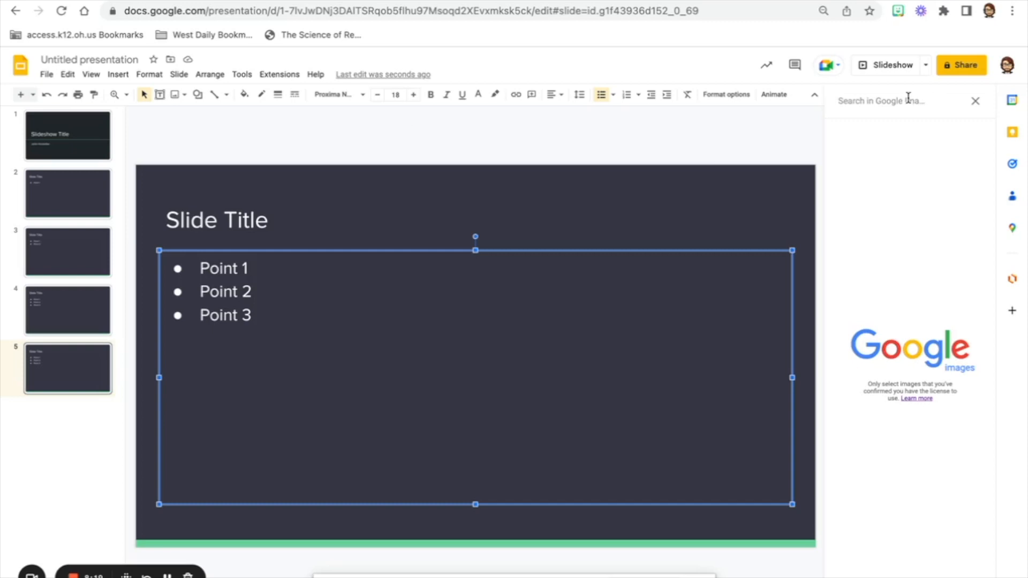
pyautogui.write('dog')
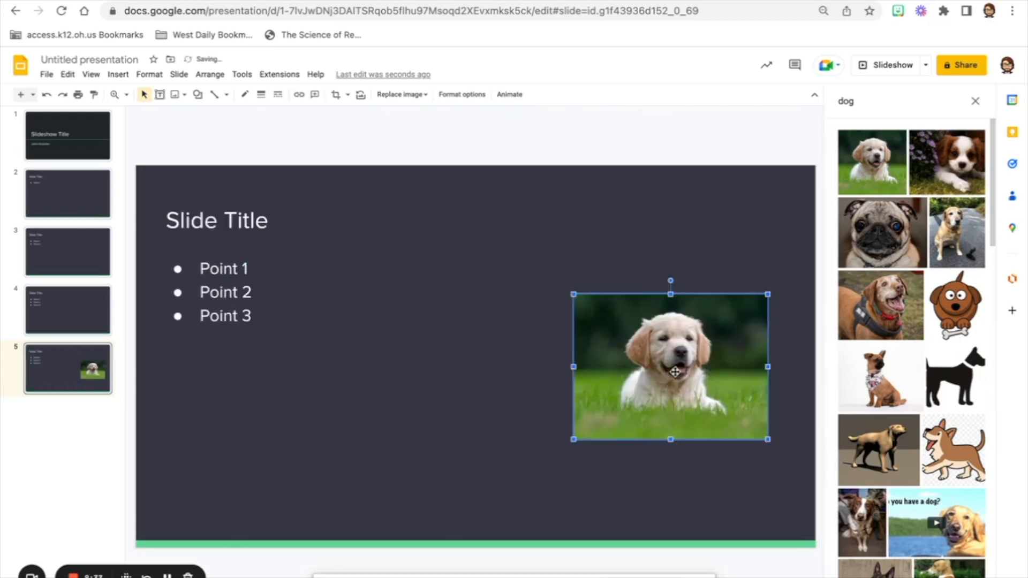
pyautogui.moveTo(46, 415)
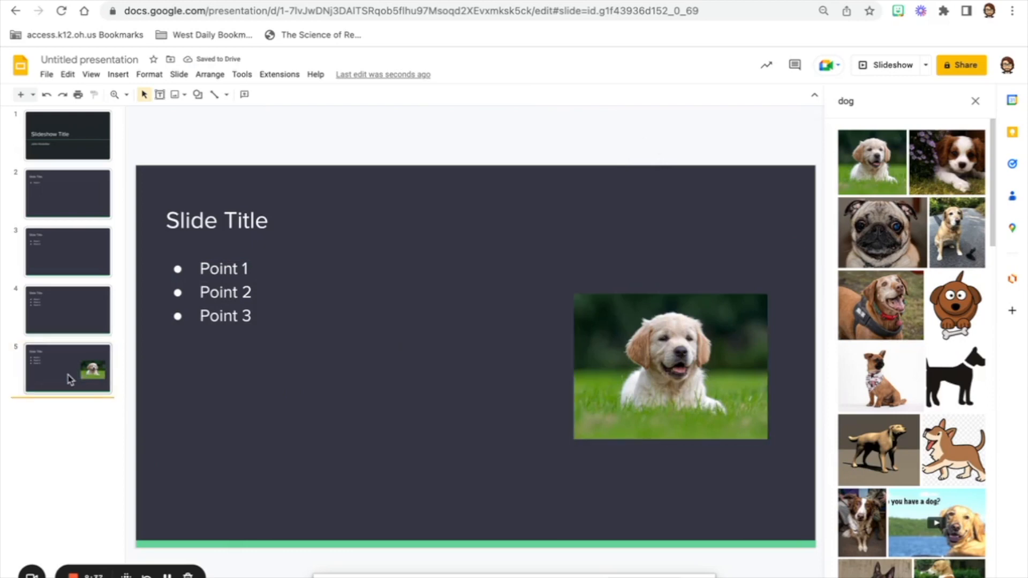
# Duplicate slide 5 into a sixth slide and remove its puppy photo
pyautogui.rightClick(68, 367)
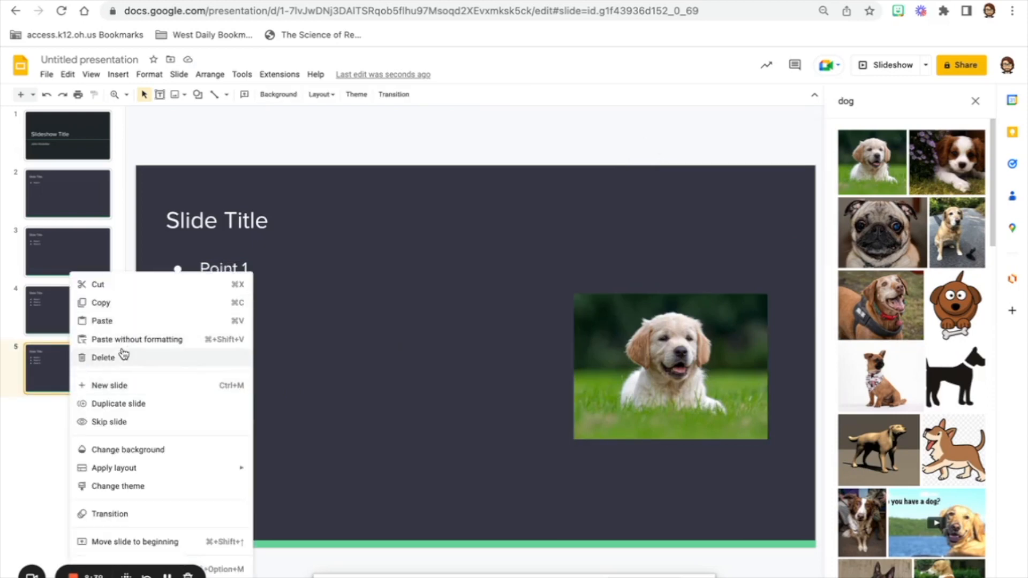
pyautogui.click(118, 403)
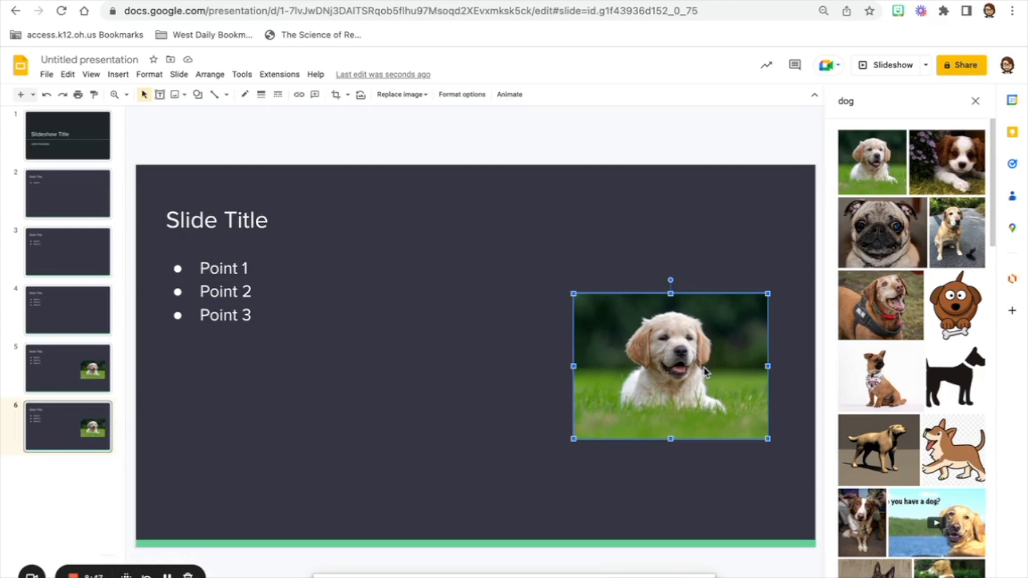
pyautogui.press('Delete')
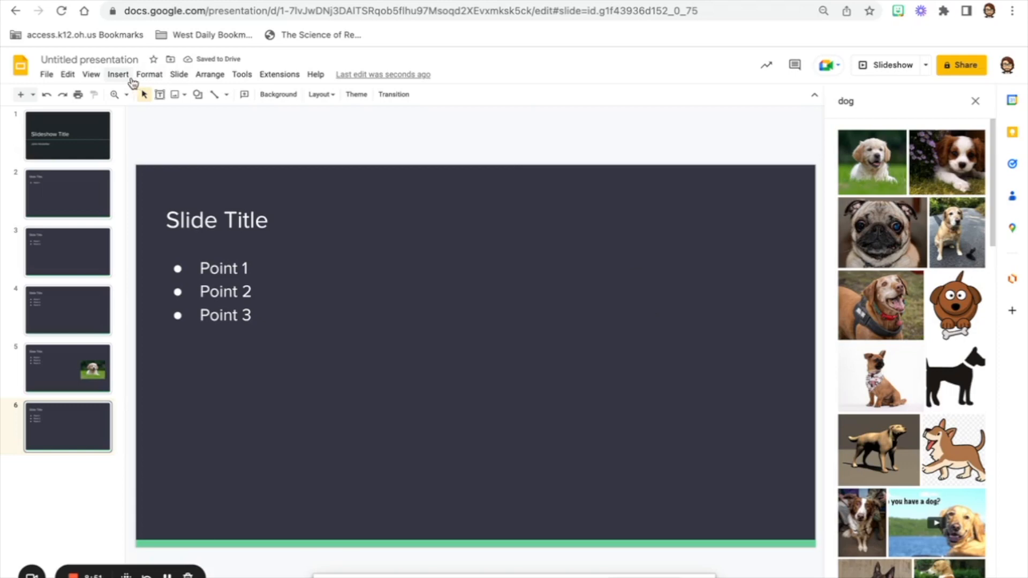
pyautogui.moveTo(977, 102)
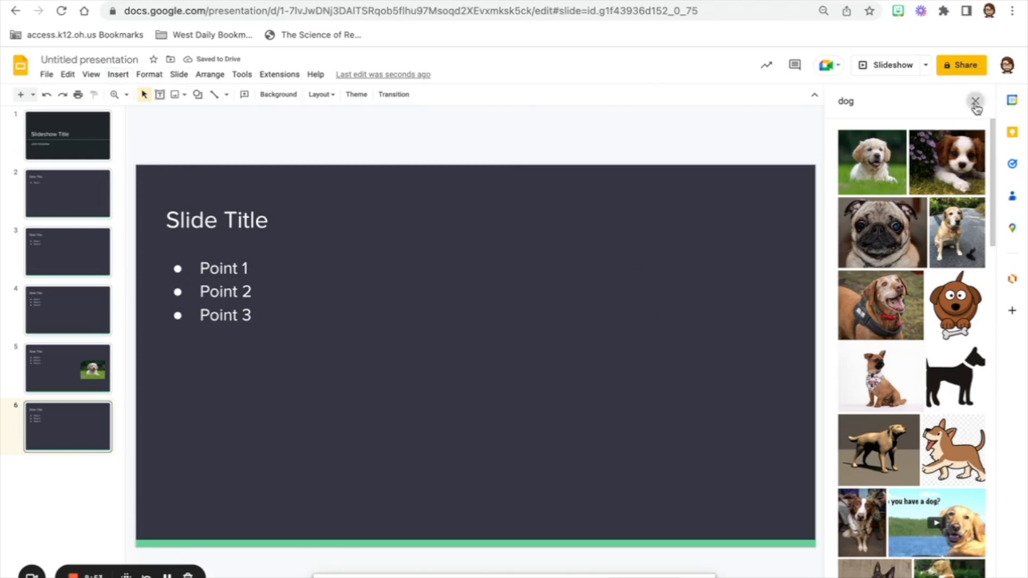
# Dismiss the dog image results and bring up the Insert video dialog on its YouTube Search tab
pyautogui.click(118, 74)
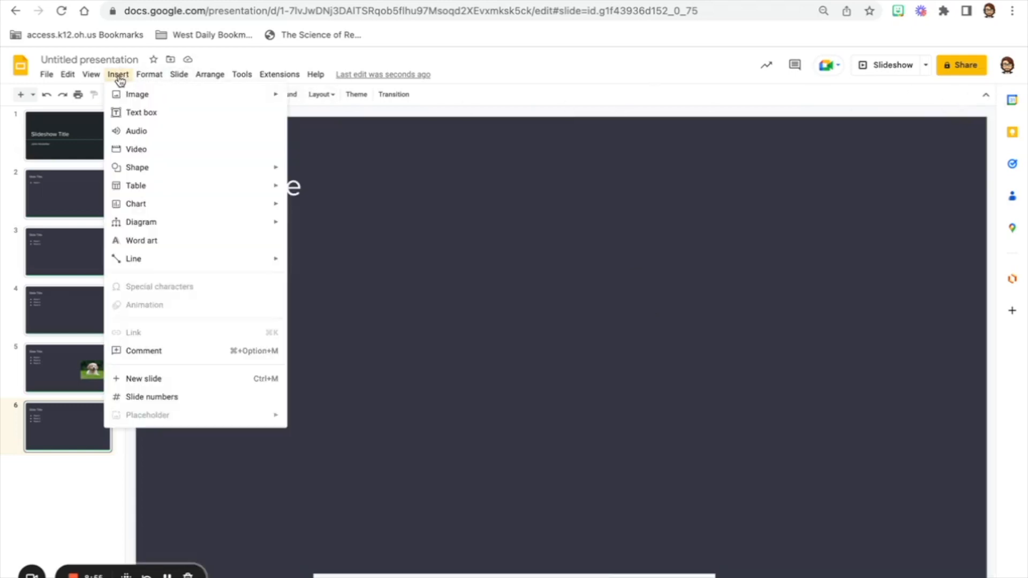
pyautogui.moveTo(136, 131)
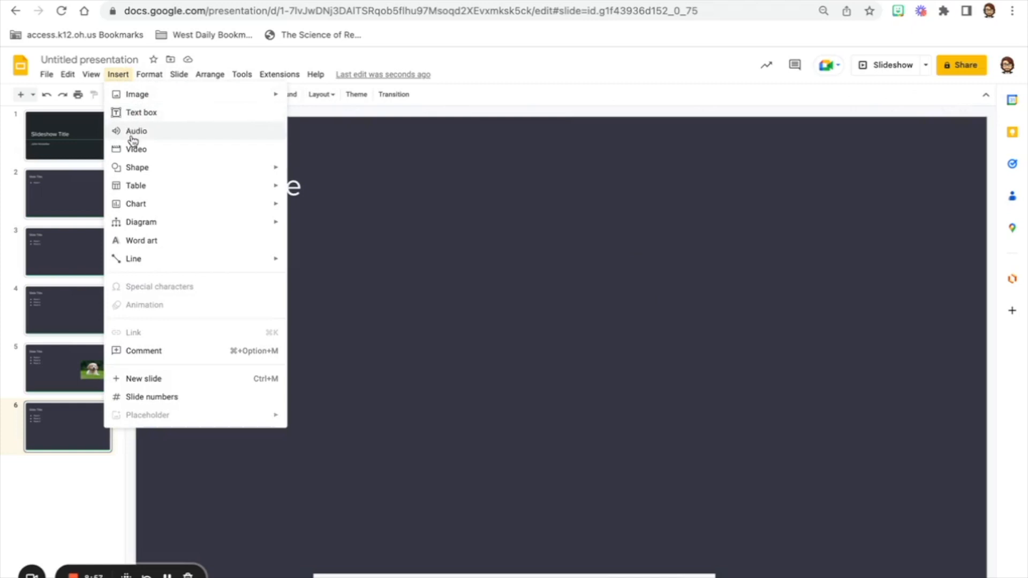
pyautogui.moveTo(136, 149)
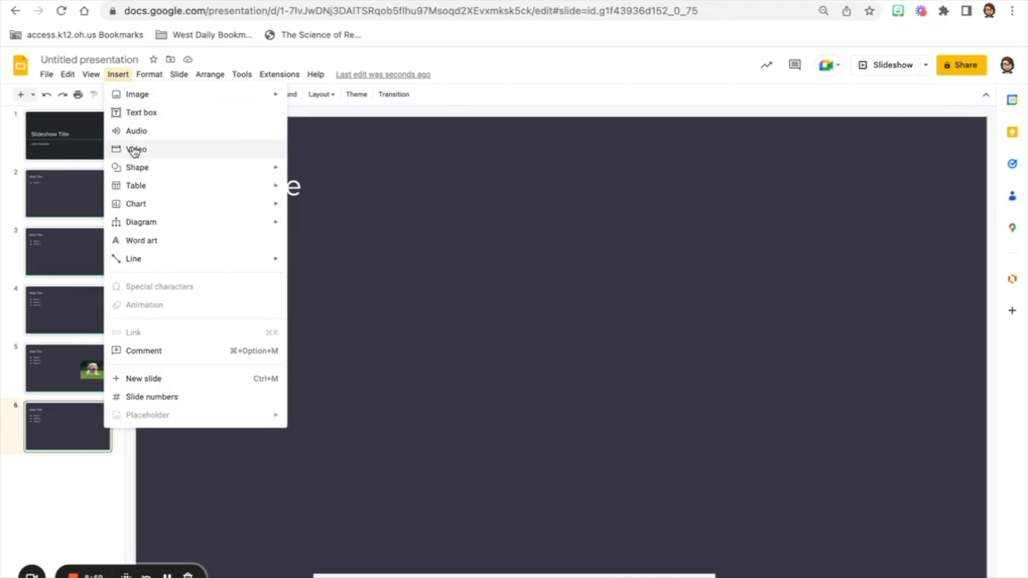
pyautogui.click(137, 149)
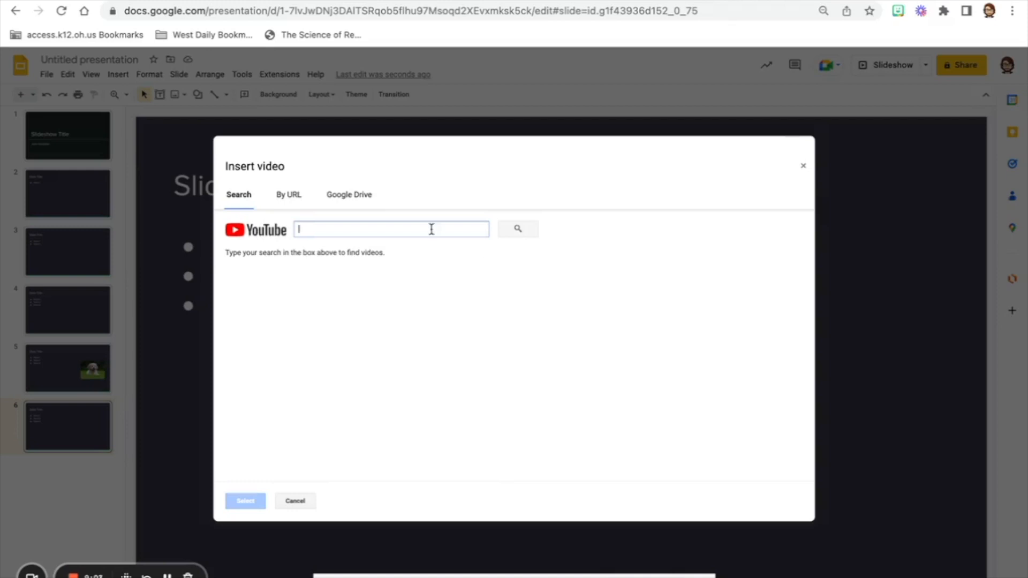
pyautogui.click(289, 194)
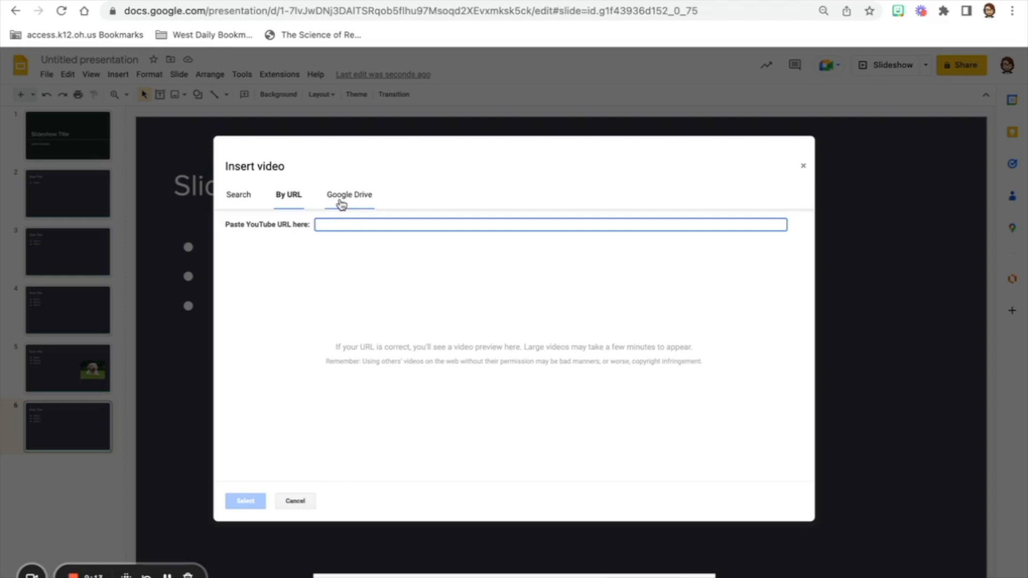
pyautogui.moveTo(367, 201)
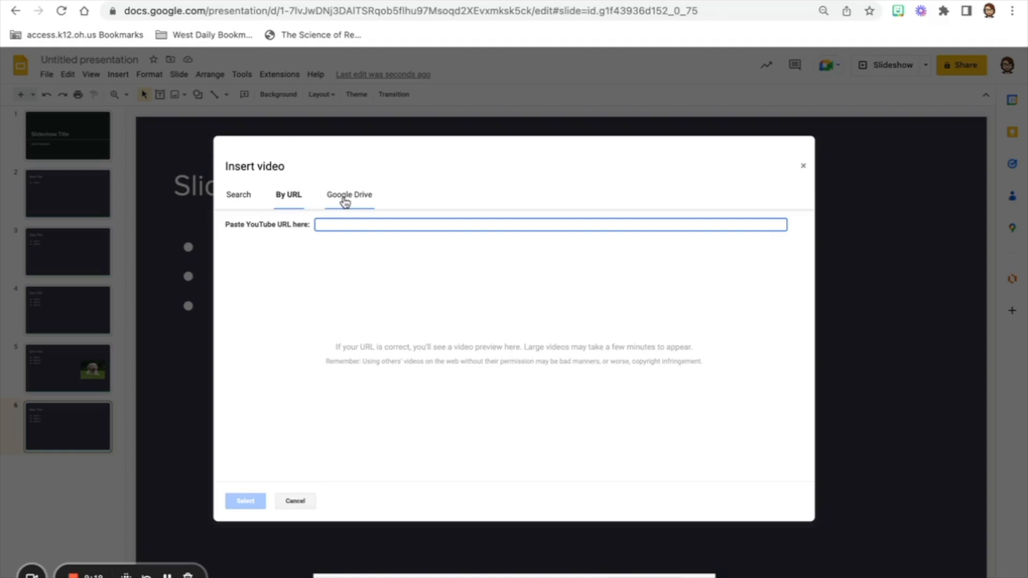
pyautogui.click(350, 193)
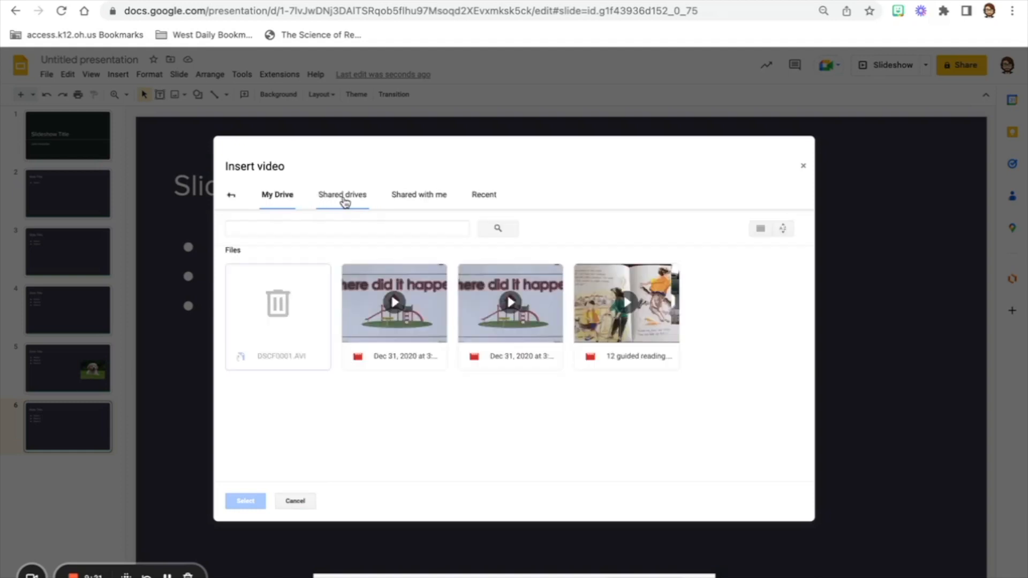
pyautogui.moveTo(719, 346)
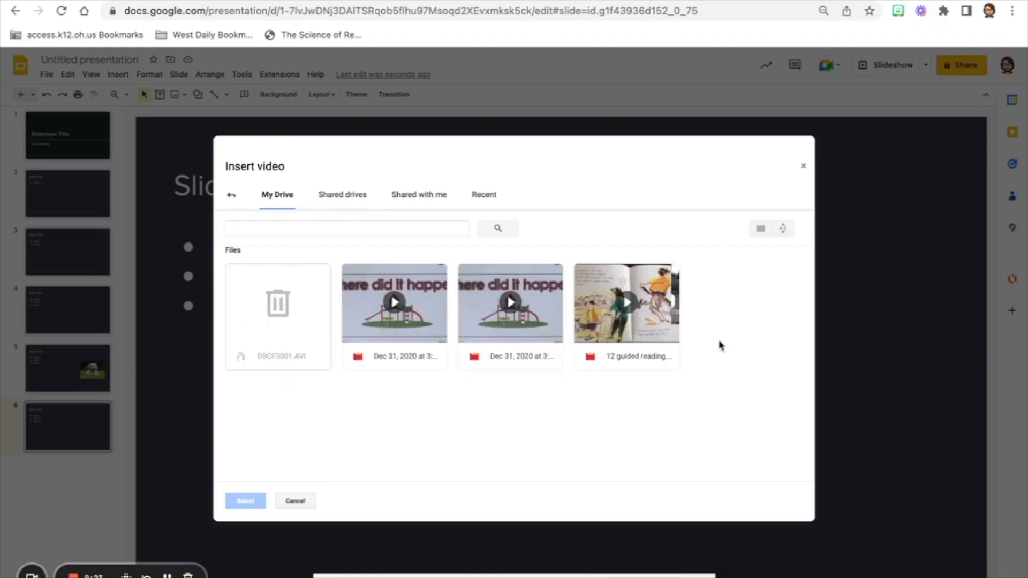
pyautogui.moveTo(231, 195)
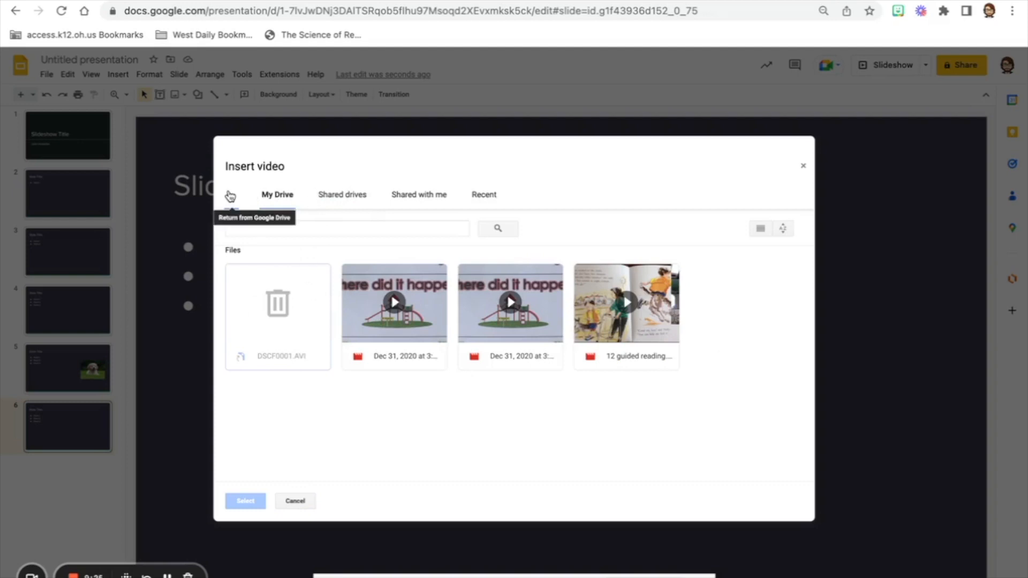
pyautogui.click(239, 193)
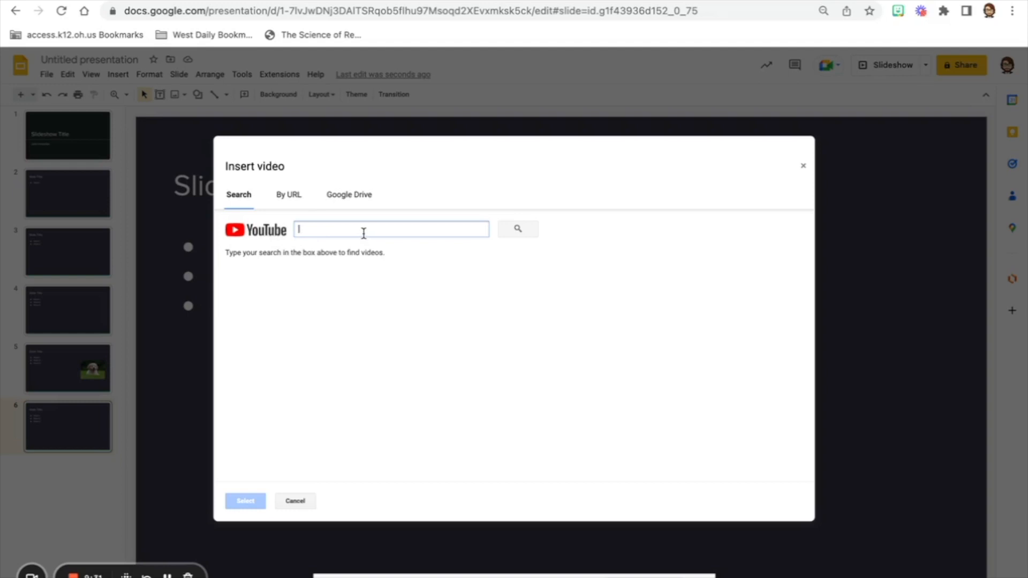
# Search YouTube for 'visiting the UK', review results, then switch to By URL
pyautogui.write('vist')
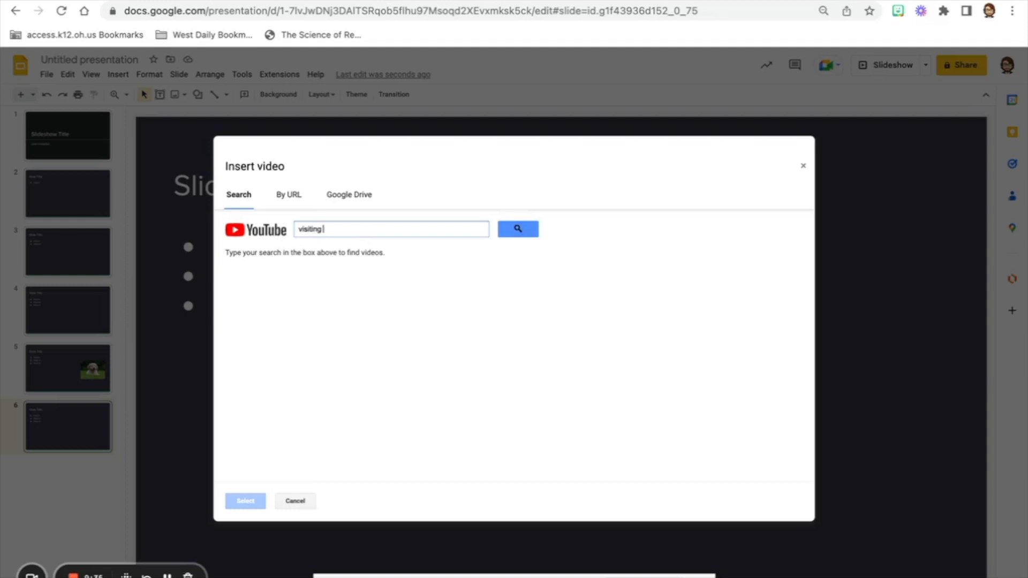
pyautogui.write('the UK')
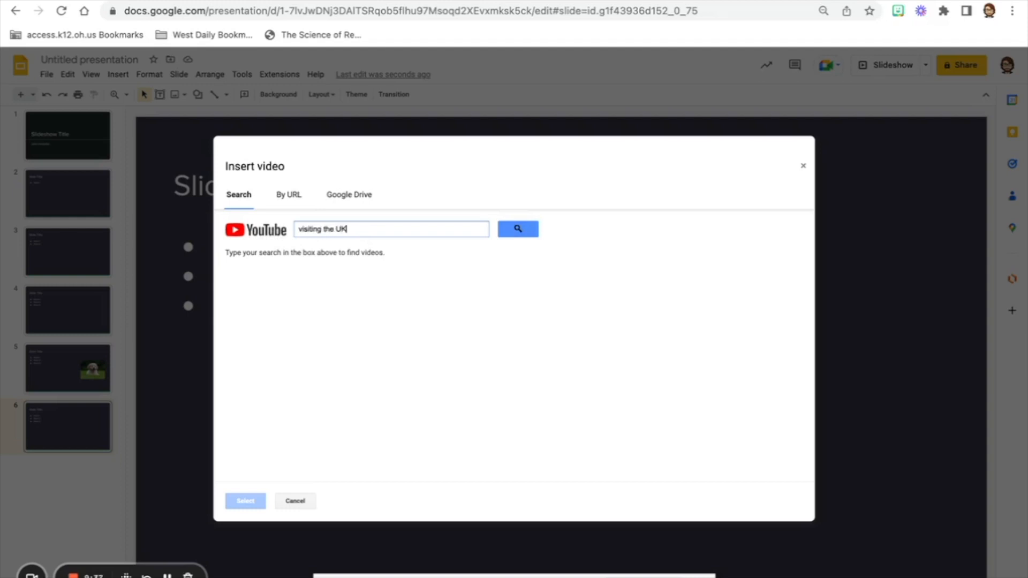
pyautogui.click(517, 229)
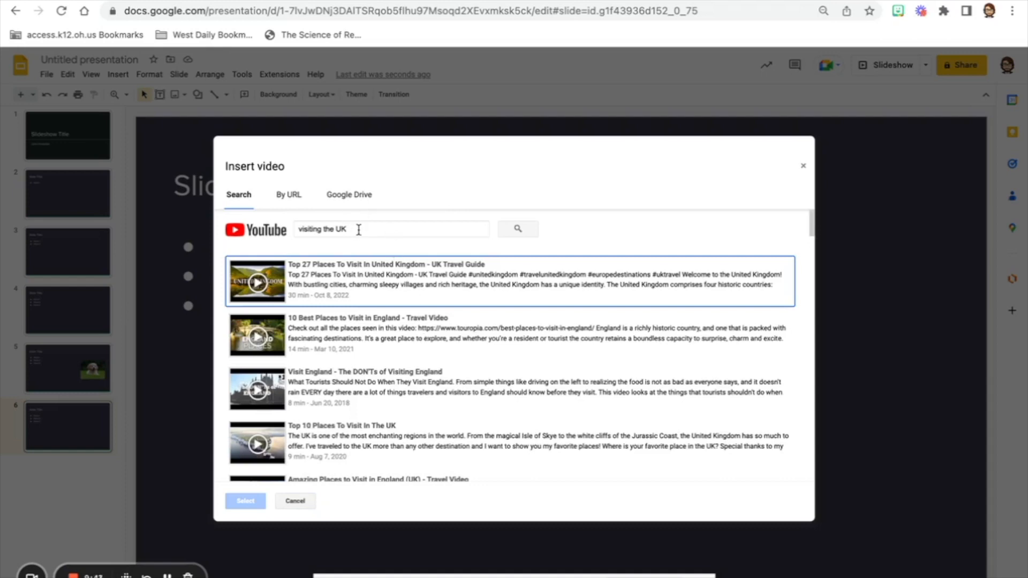
pyautogui.scroll(-3)
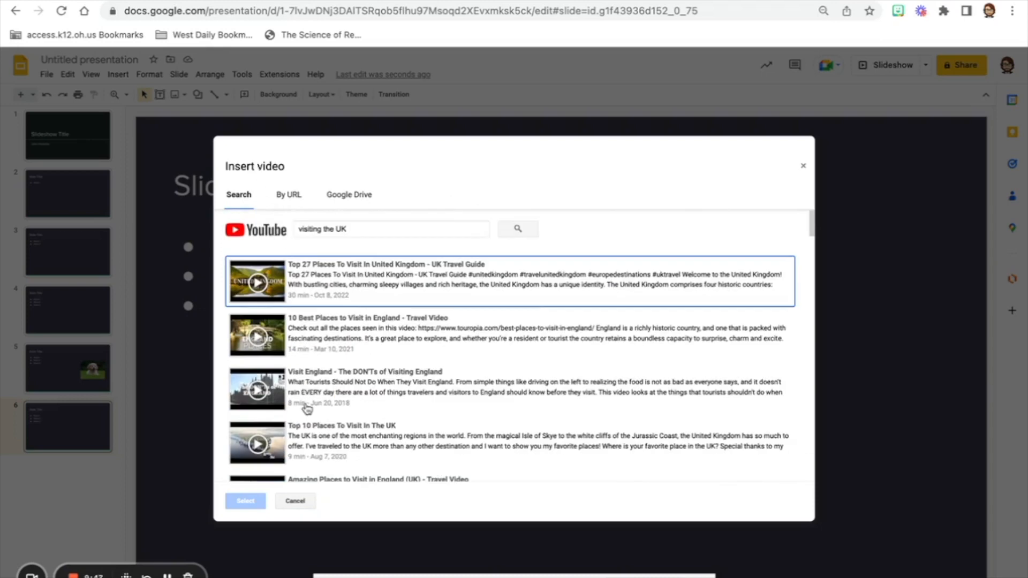
pyautogui.click(288, 194)
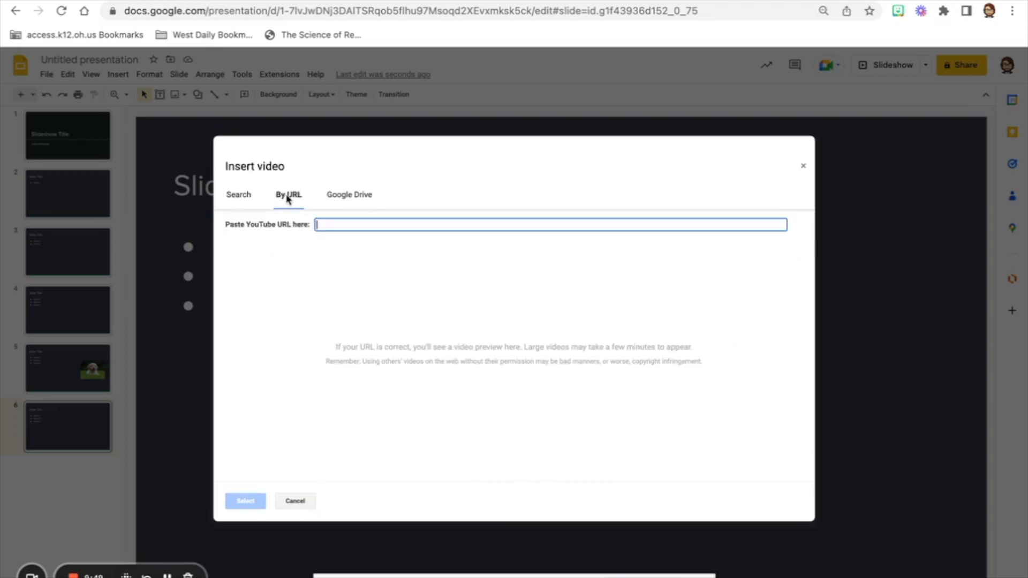
# Paste the YouTube link for the visiting-the-UK video and insert it on slide 6
pyautogui.click(238, 193)
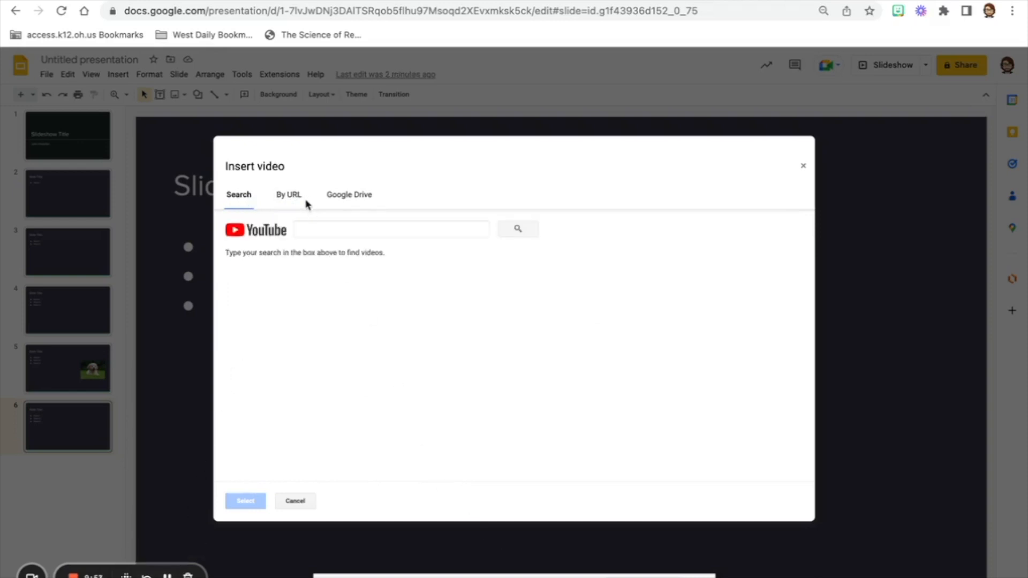
pyautogui.click(391, 229)
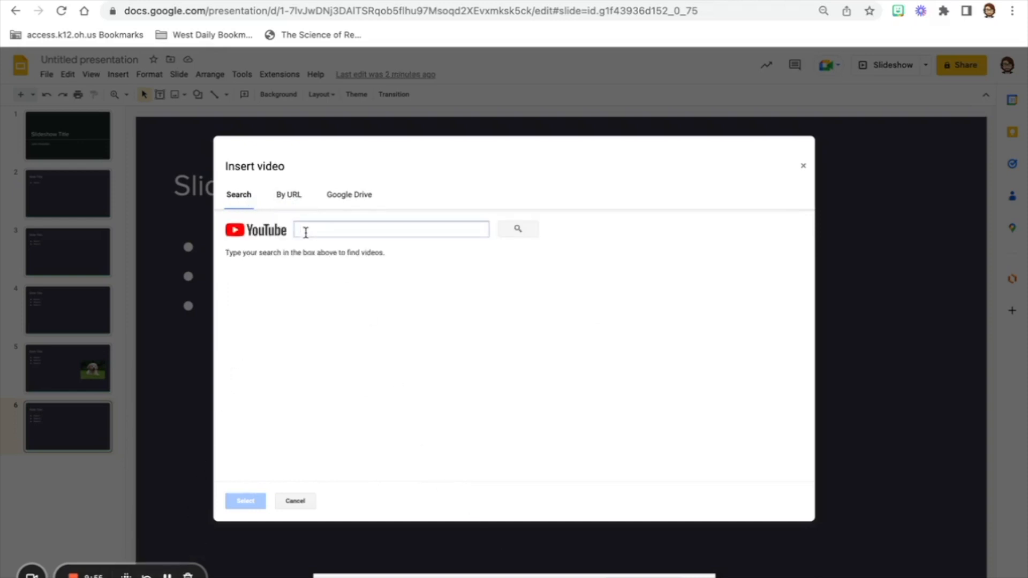
pyautogui.click(288, 193)
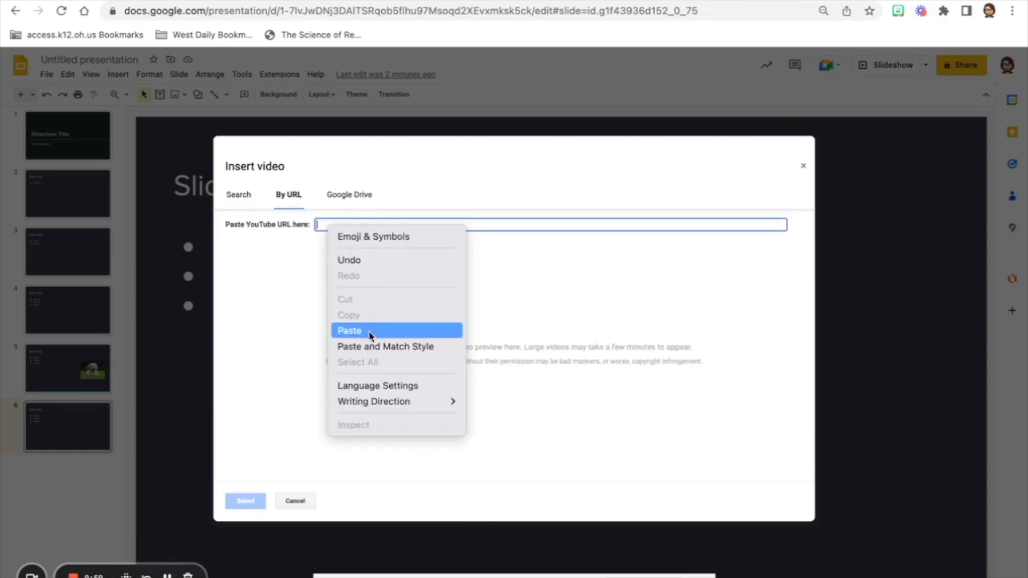
pyautogui.click(349, 331)
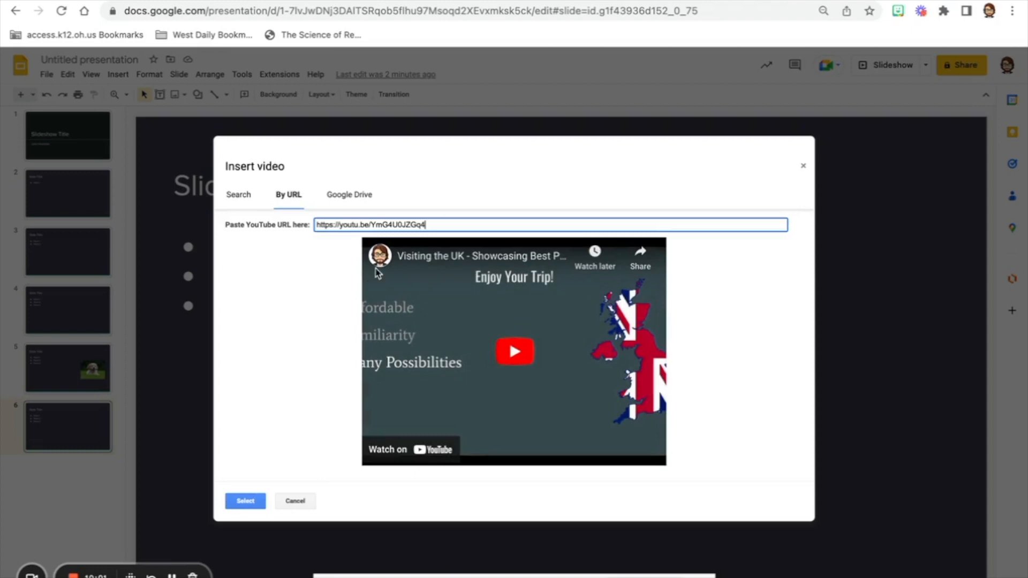
pyautogui.moveTo(442, 274)
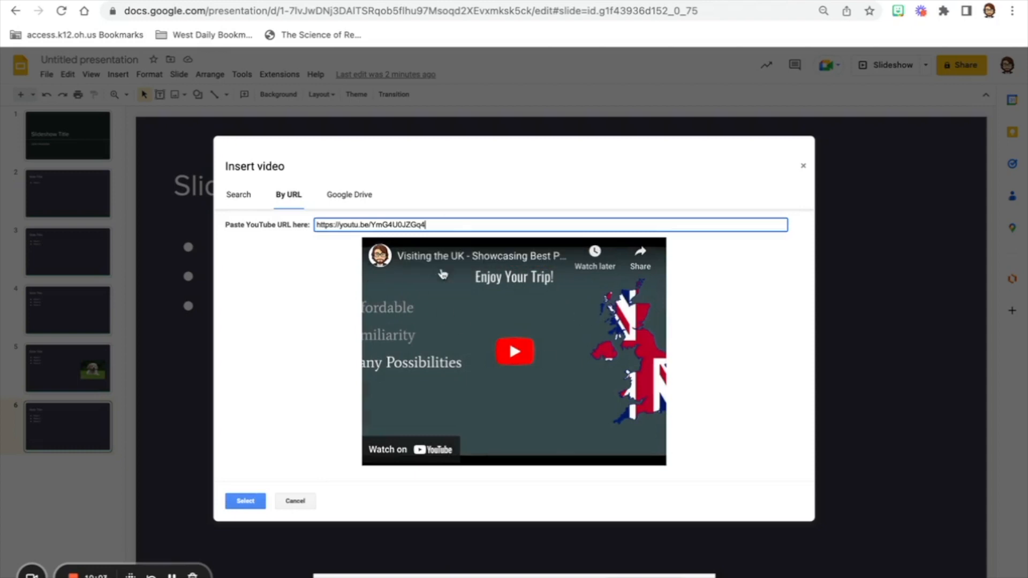
pyautogui.click(244, 500)
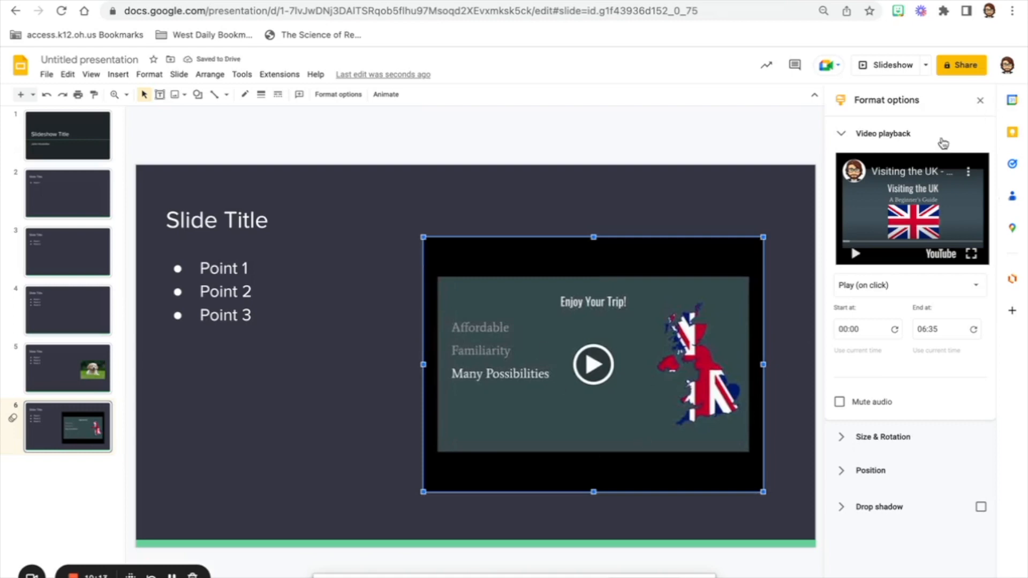
pyautogui.moveTo(884, 320)
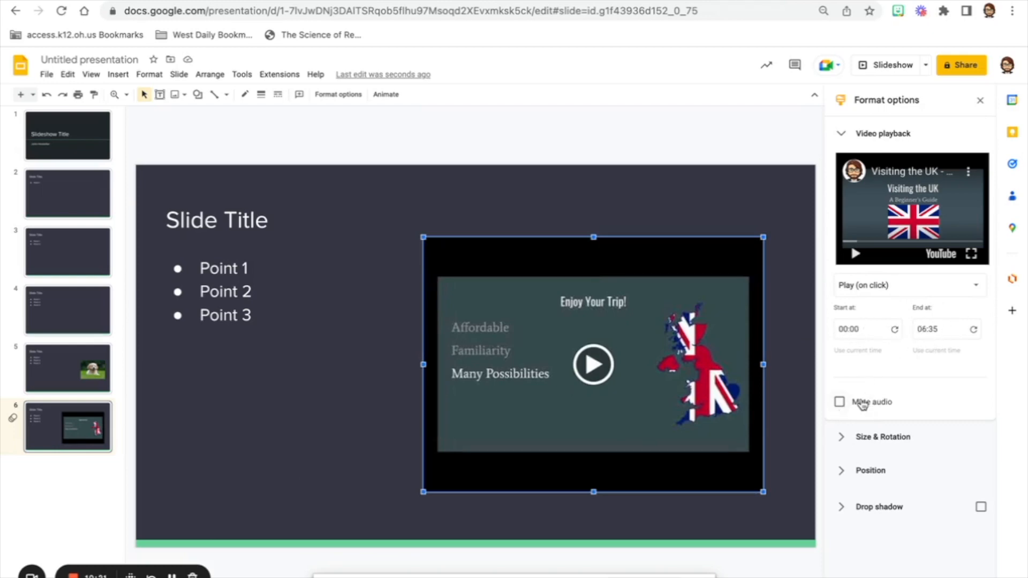
pyautogui.moveTo(302, 353)
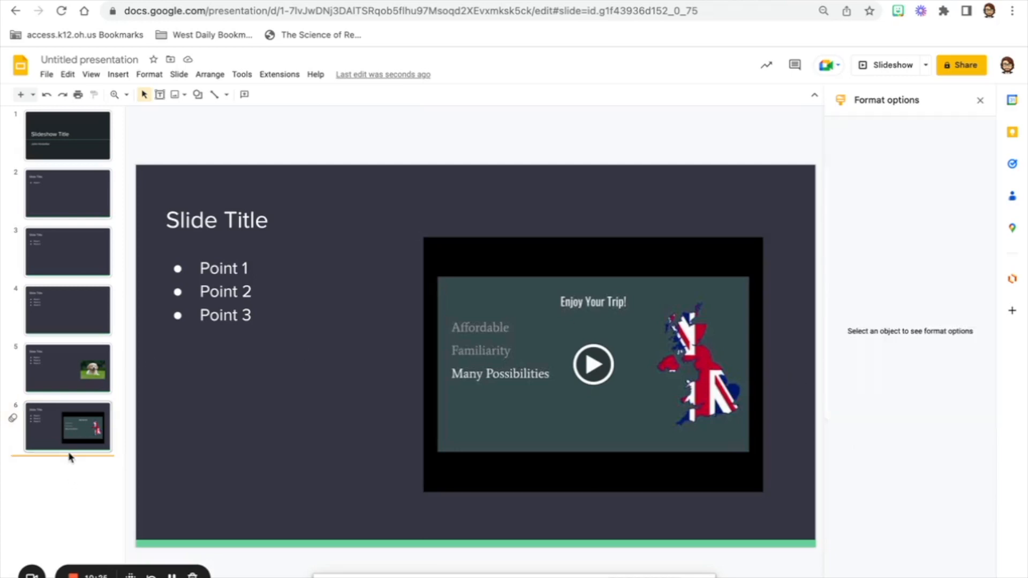
pyautogui.moveTo(58, 501)
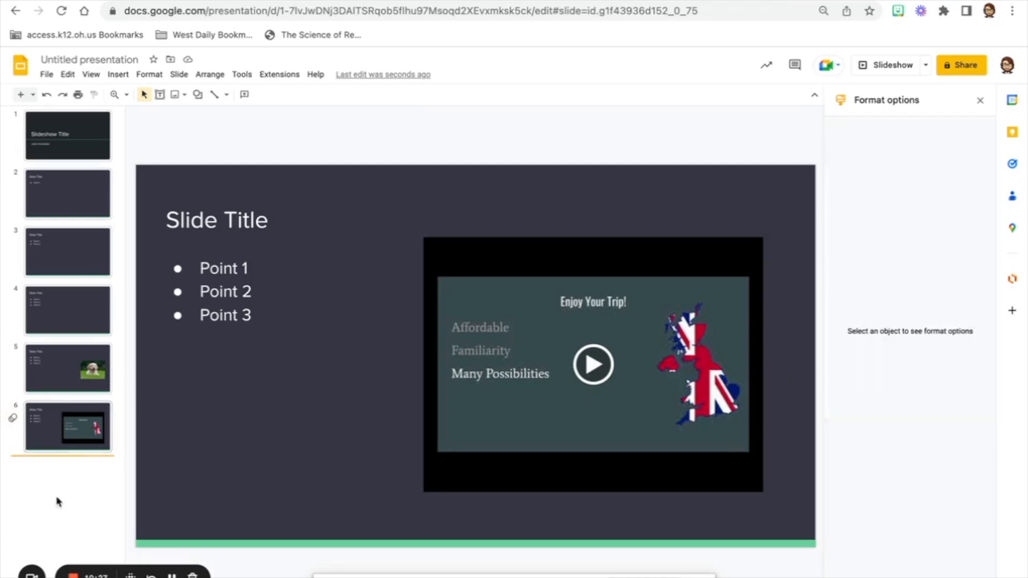
# Add a seventh slide with default title and bullets after the video slide
pyautogui.rightClick(67, 426)
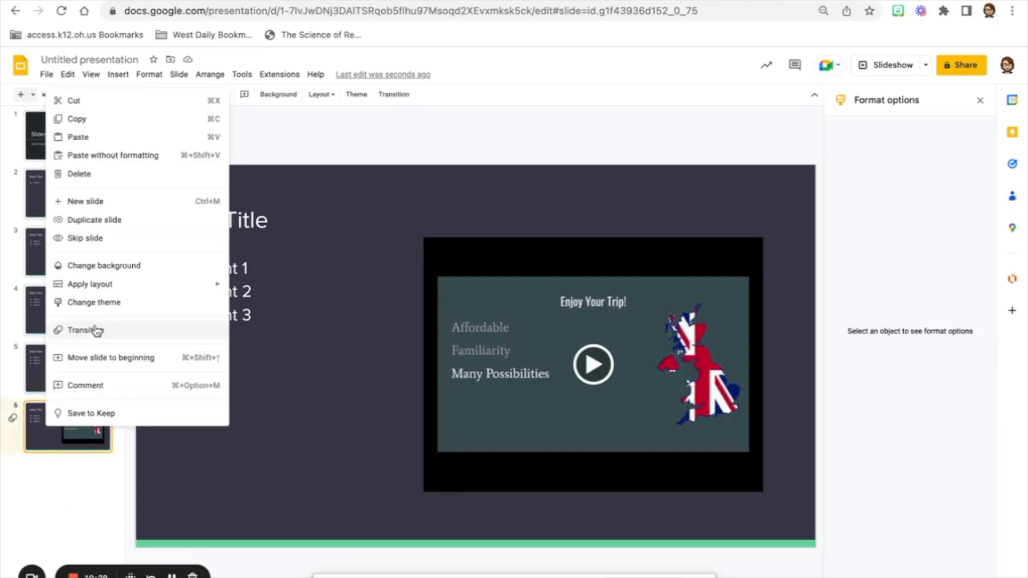
pyautogui.click(95, 219)
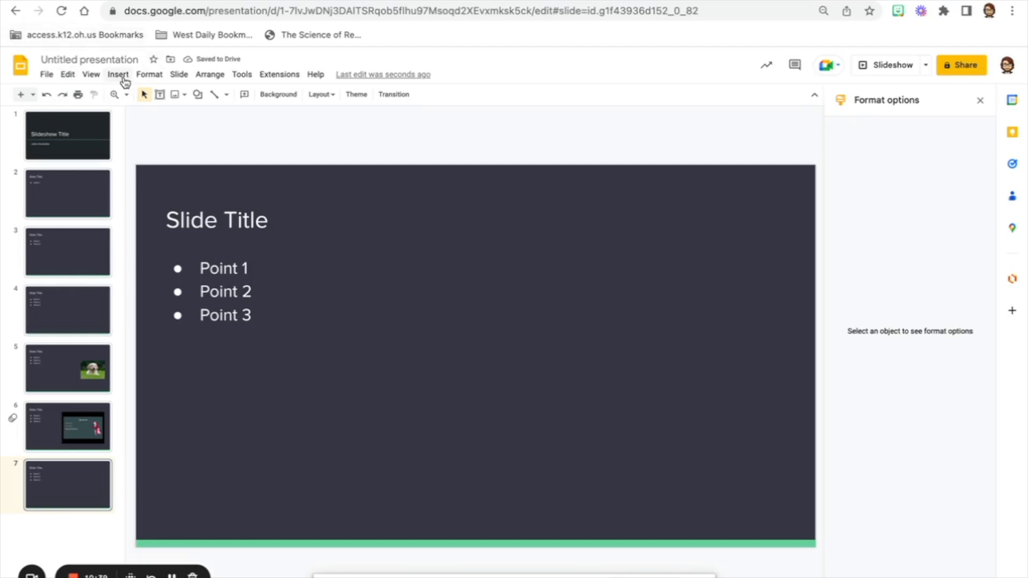
pyautogui.click(118, 74)
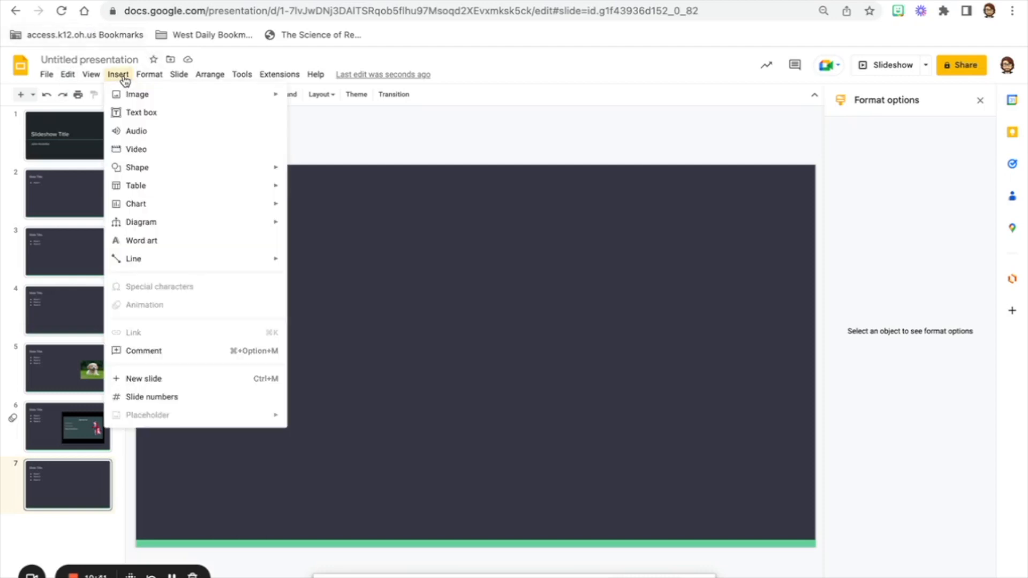
pyautogui.moveTo(136, 130)
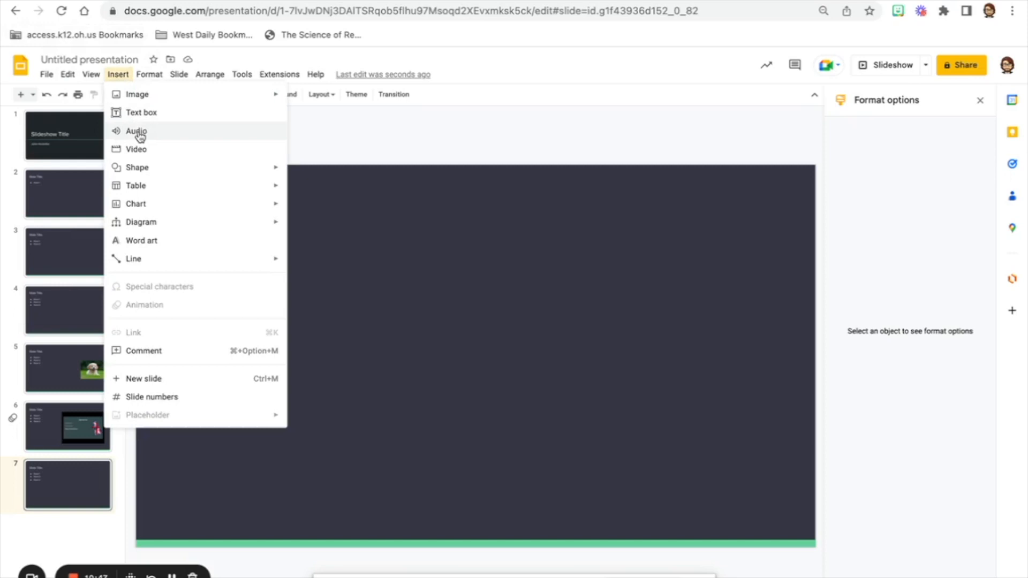
# Insert the audio file 6300 s 9.wav from My Drive onto slide 7
pyautogui.click(136, 131)
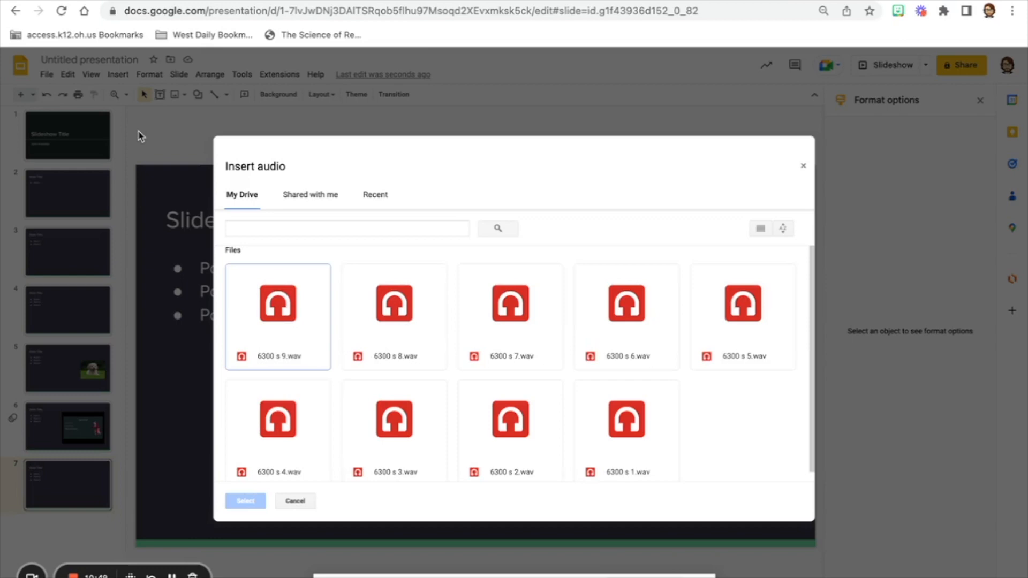
pyautogui.moveTo(460, 139)
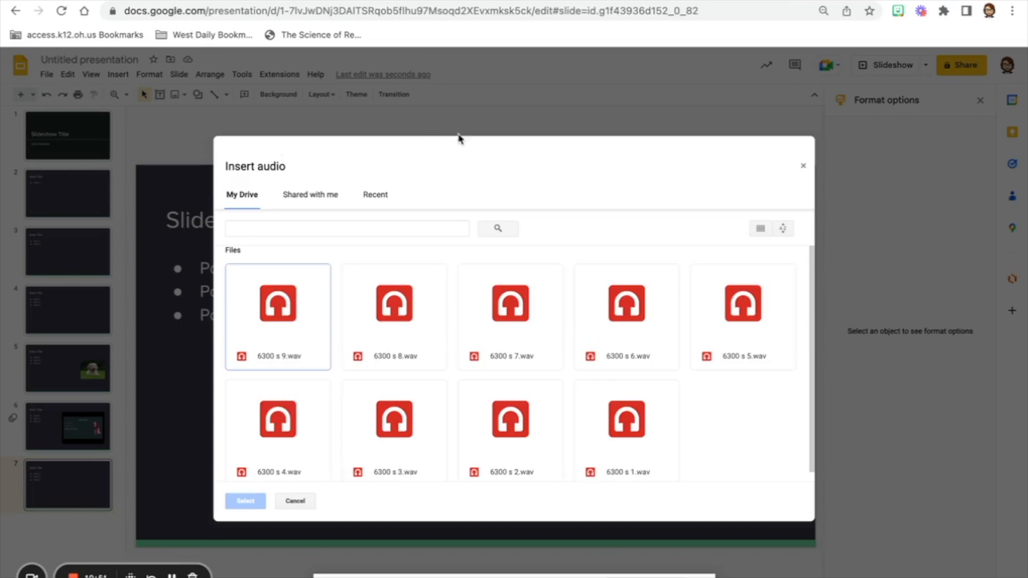
pyautogui.moveTo(452, 151)
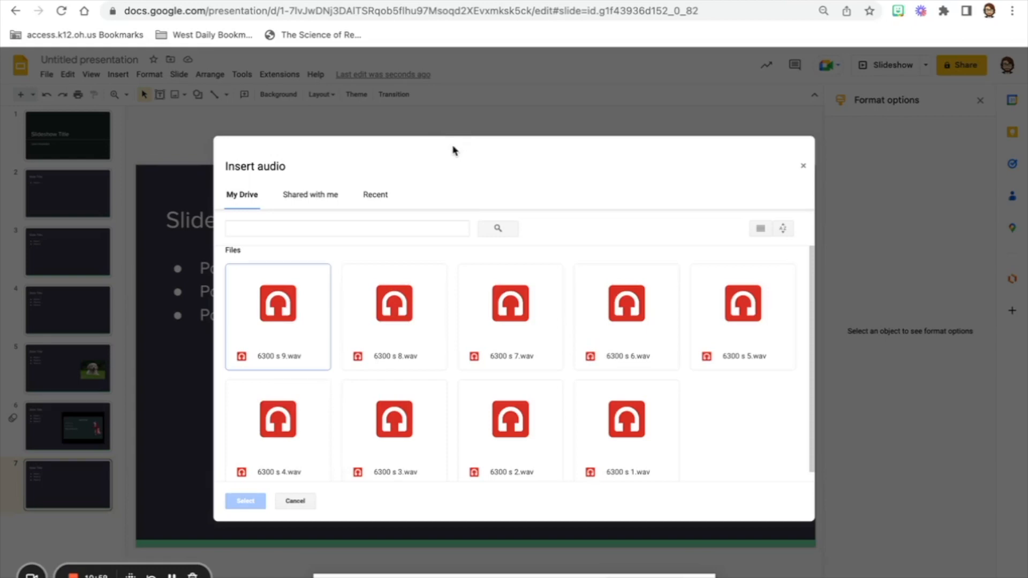
pyautogui.moveTo(336, 339)
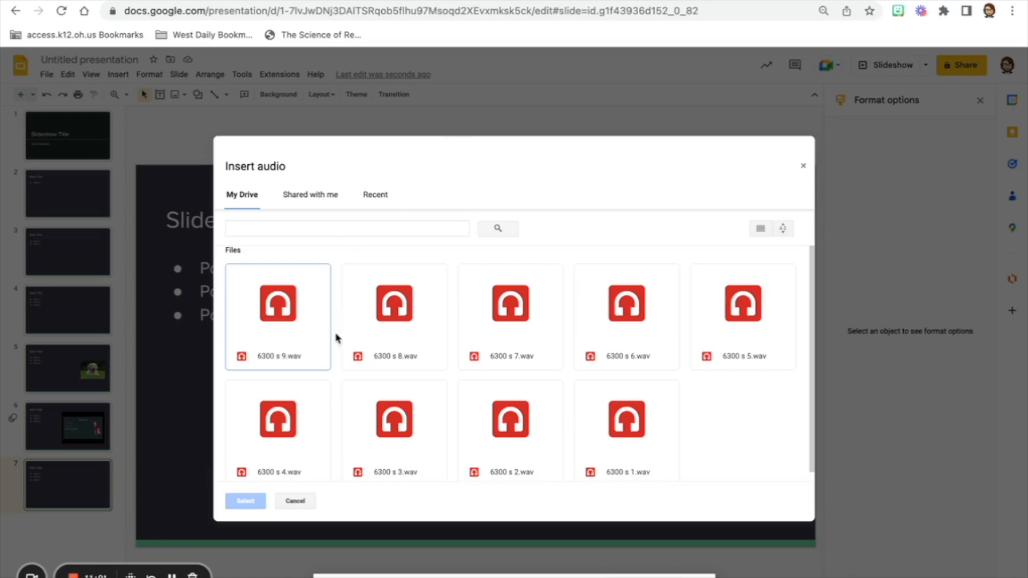
pyautogui.moveTo(392, 451)
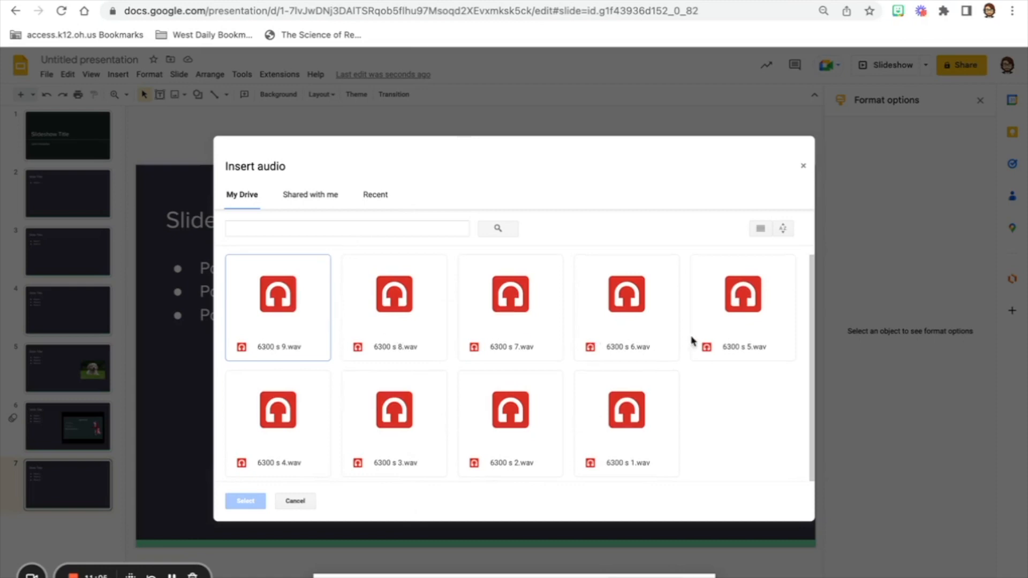
pyautogui.moveTo(638, 438)
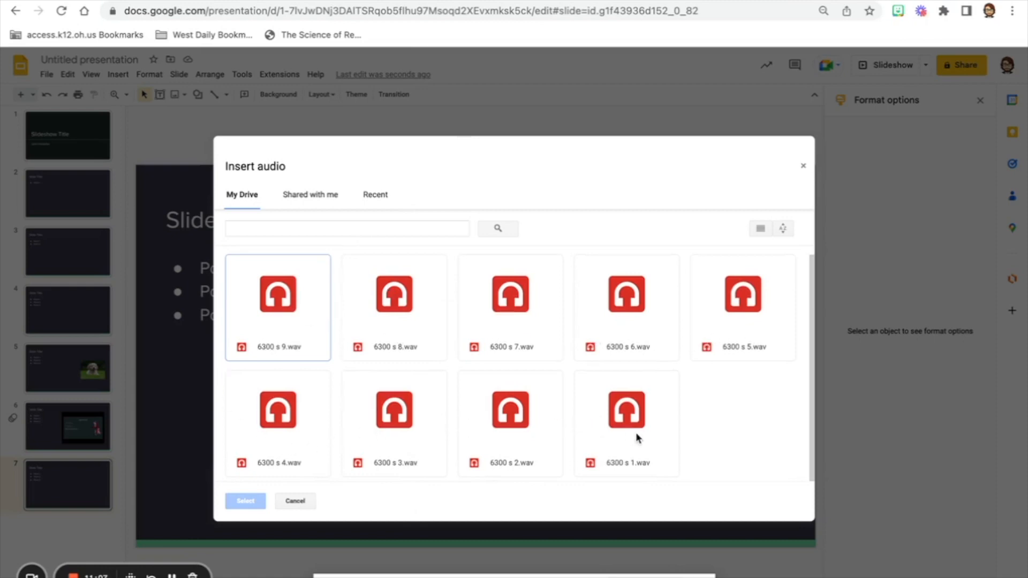
pyautogui.moveTo(322, 446)
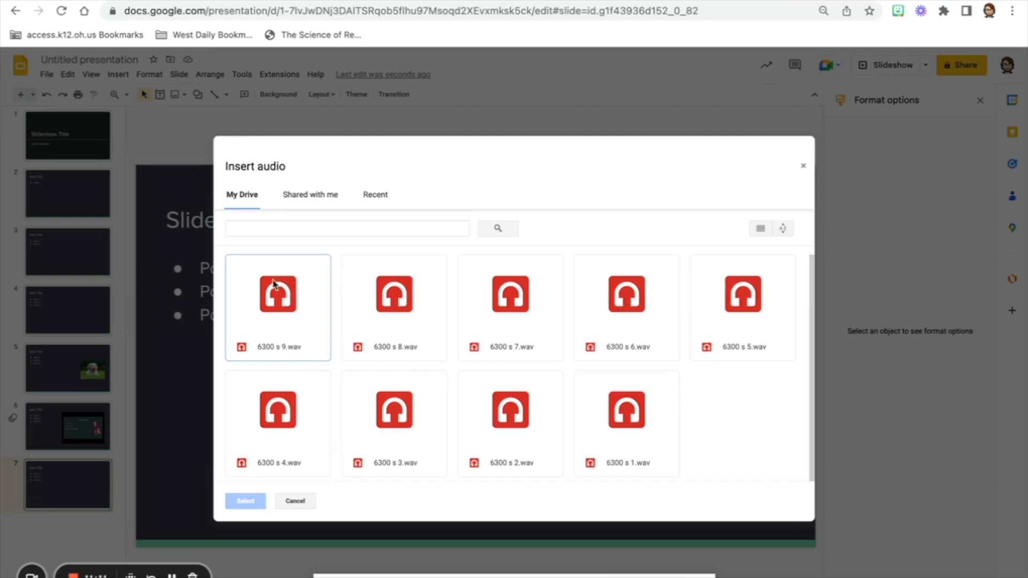
pyautogui.moveTo(282, 341)
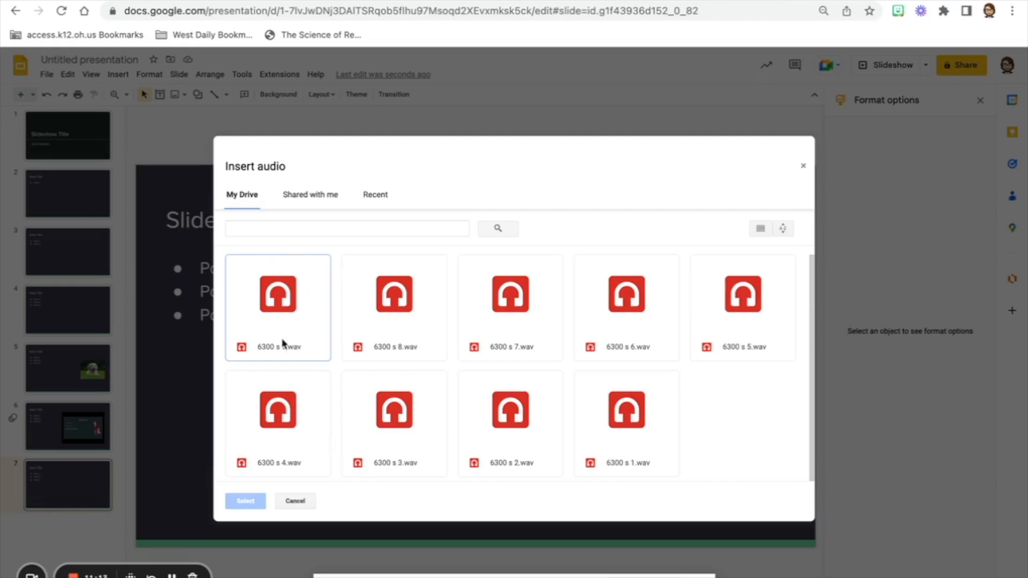
pyautogui.moveTo(307, 337)
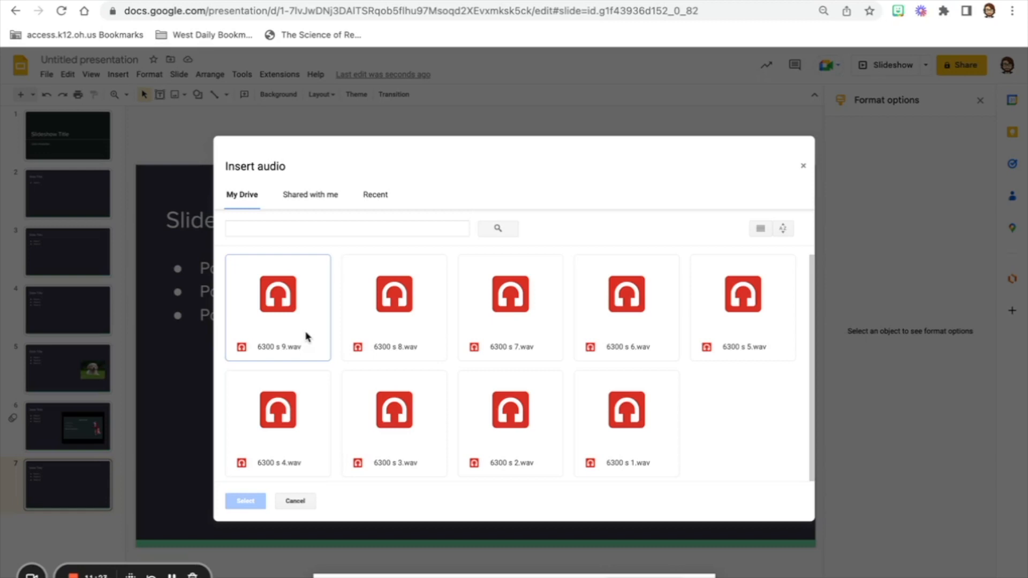
pyautogui.moveTo(802, 165)
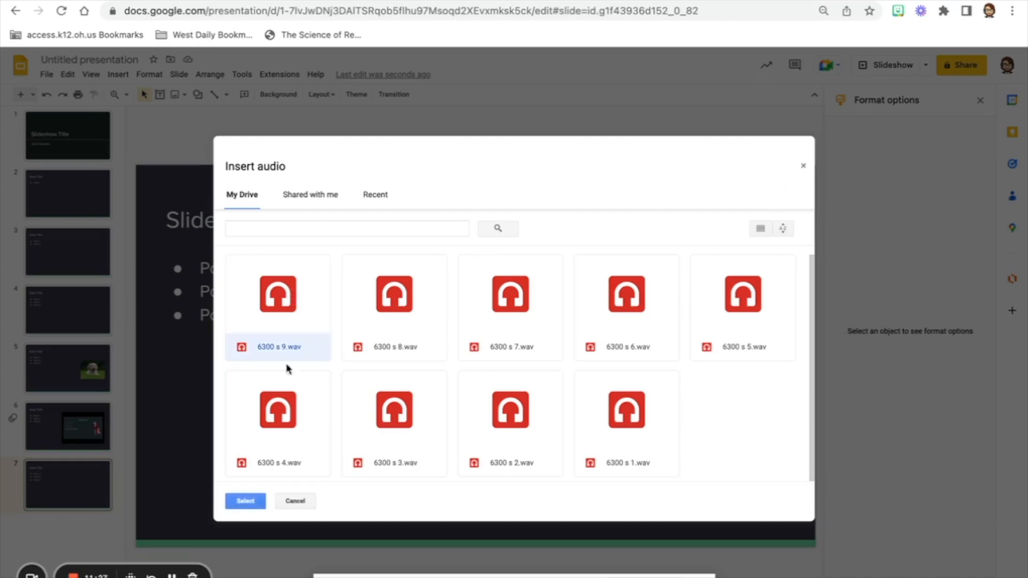
pyautogui.click(245, 500)
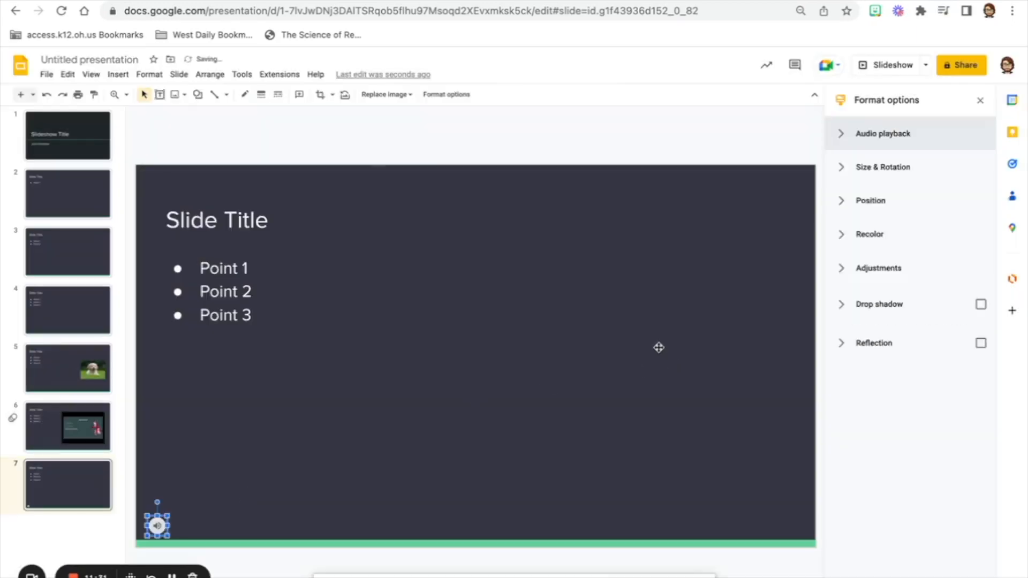
# Expand Audio playback showing the 1:25 clip's on-click start and stop-on-slide-change options
pyautogui.click(881, 133)
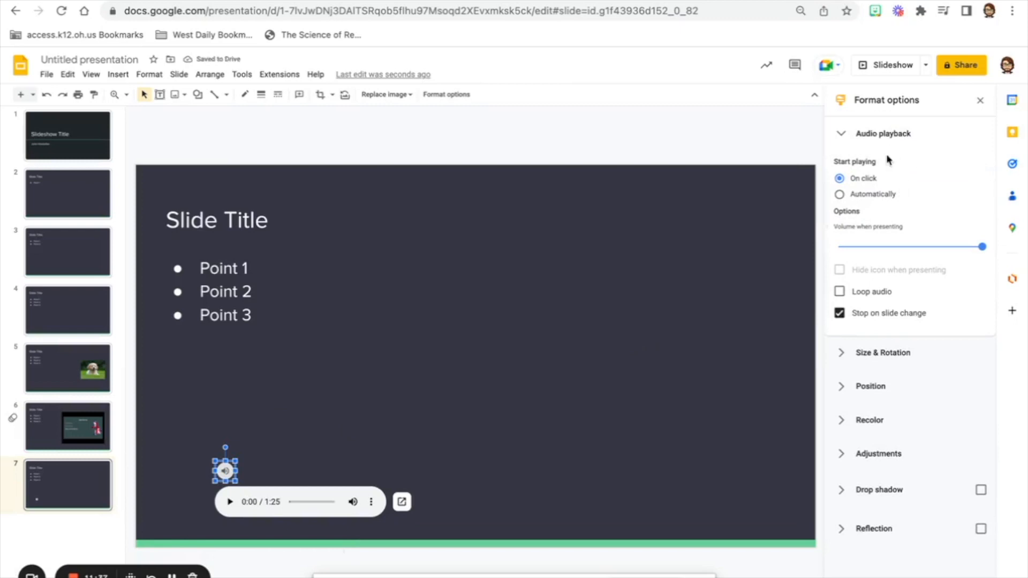
pyautogui.moveTo(897, 287)
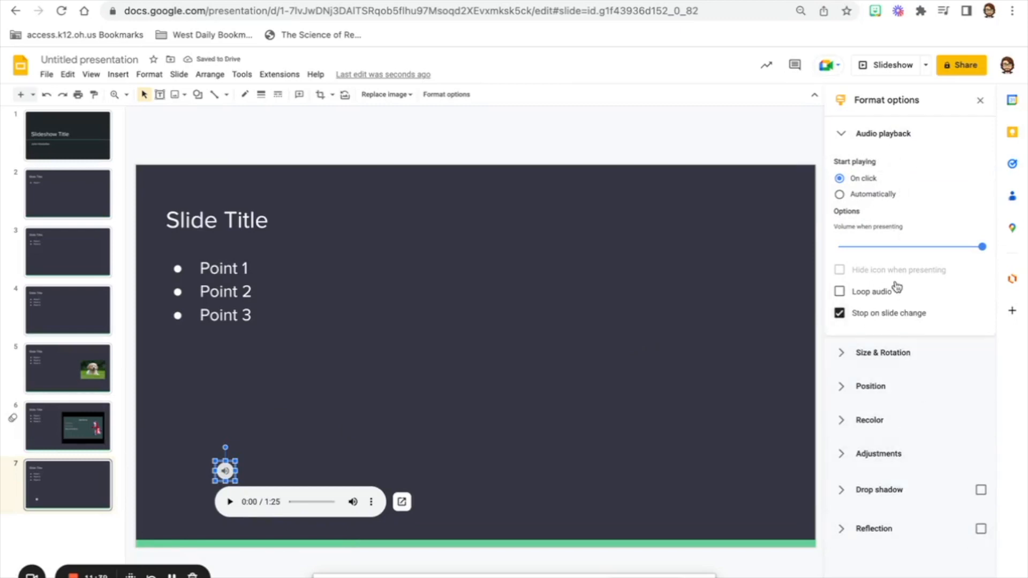
pyautogui.moveTo(524, 472)
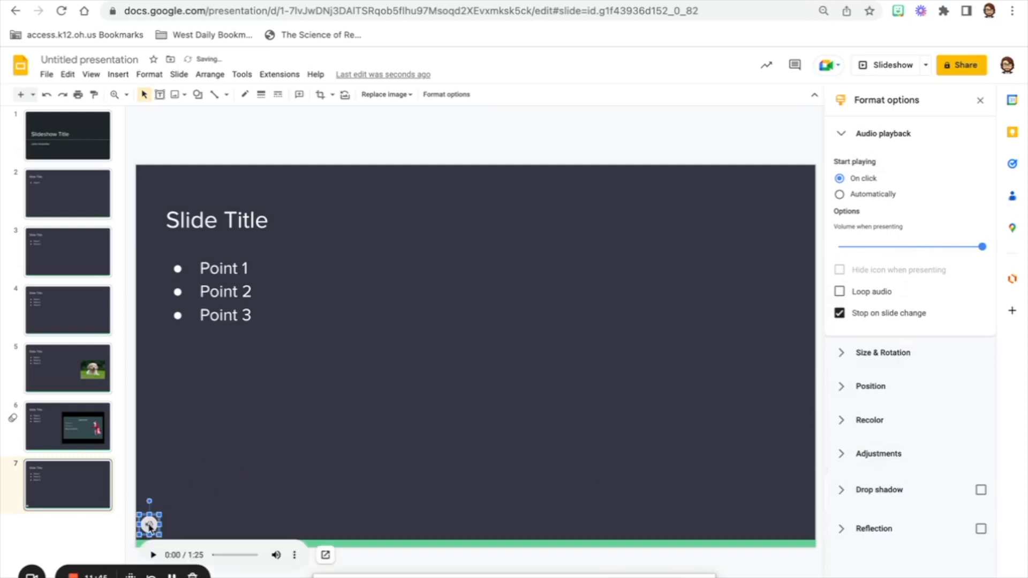
pyautogui.moveTo(421, 138)
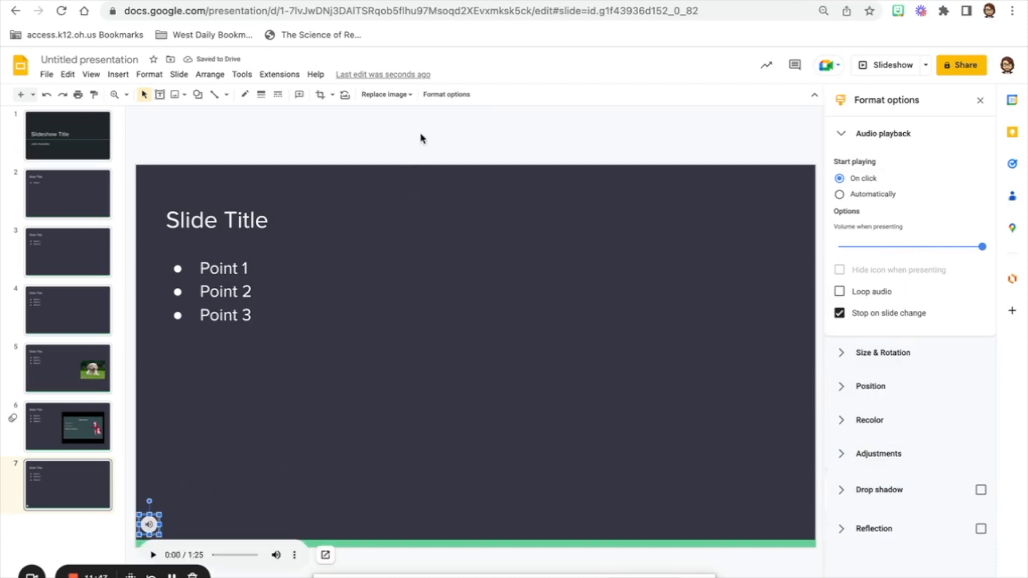